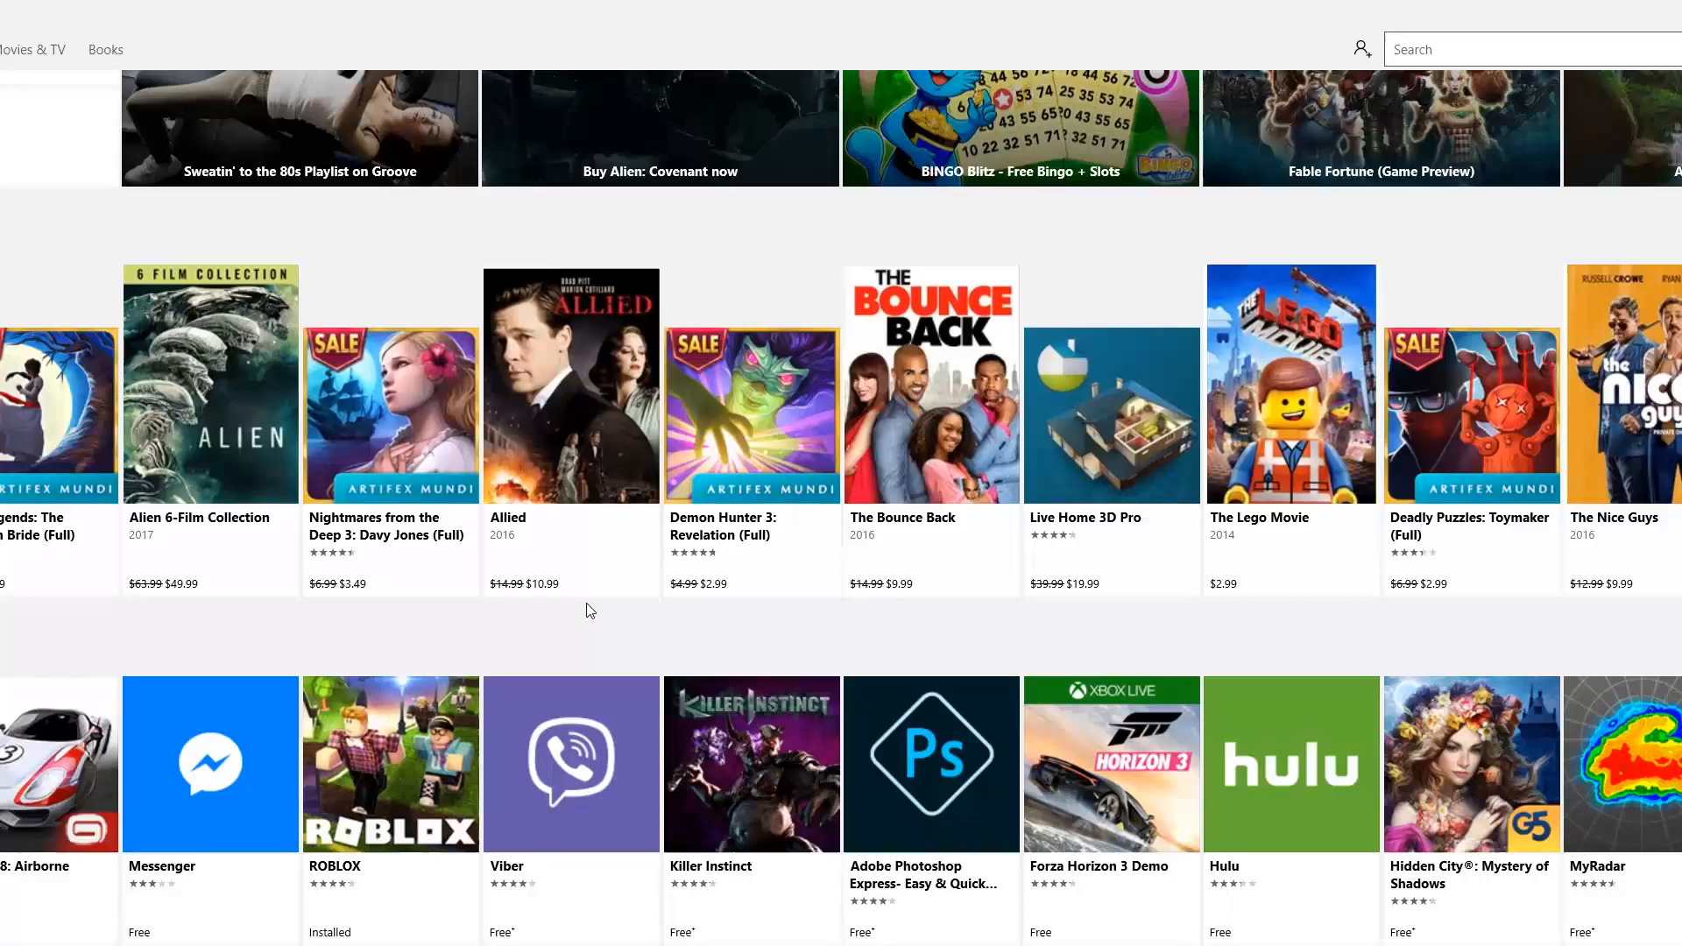
mouse_move(1019, 259)
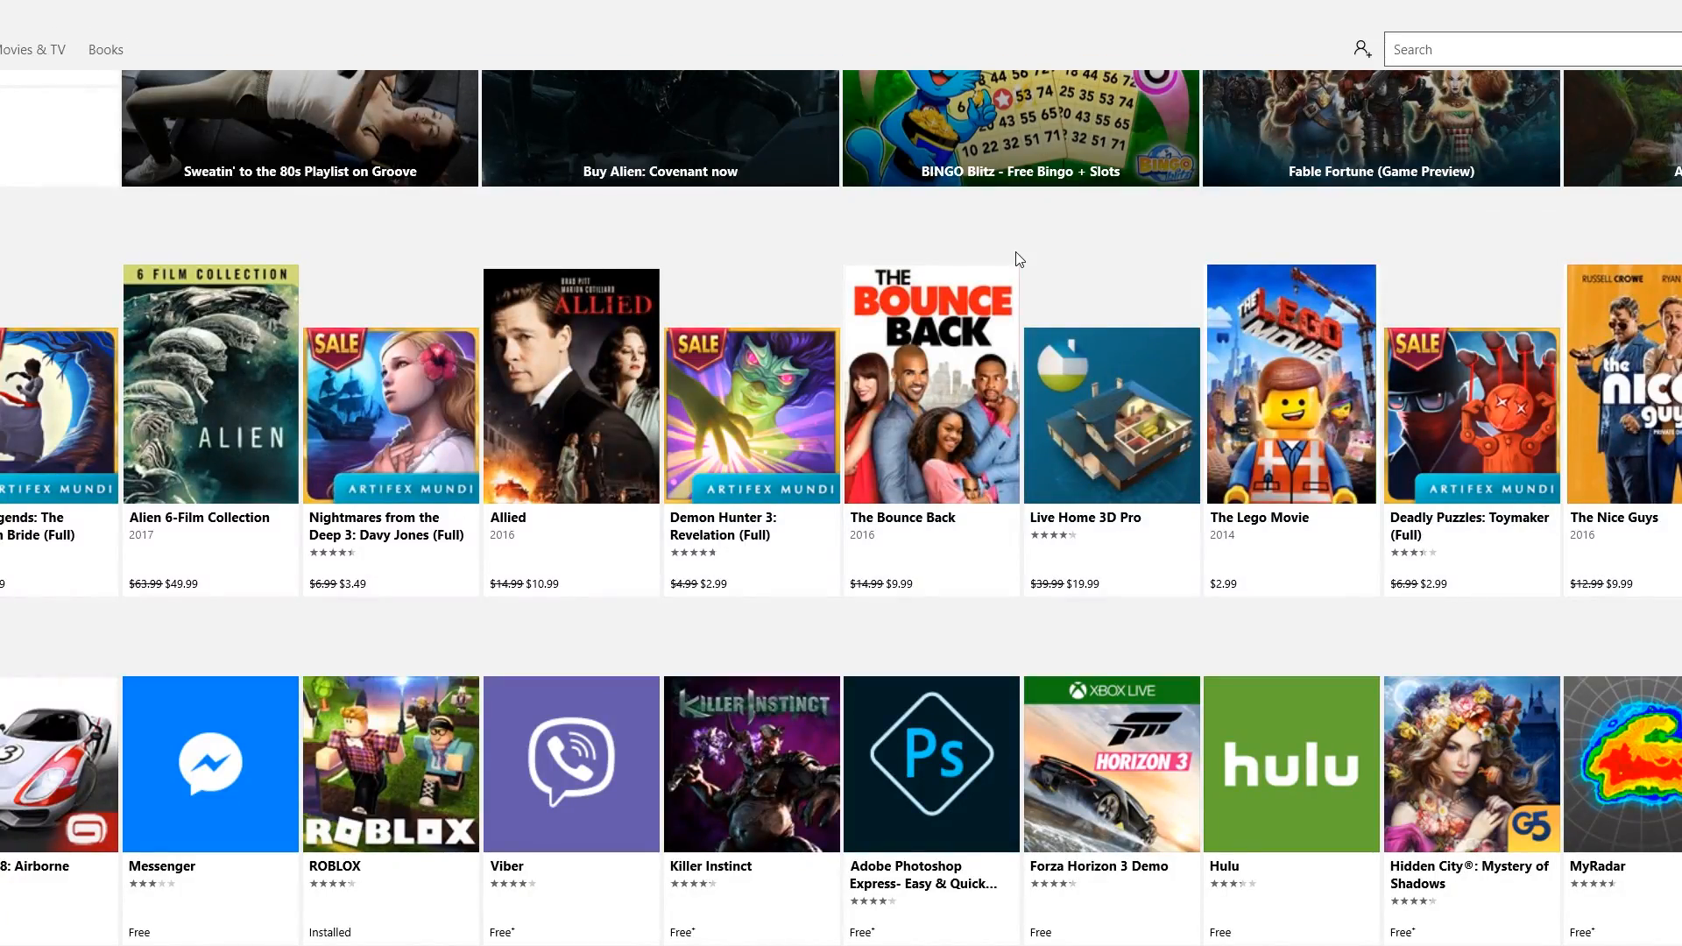
- Scroll the Store home page to the Paint 3D listing and view its screenshot gallery
scroll(down, 3)
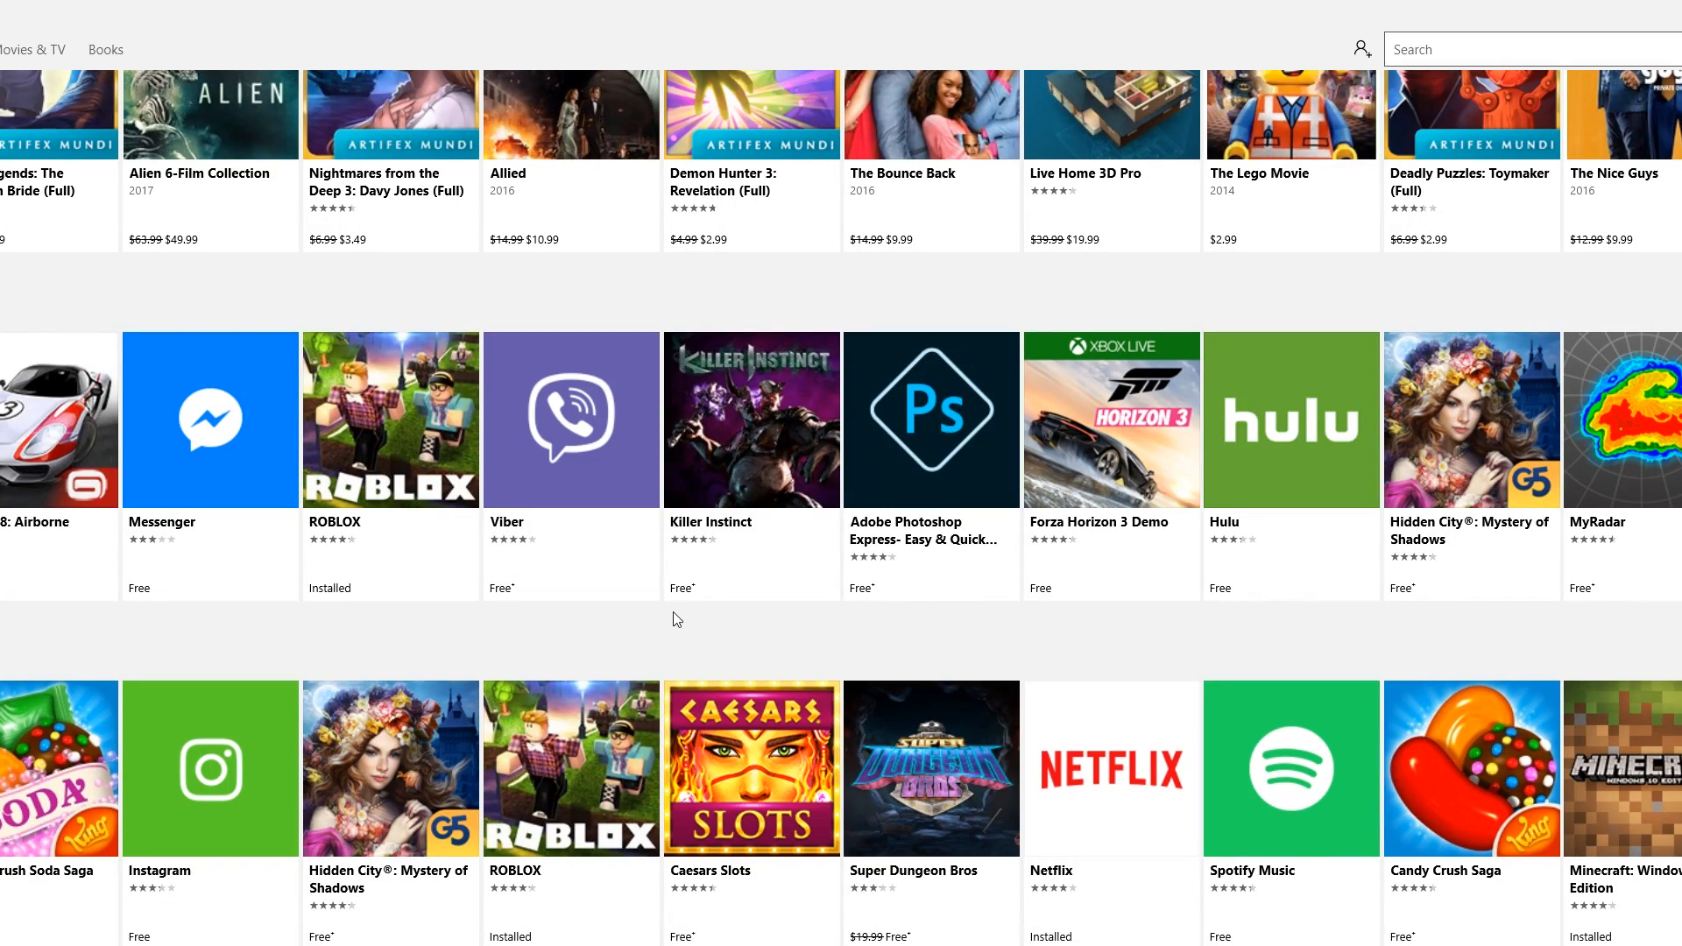
scroll(down, 3)
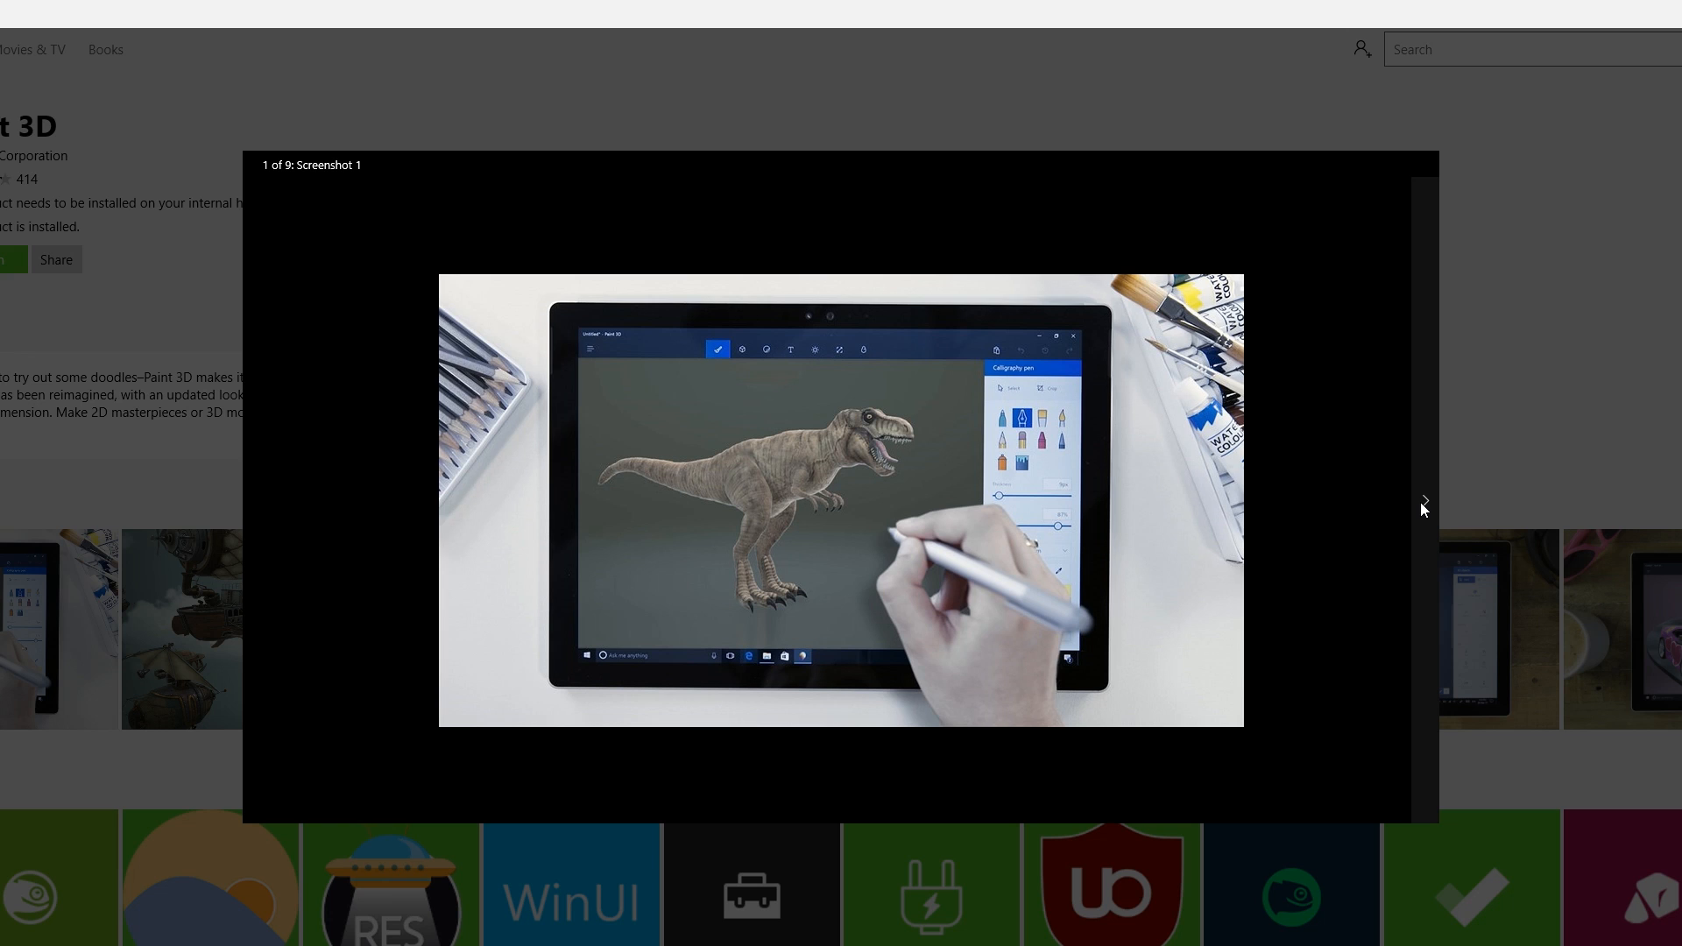
click(1425, 500)
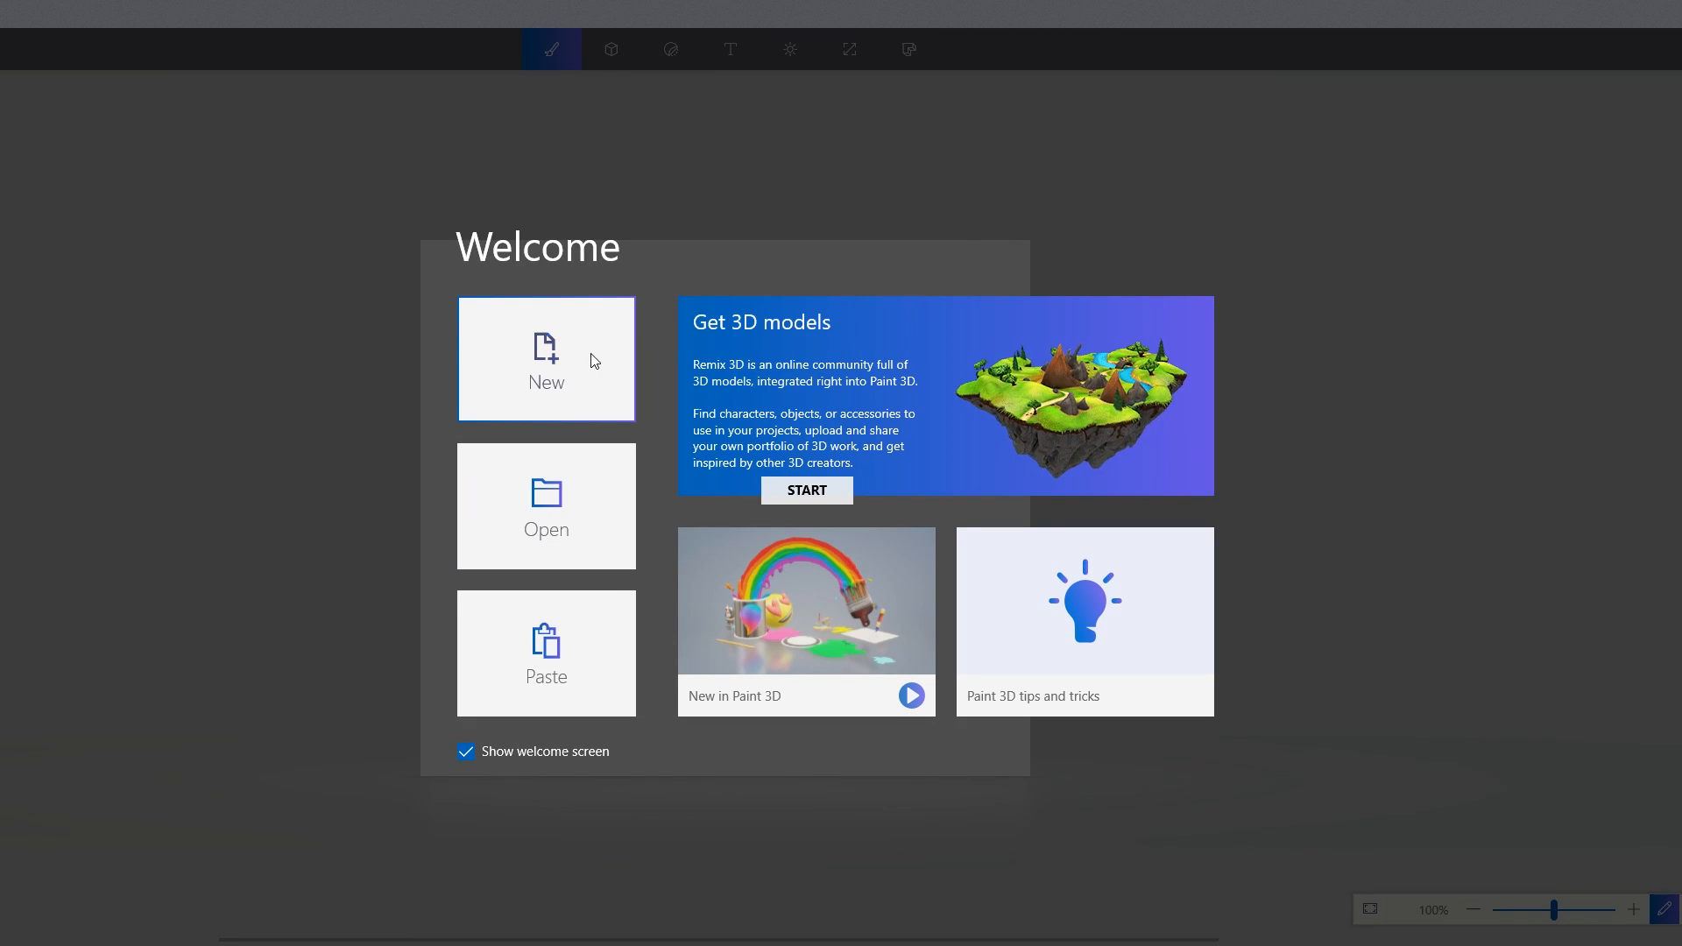
- Start a blank canvas and set the pencil to 6px, polished metal, black
click(545, 357)
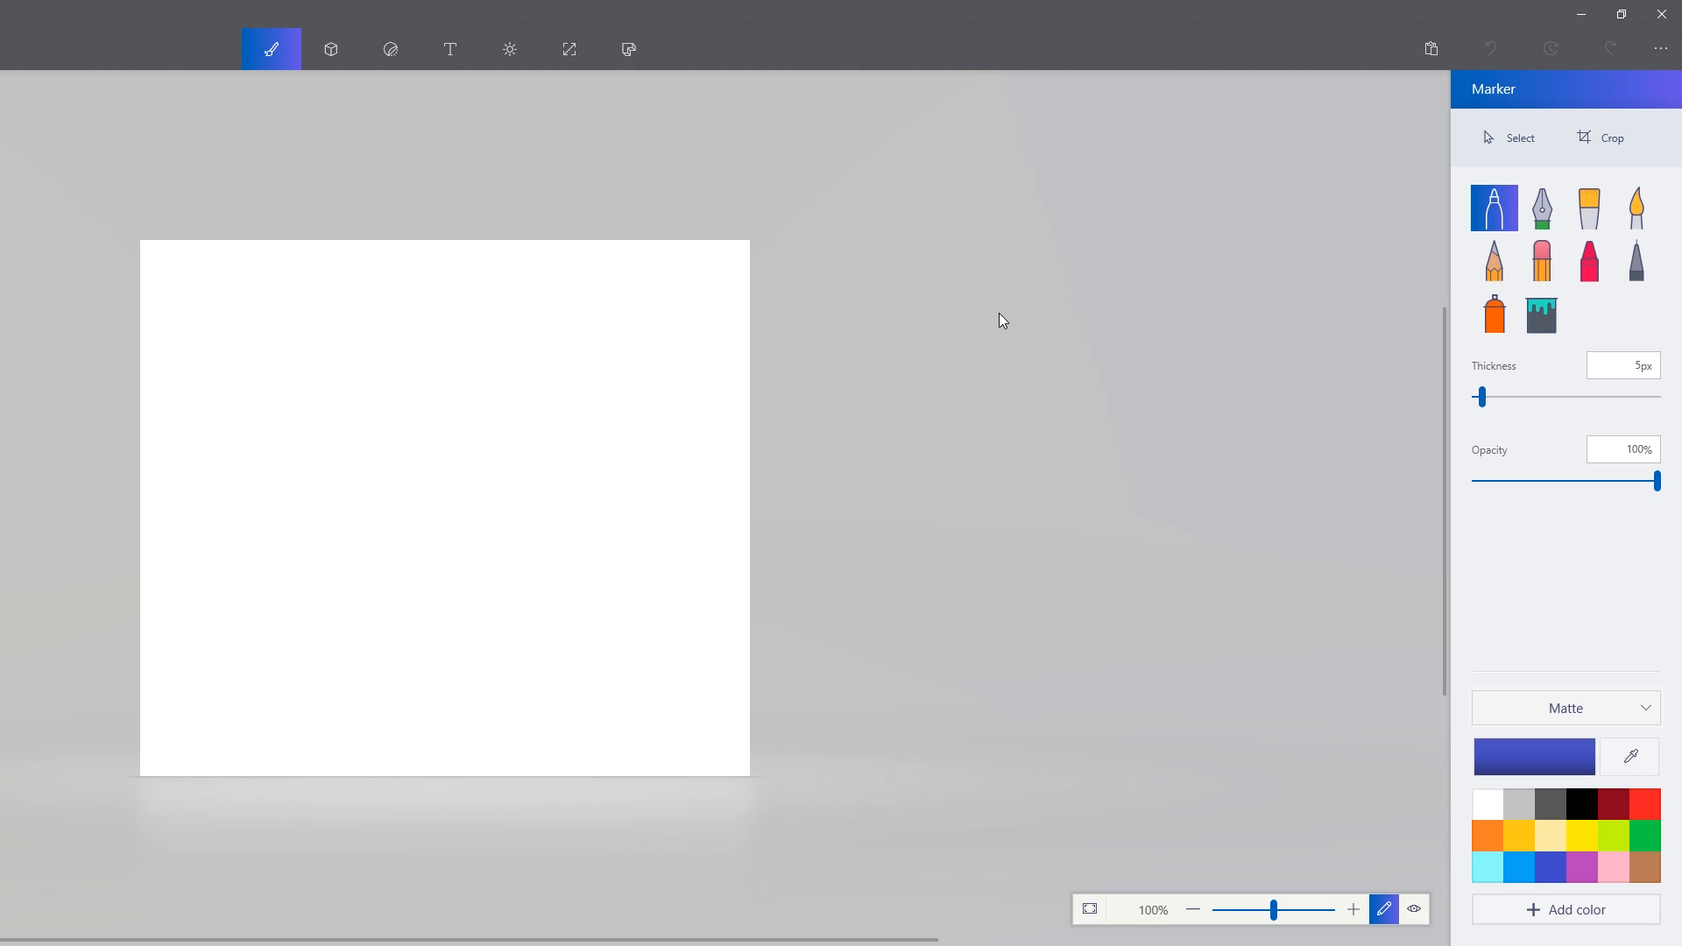
mouse_move(241, 7)
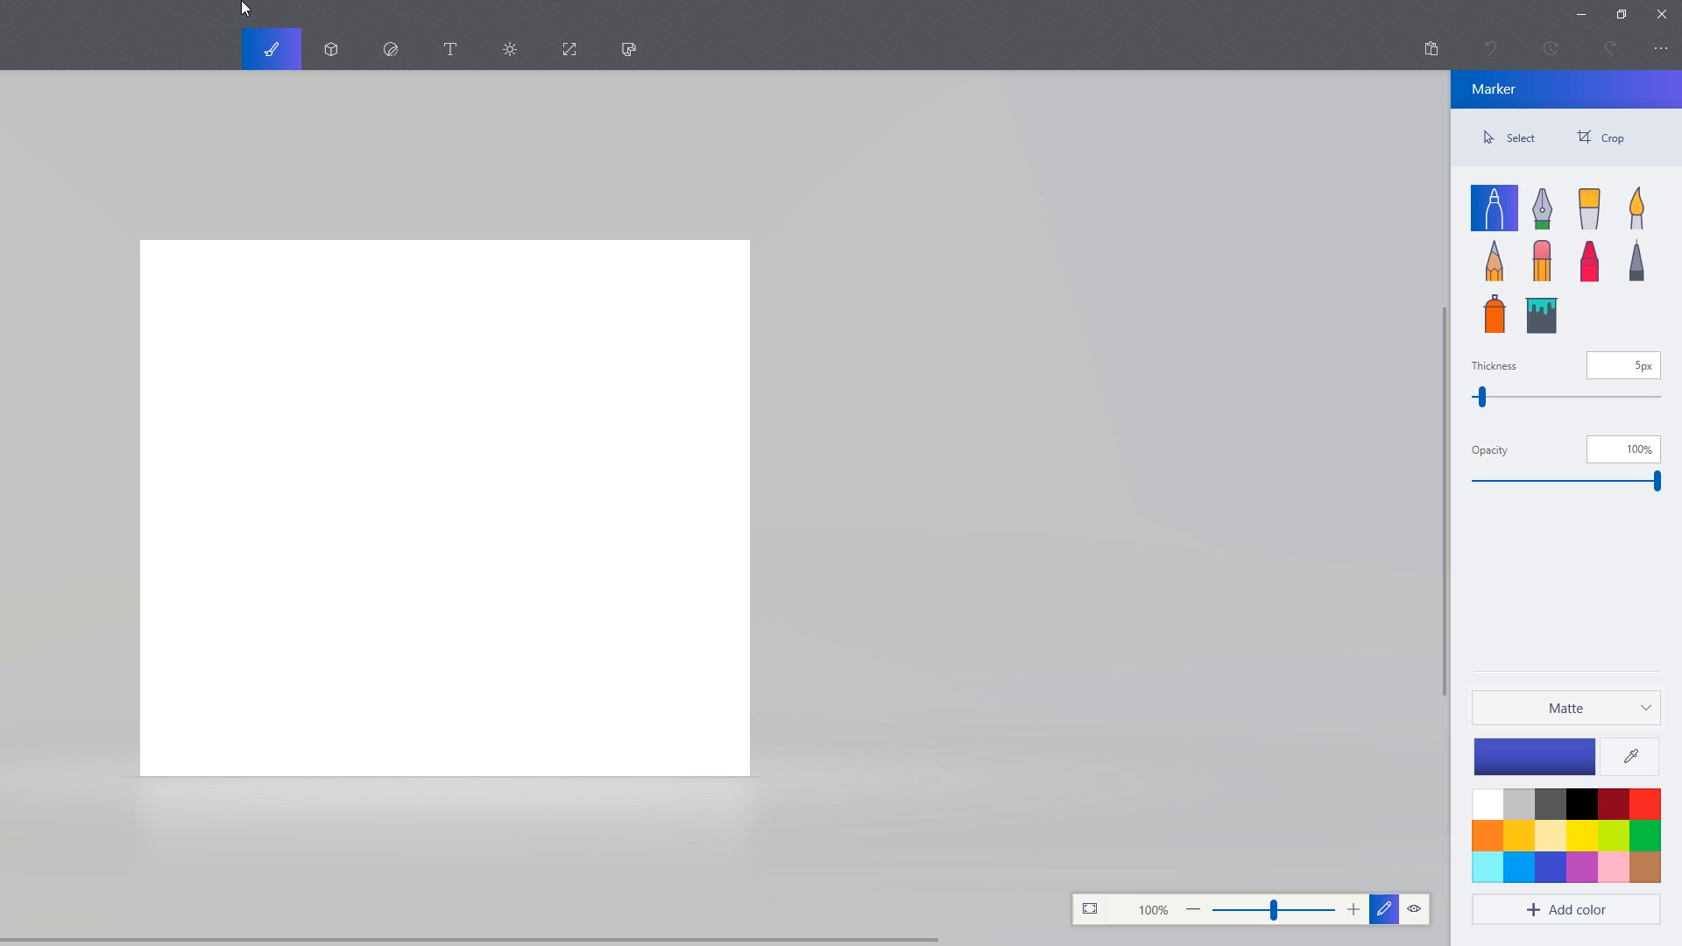
mouse_move(906, 156)
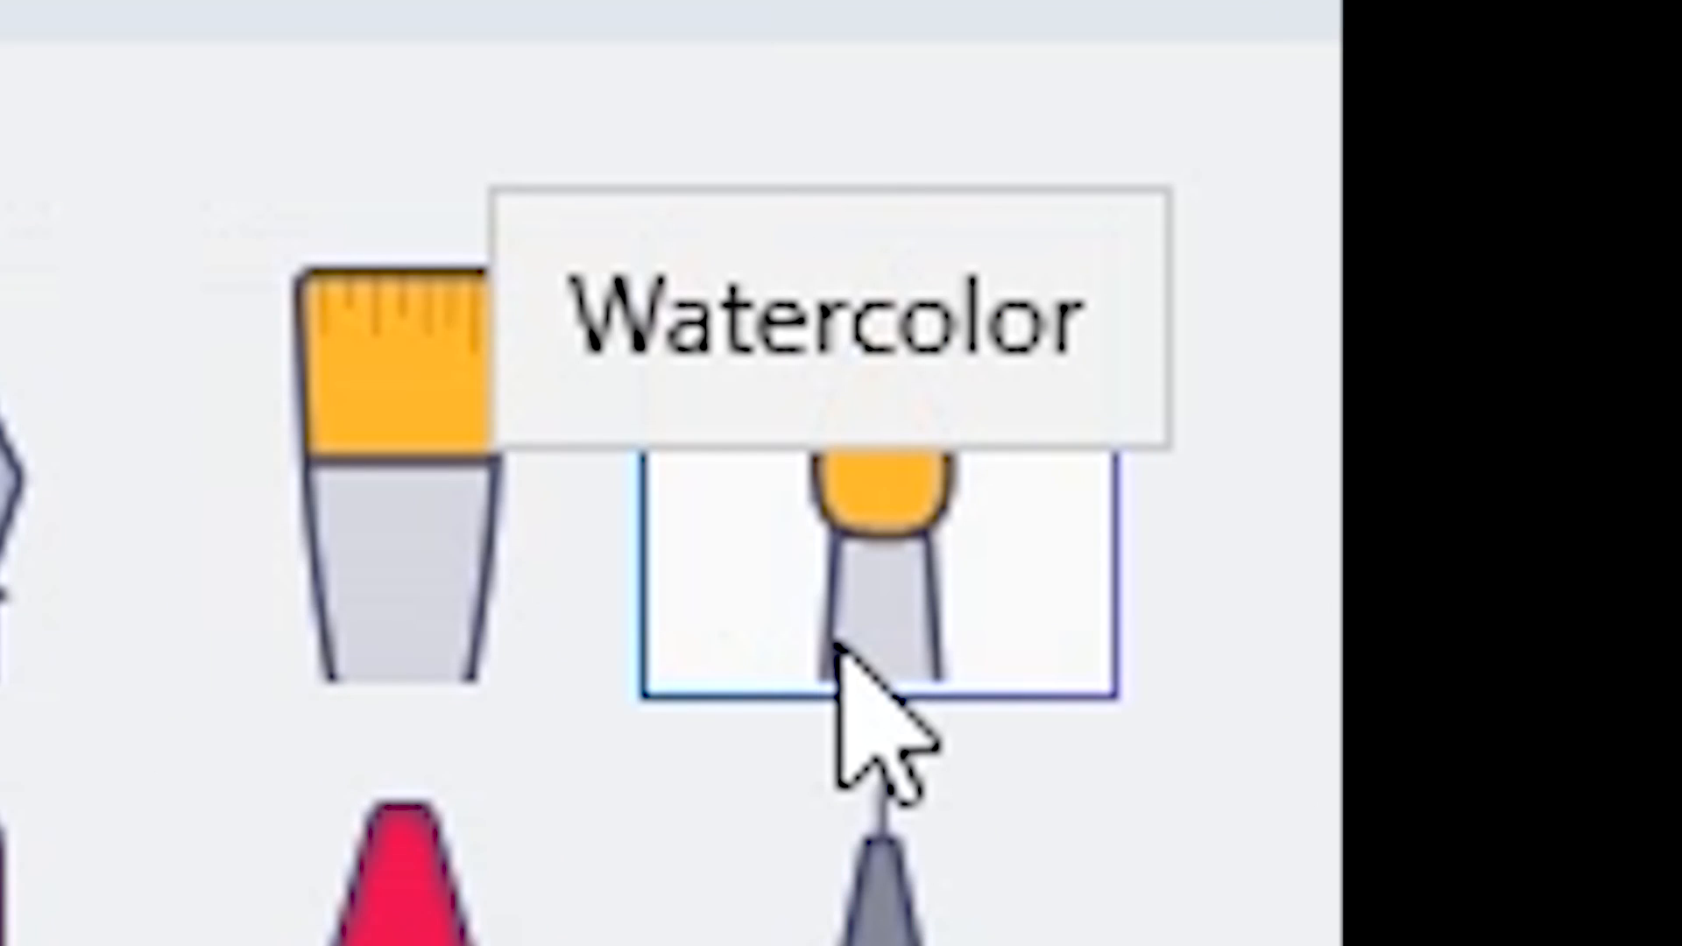
scroll(down, 3)
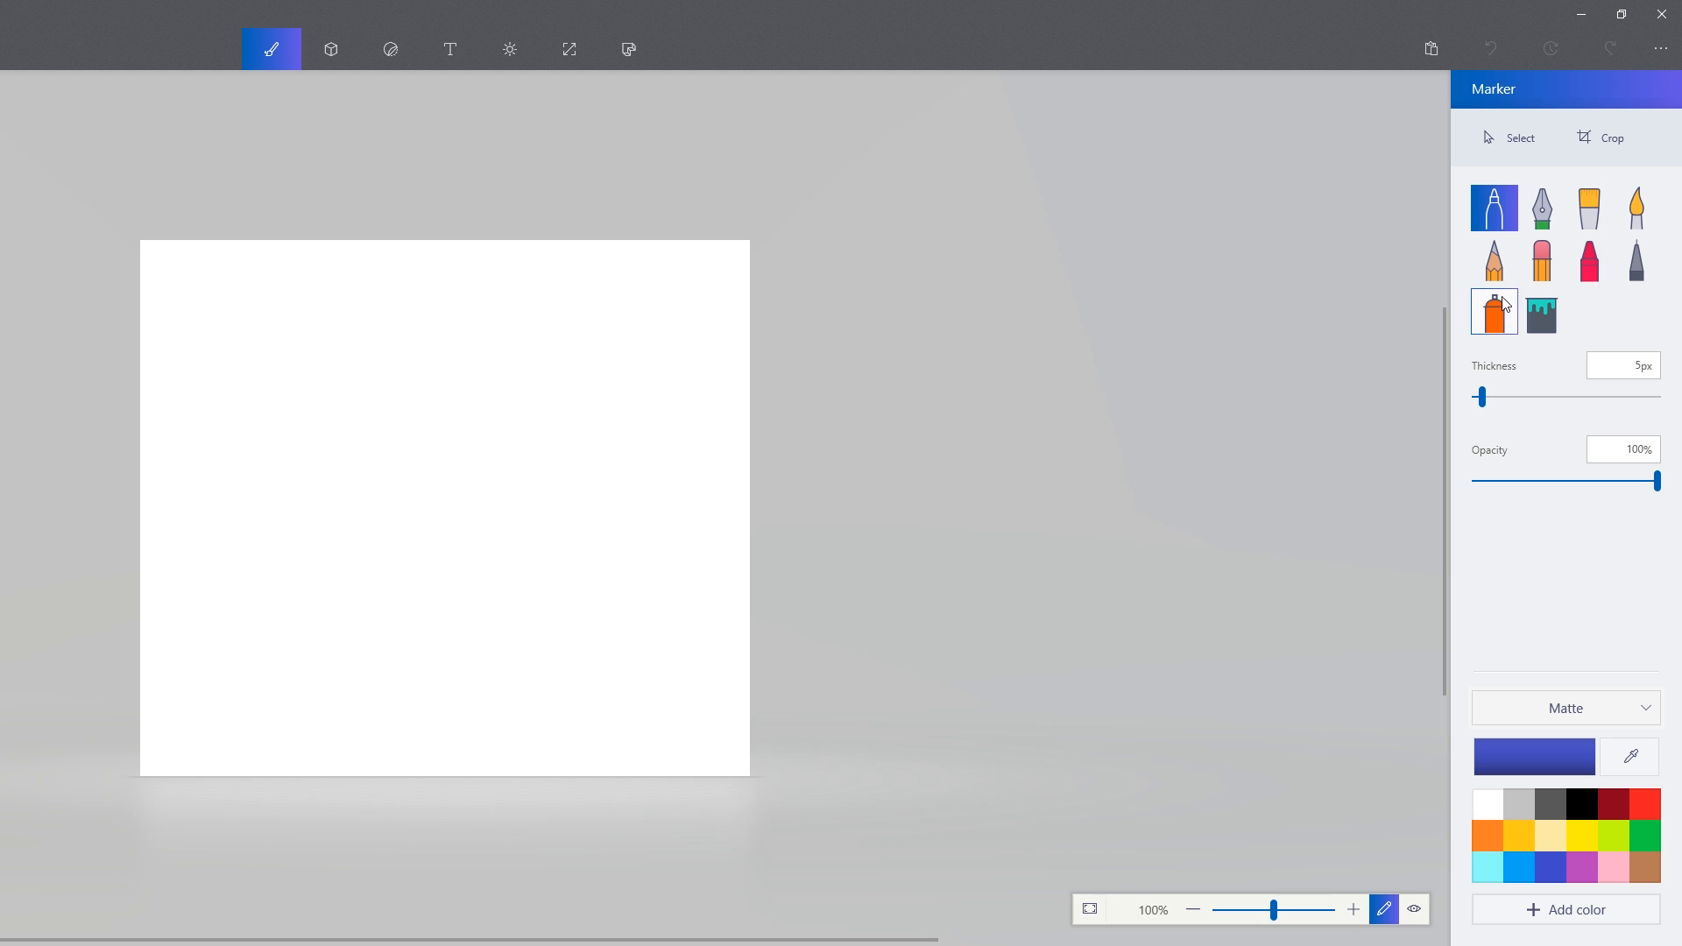
click(1493, 260)
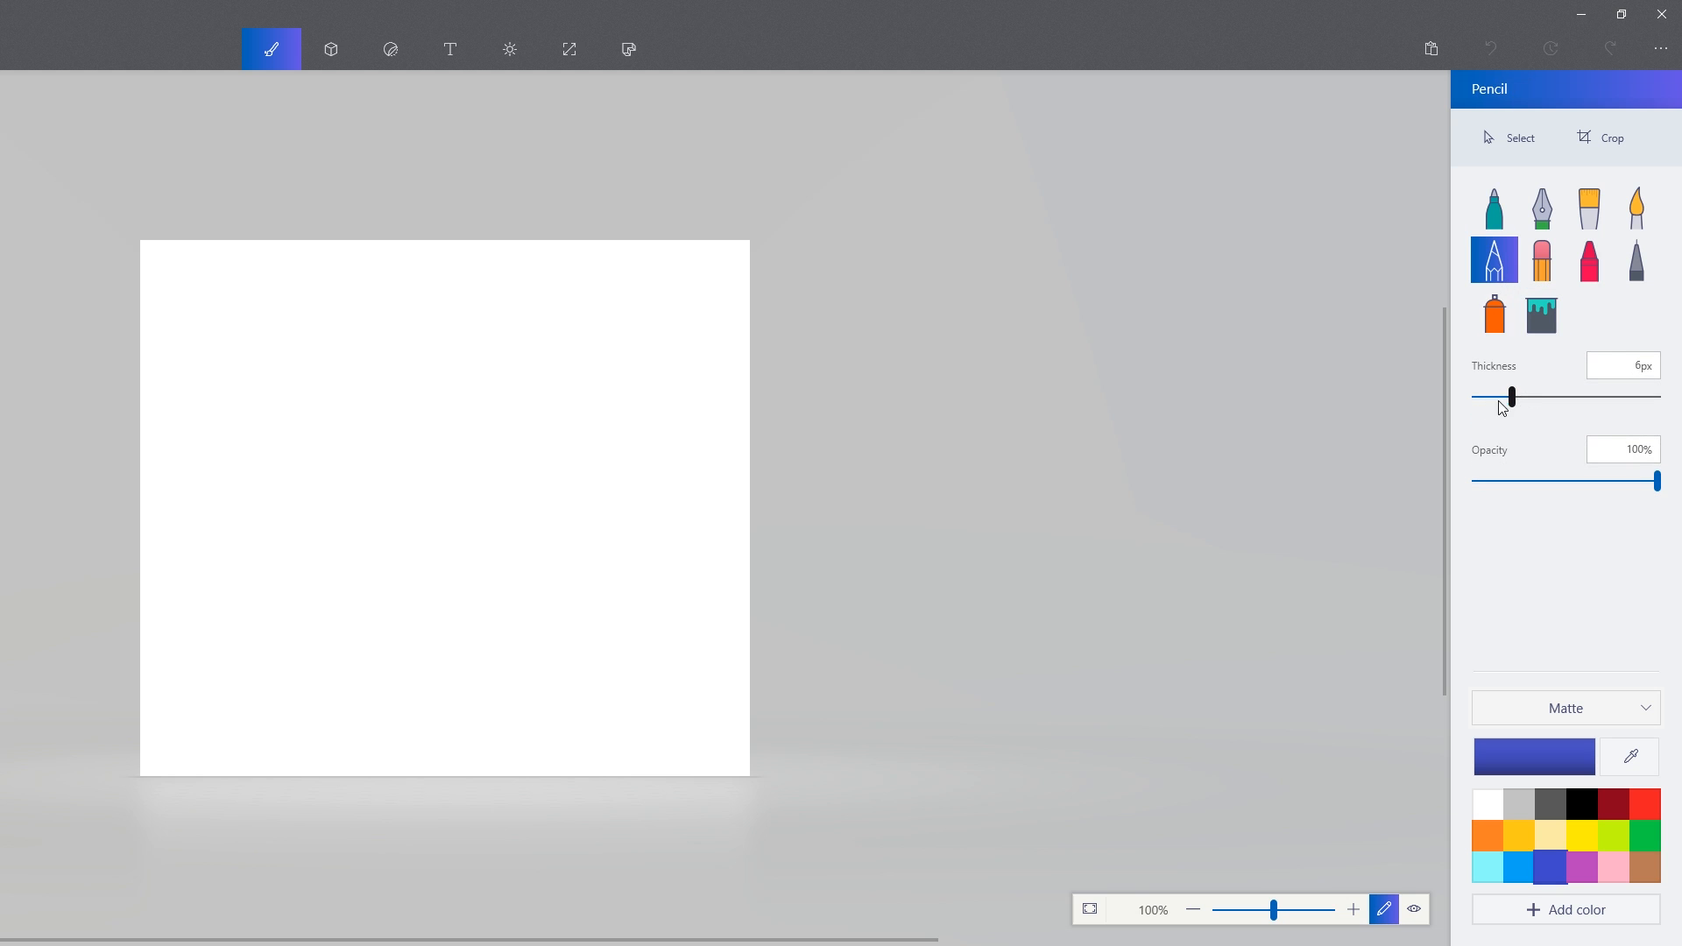
click(1565, 708)
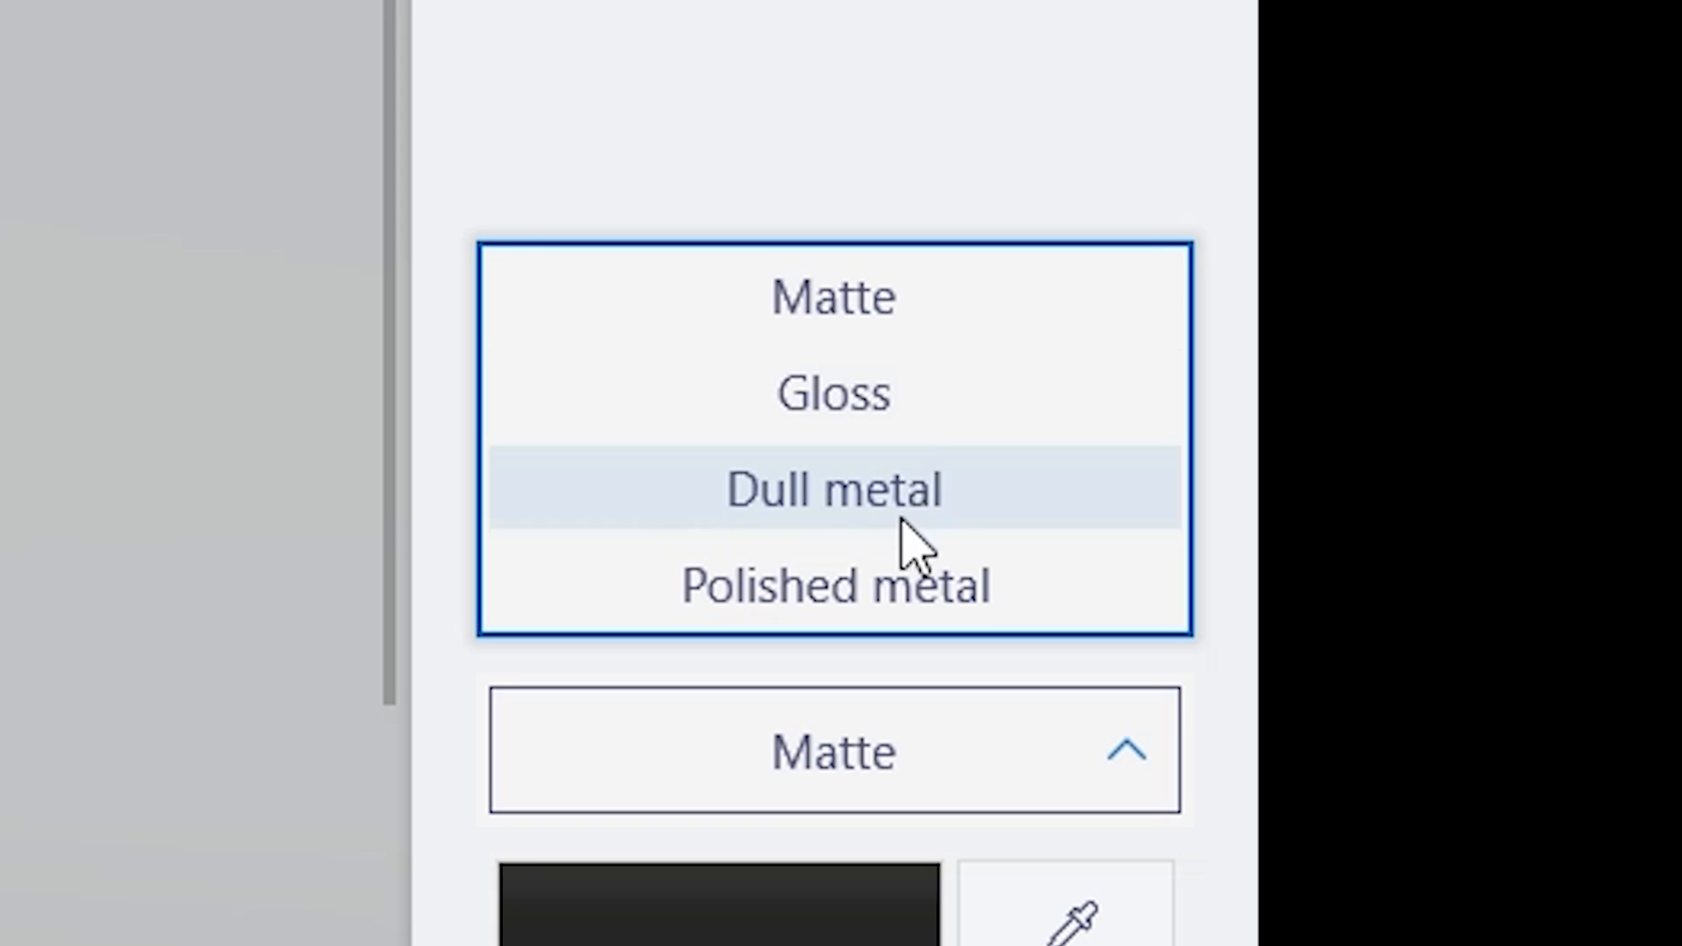
click(832, 585)
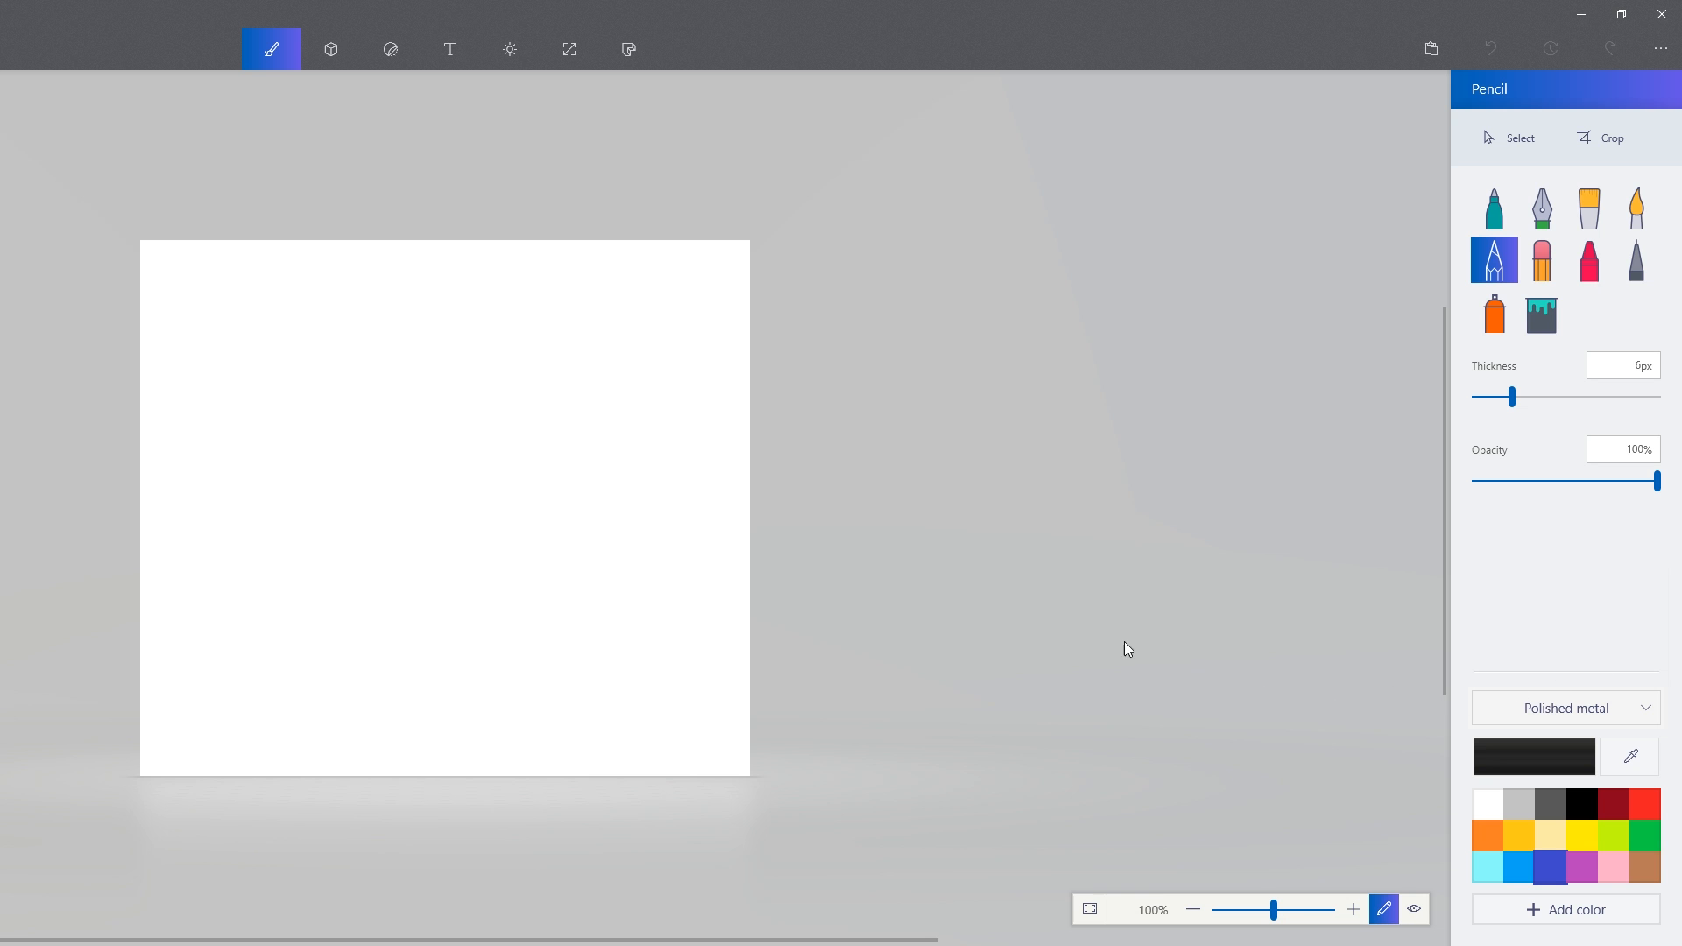
click(1354, 910)
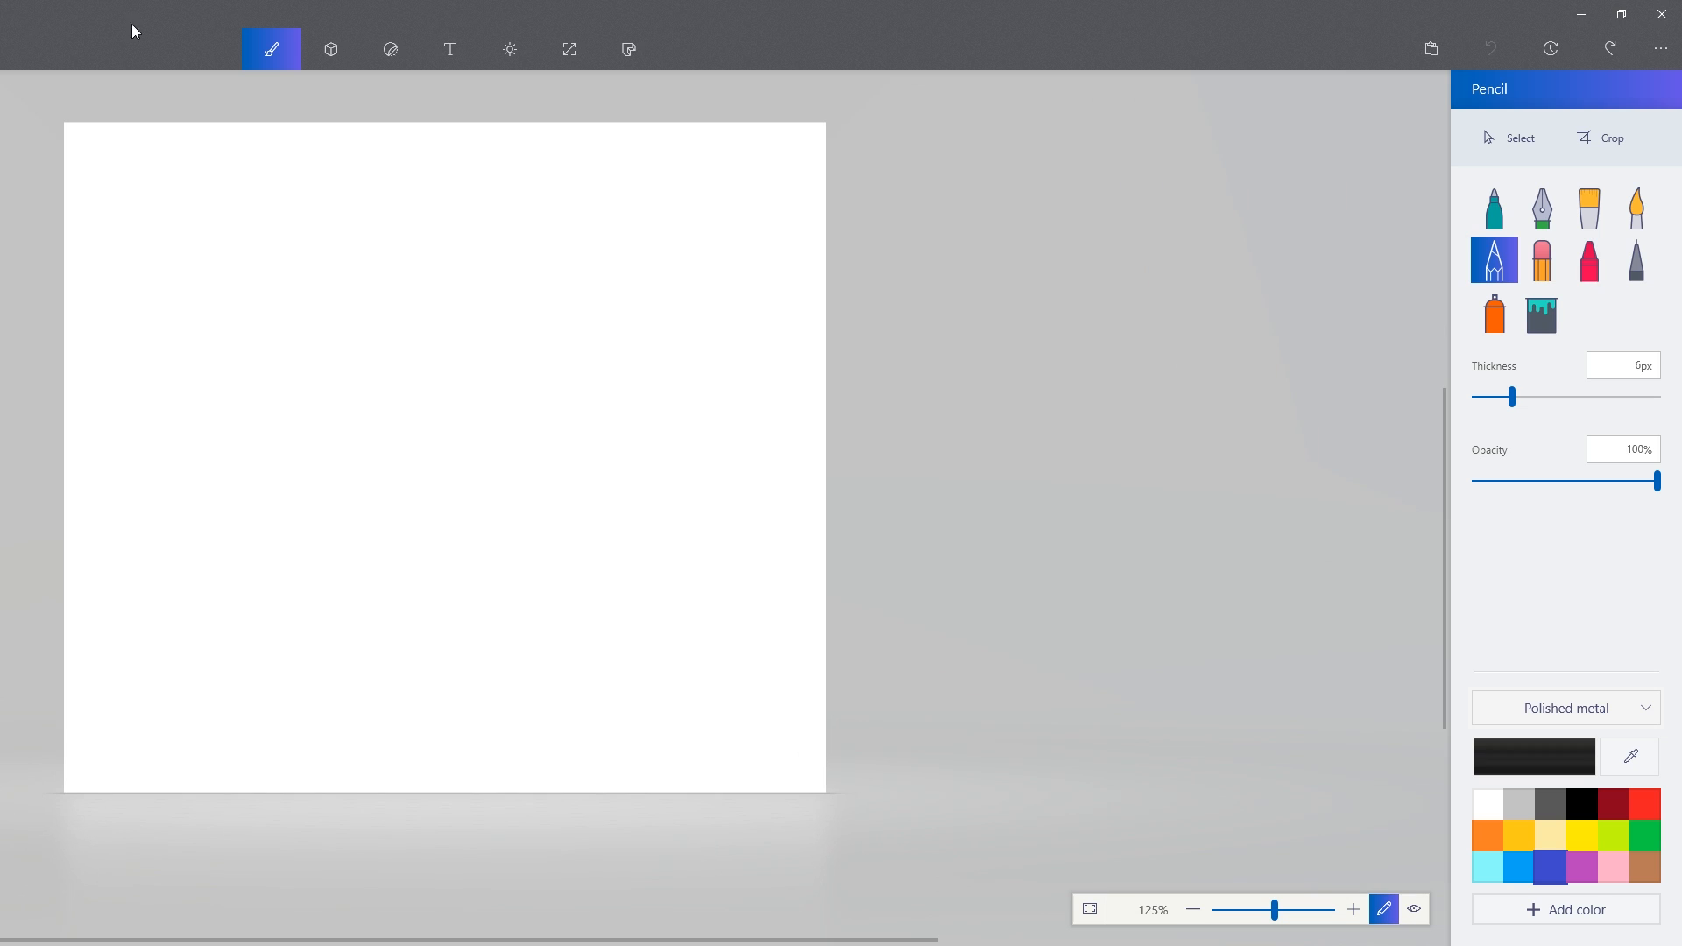
mouse_move(510, 49)
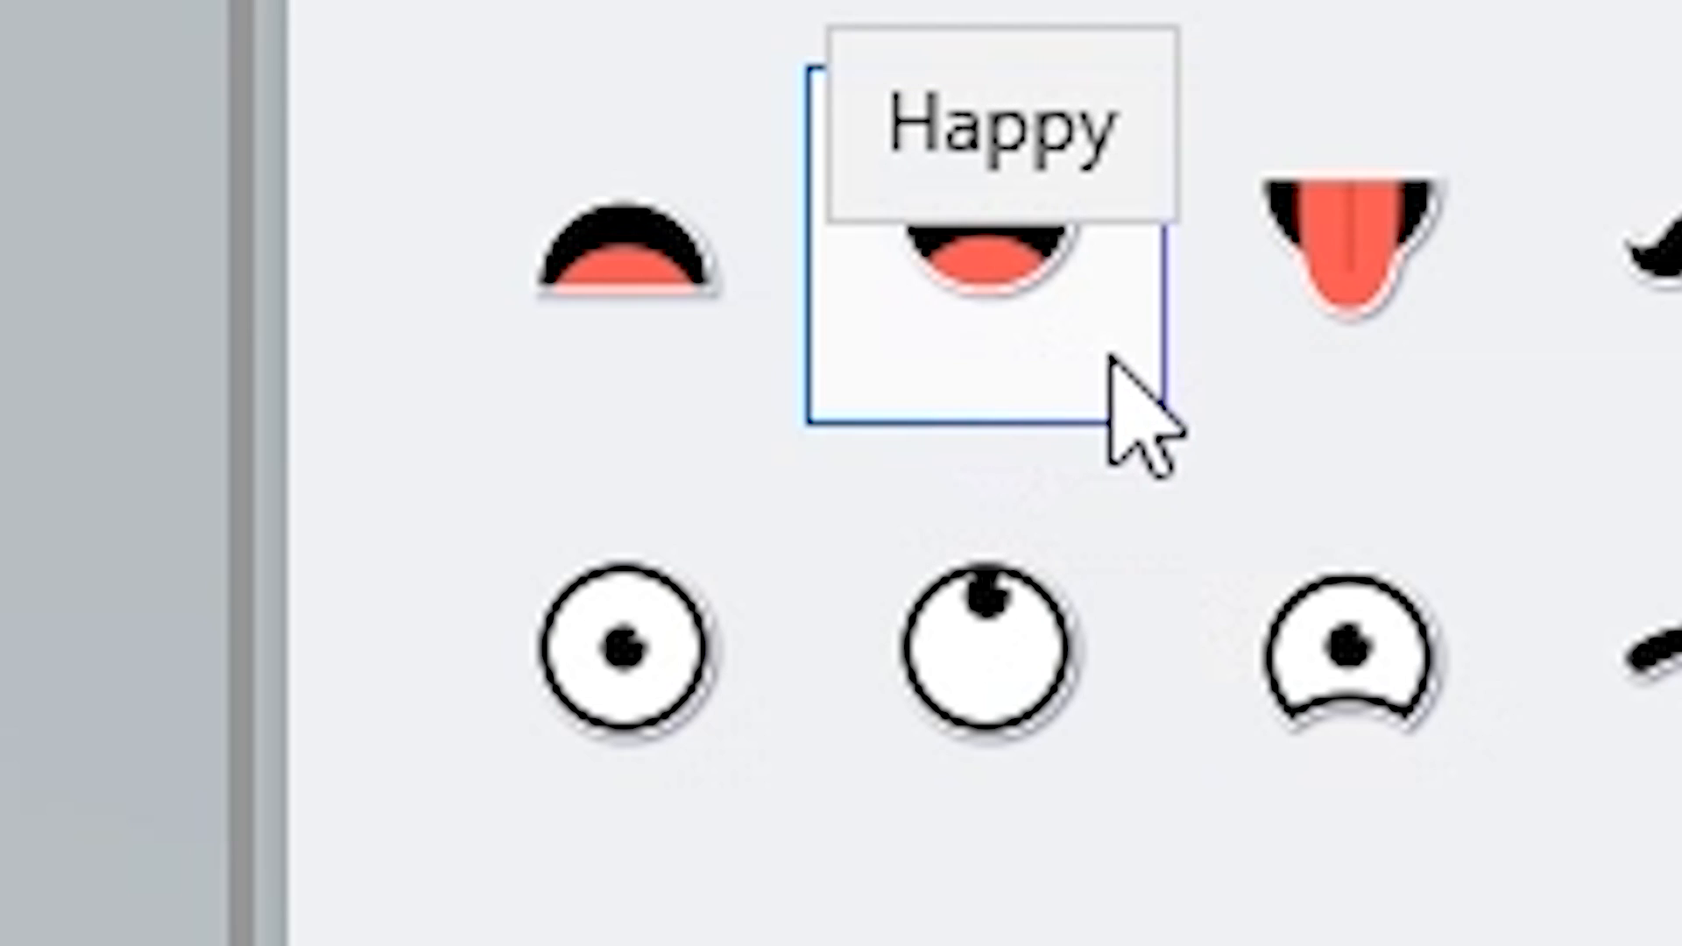
mouse_move(719, 419)
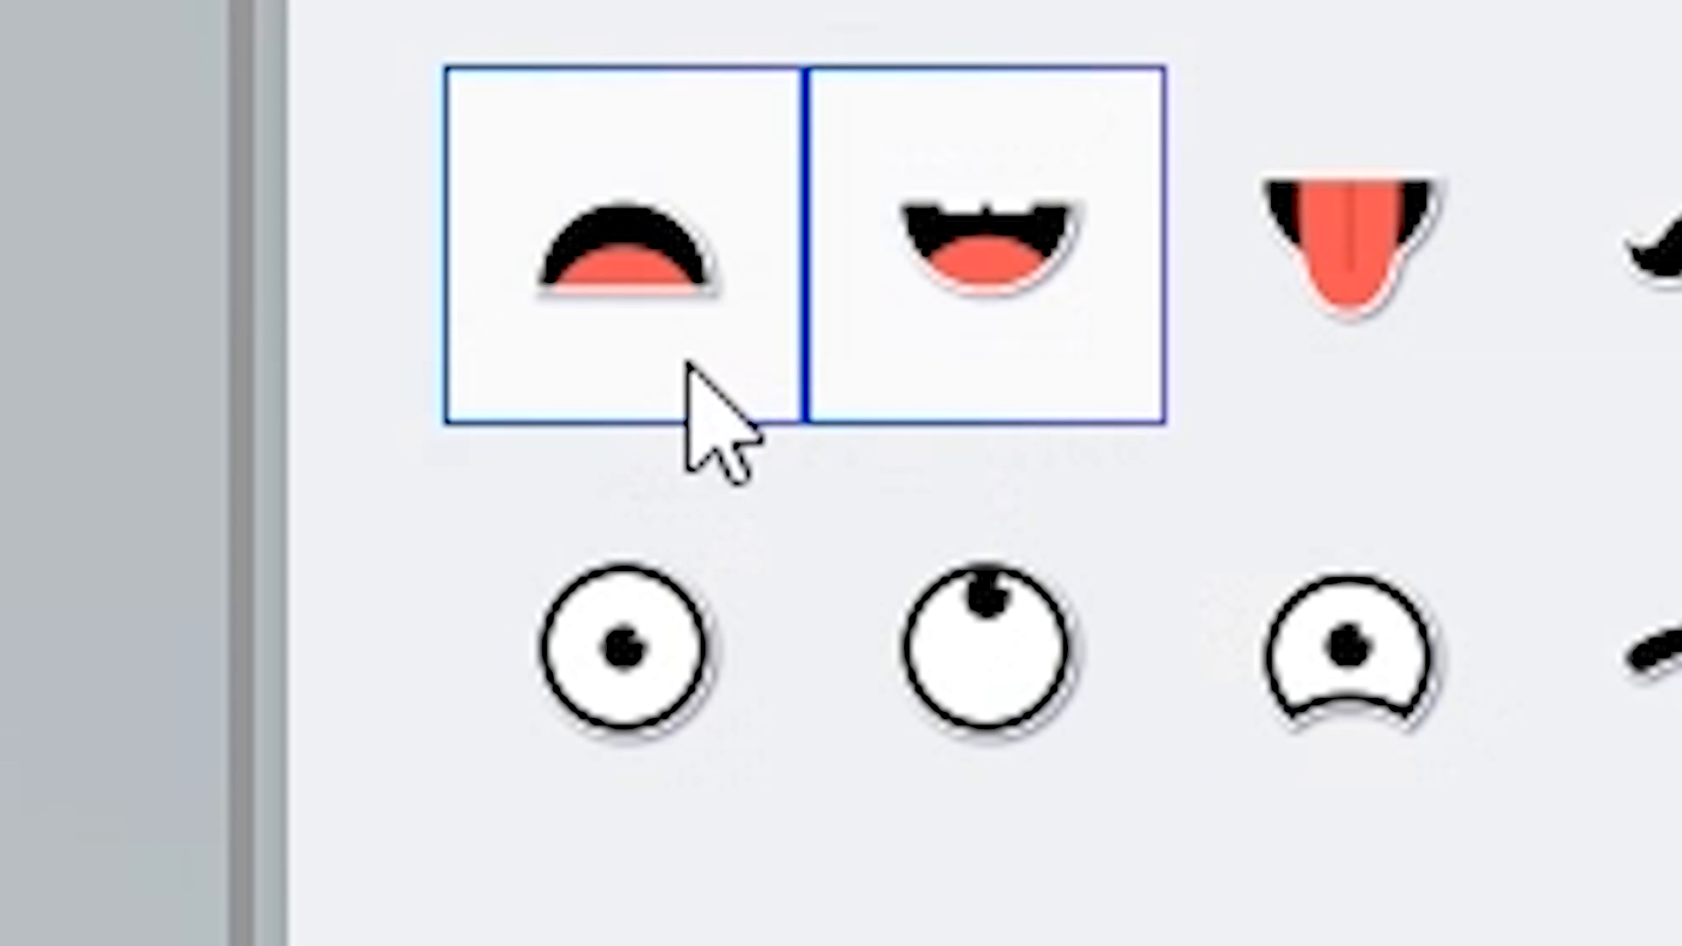
- Stamp the happy mouth sticker with a polished-metal finish at the canvas centre
click(831, 285)
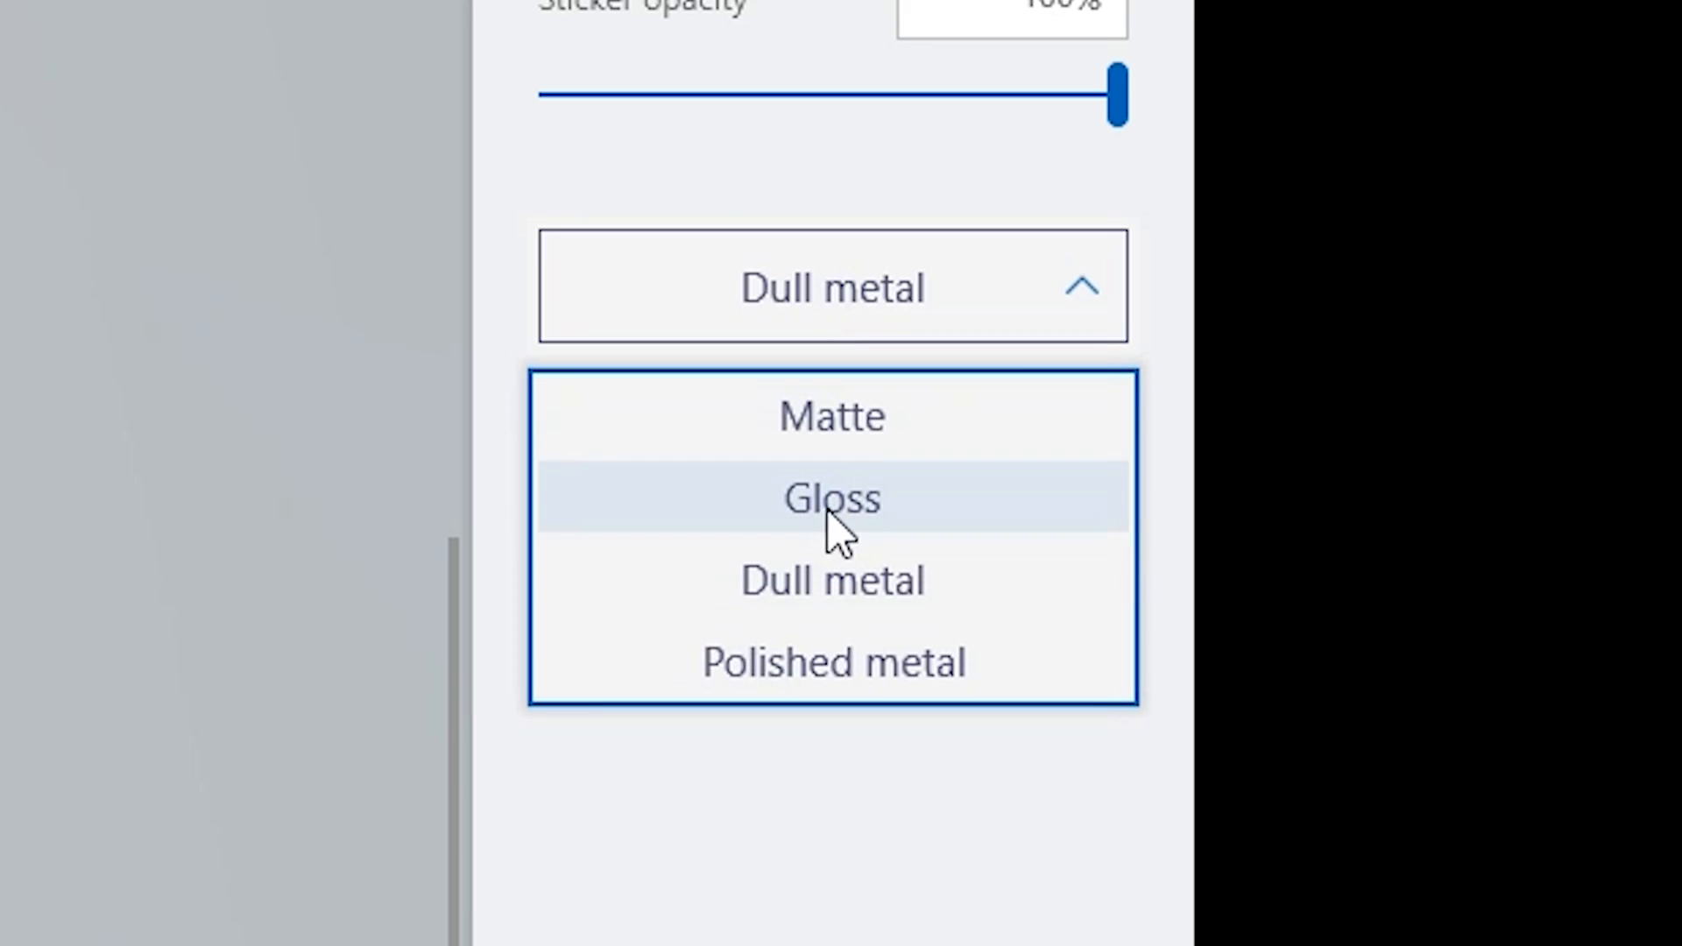
click(831, 498)
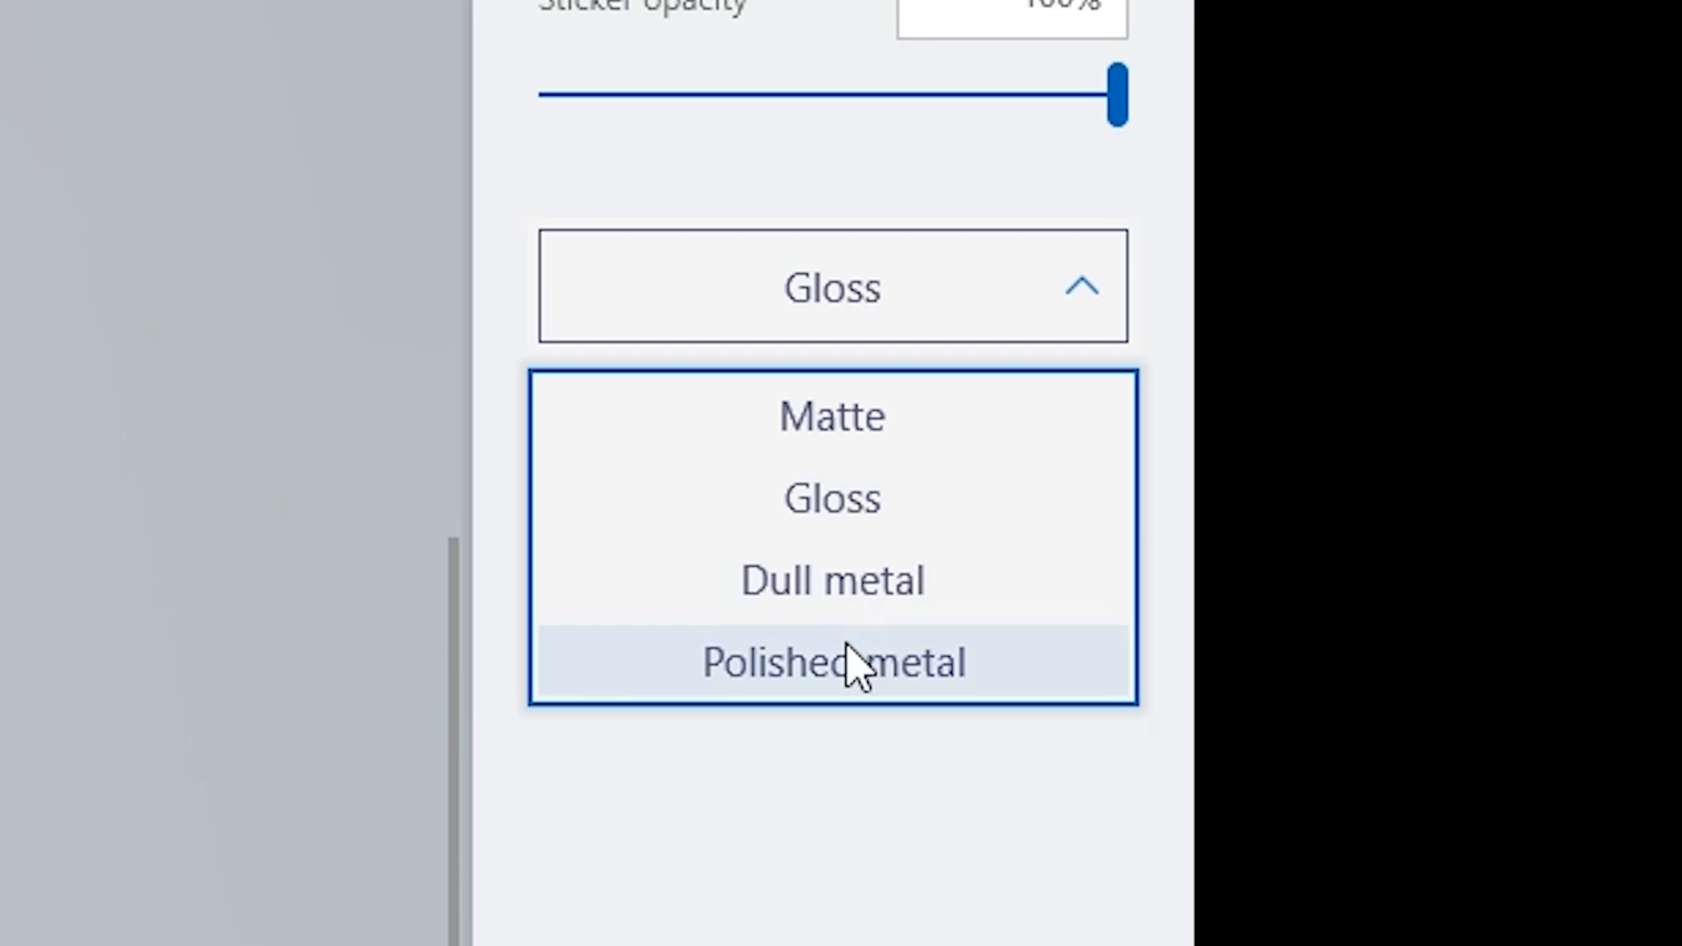
click(831, 662)
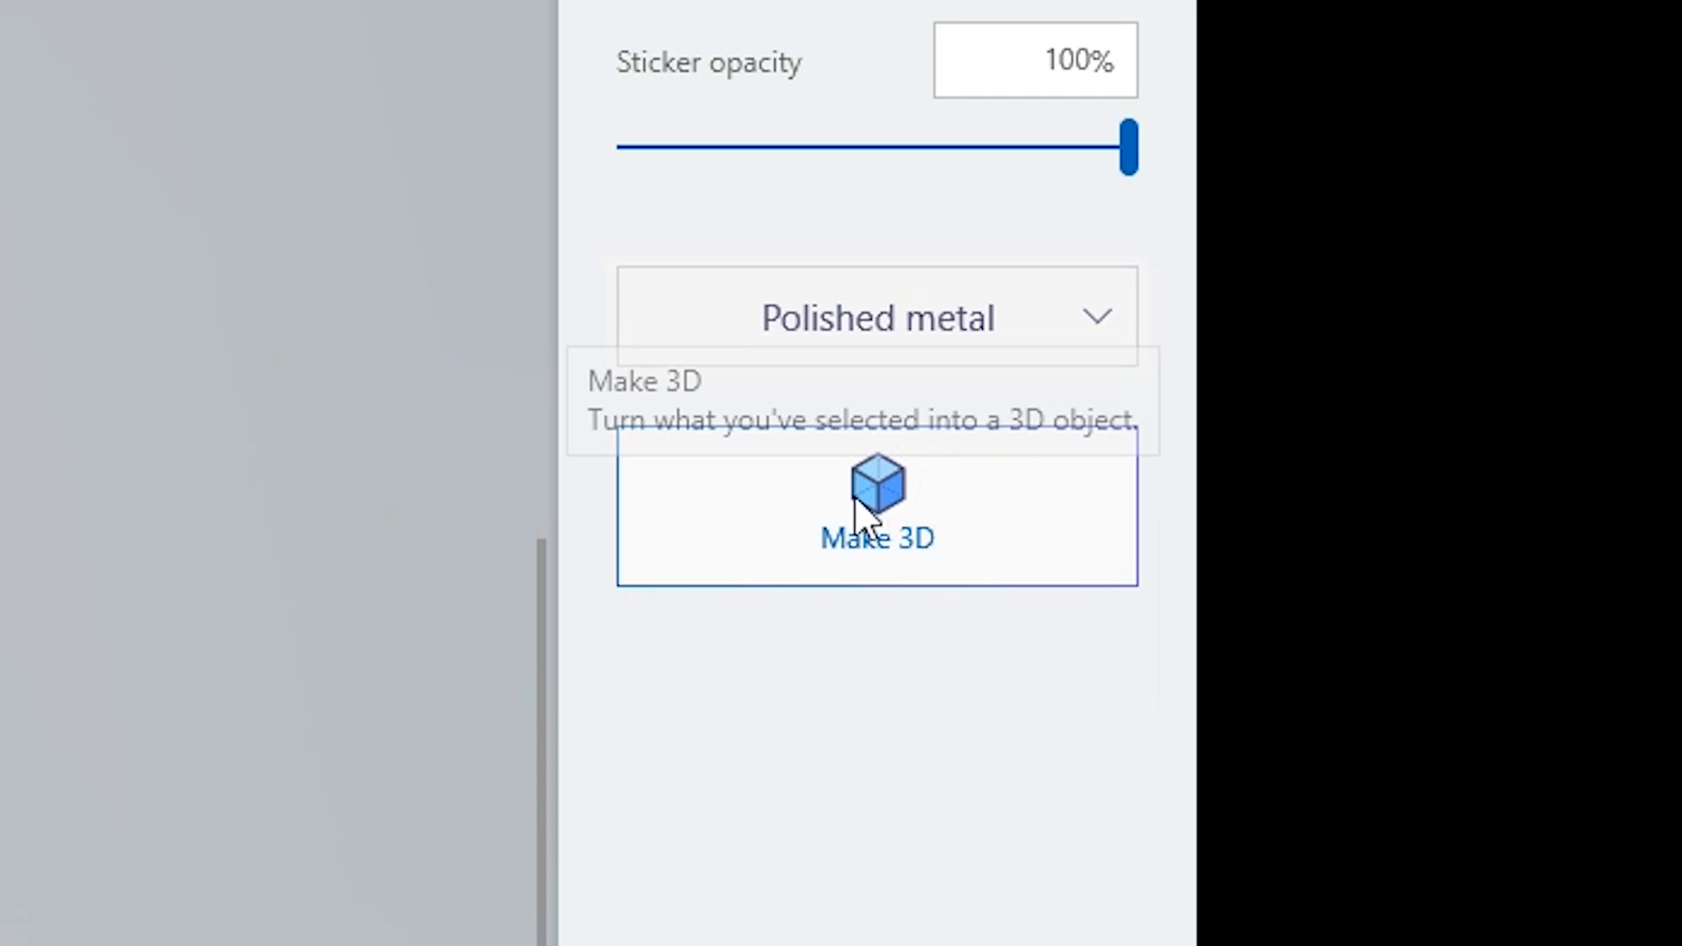
click(876, 510)
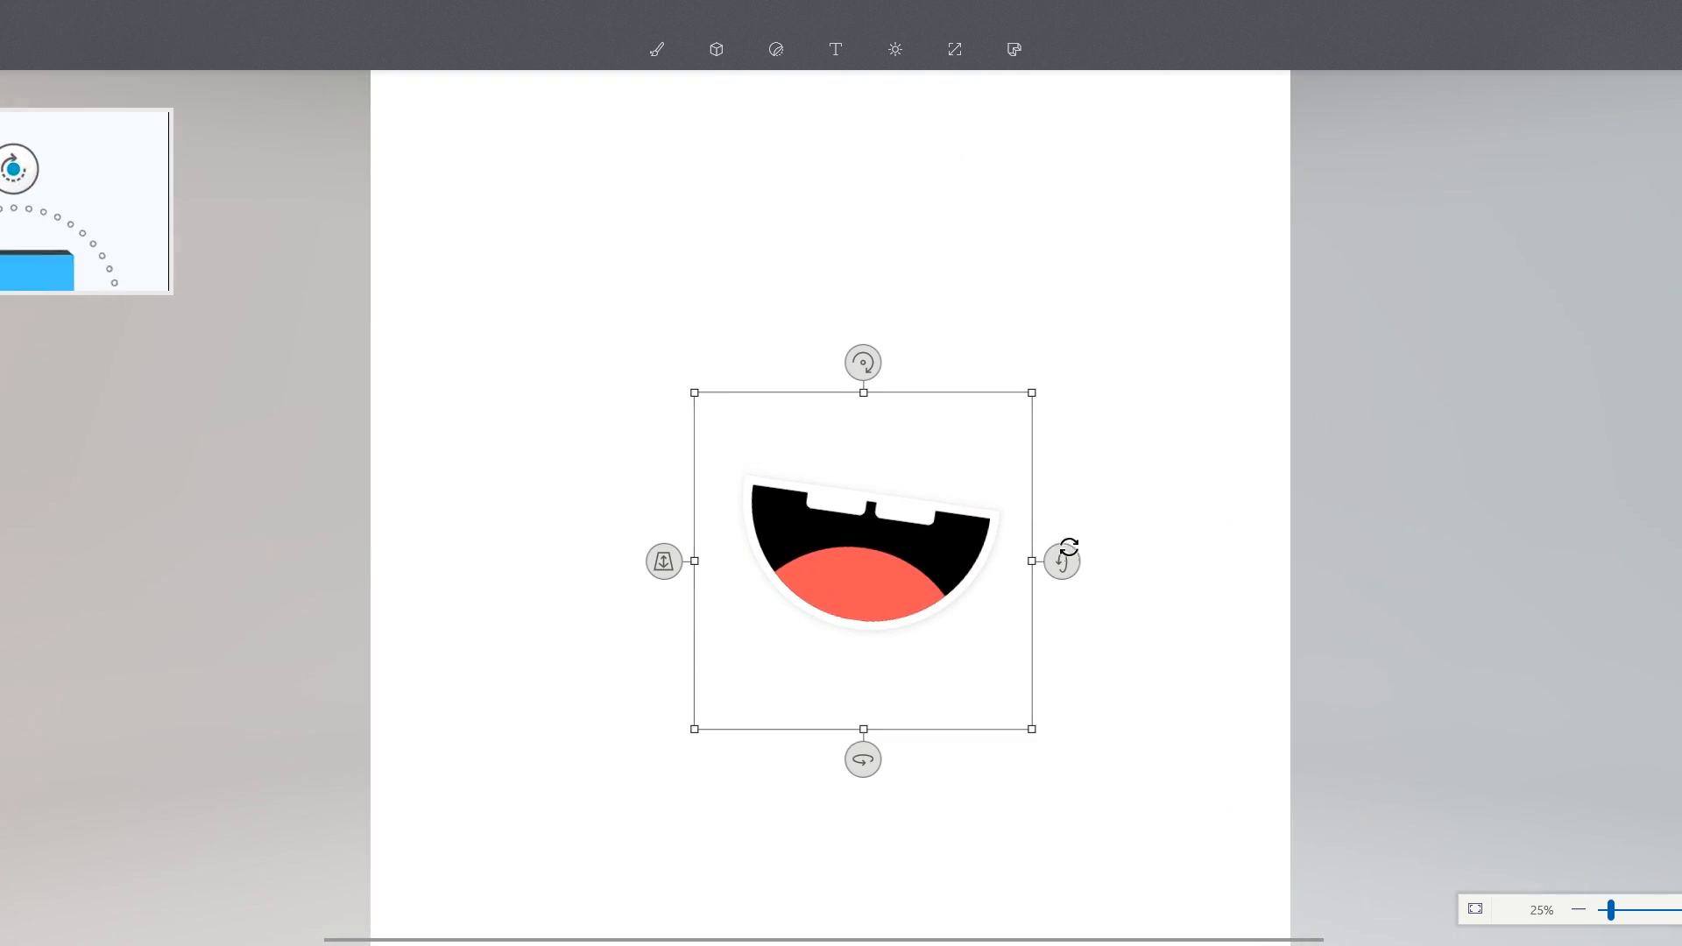
click(1013, 49)
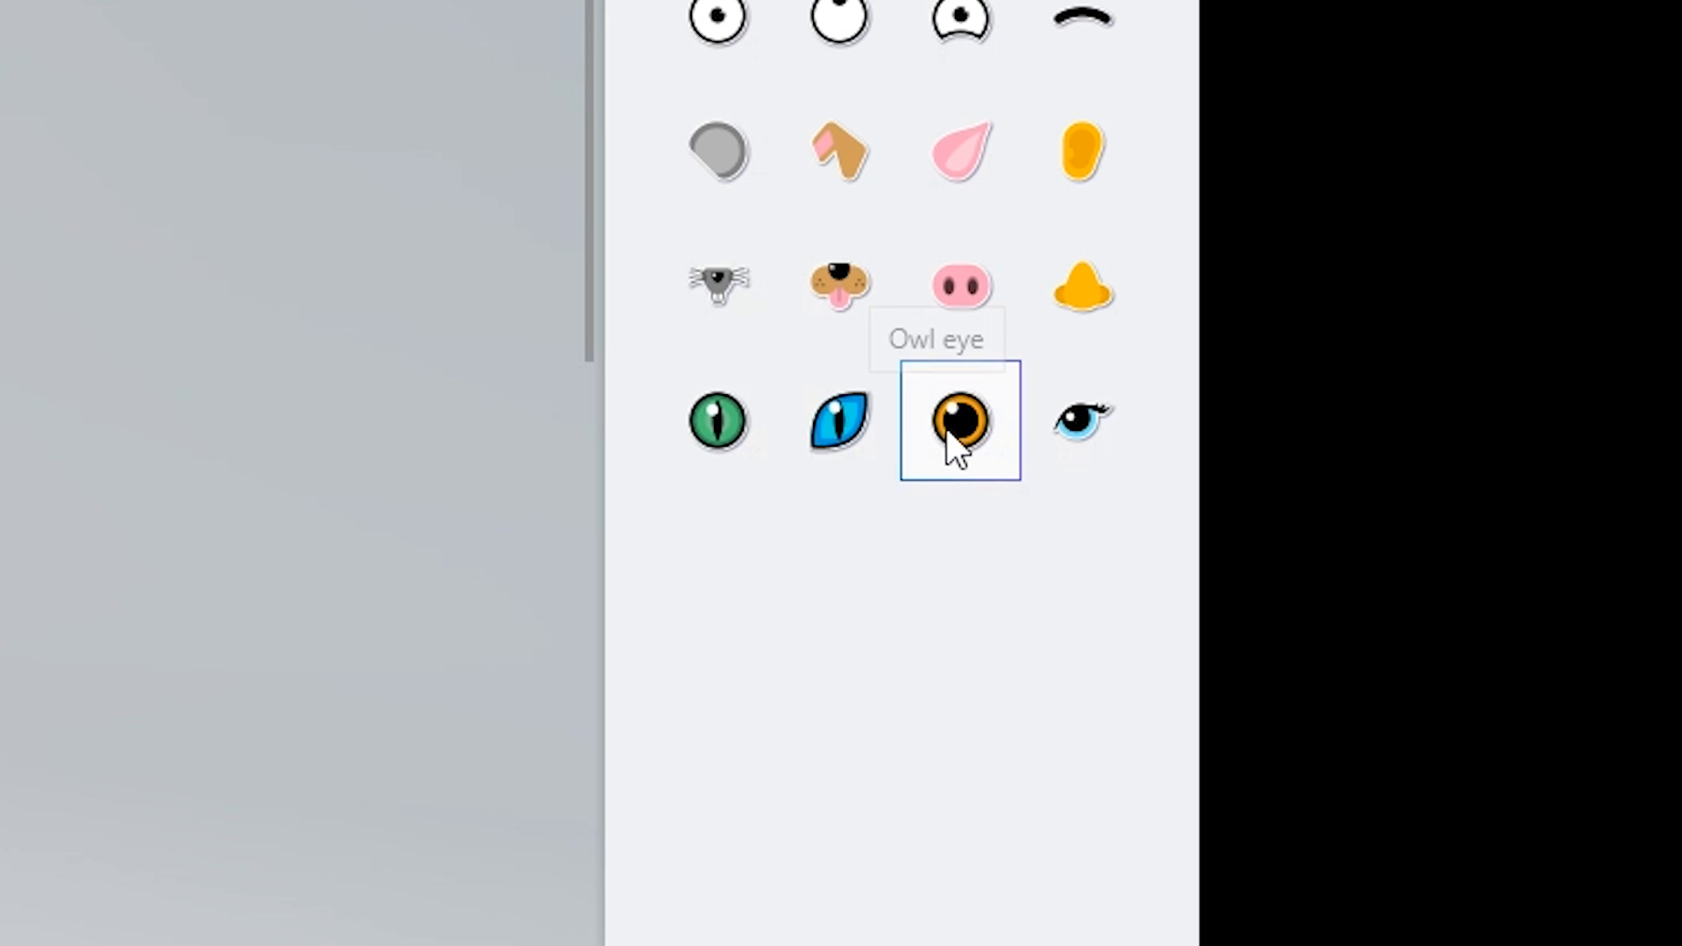
- Add the rolling-eye stickers above the mouth to complete the face
click(955, 422)
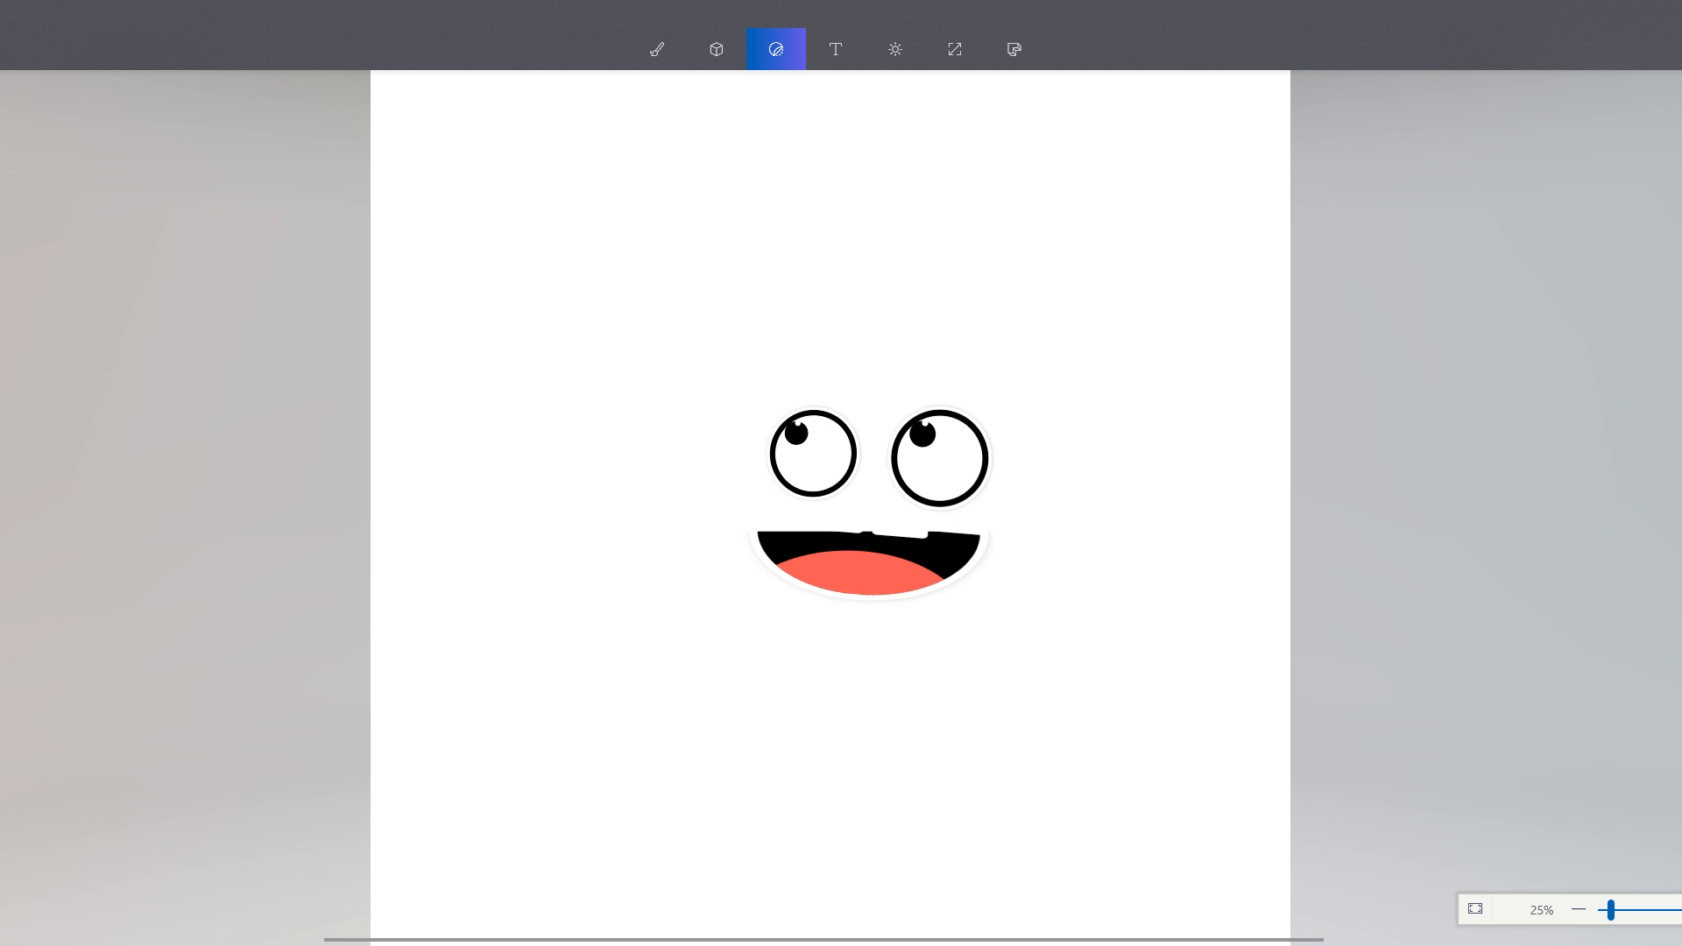
click(657, 49)
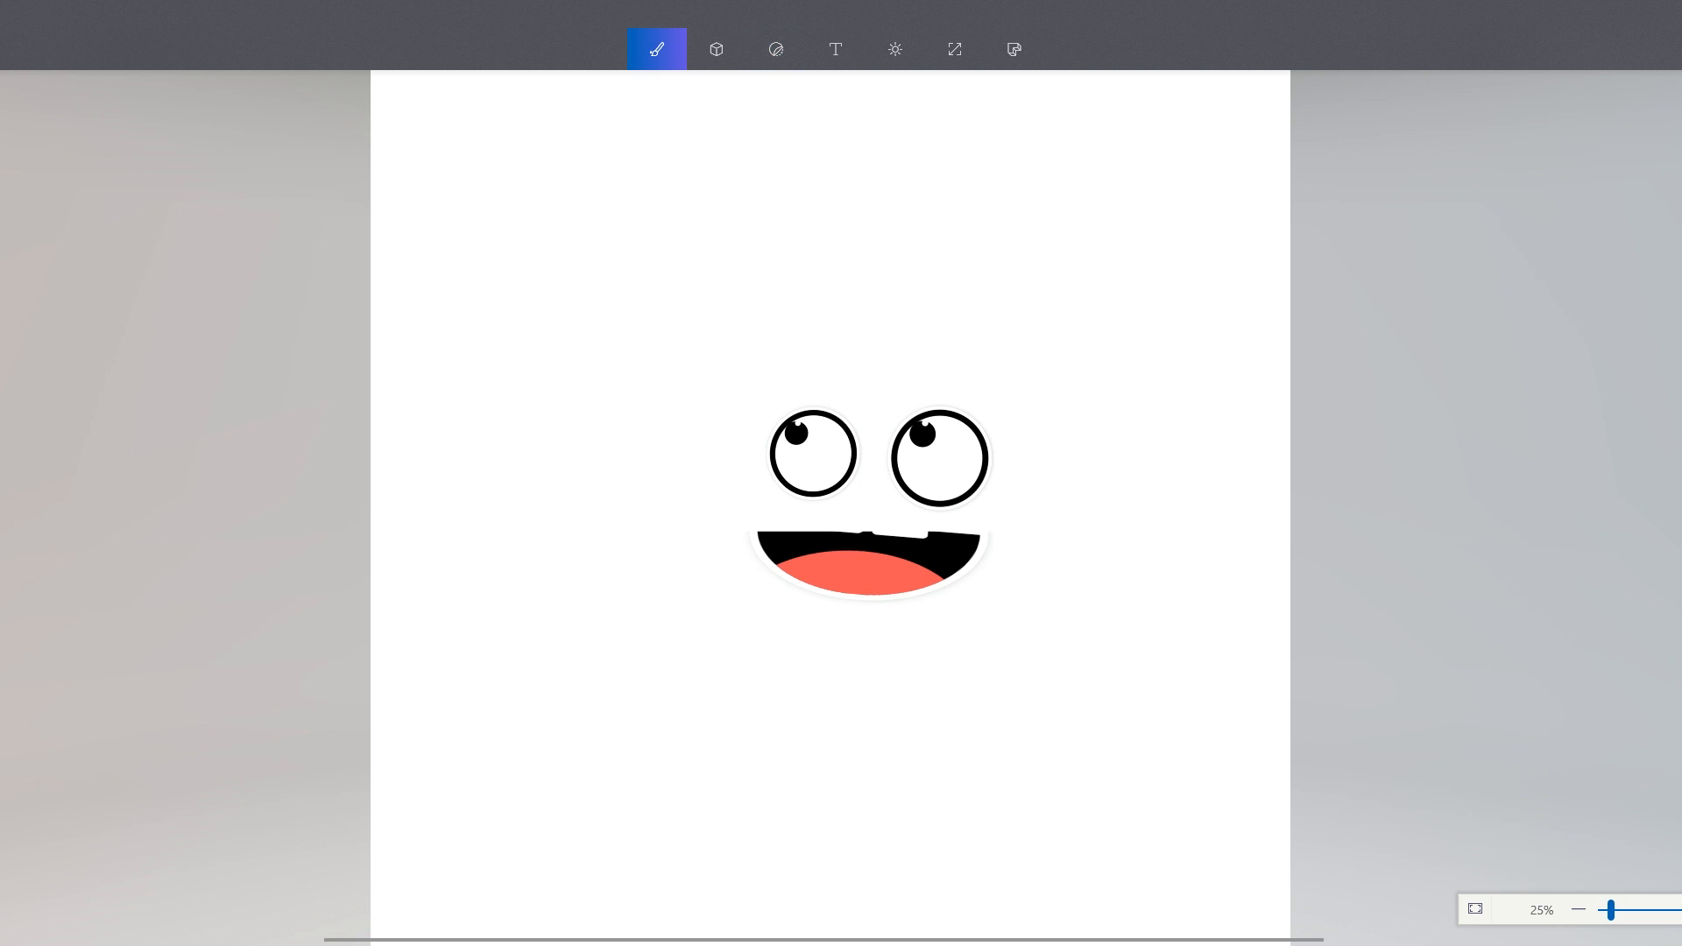
mouse_move(763, 475)
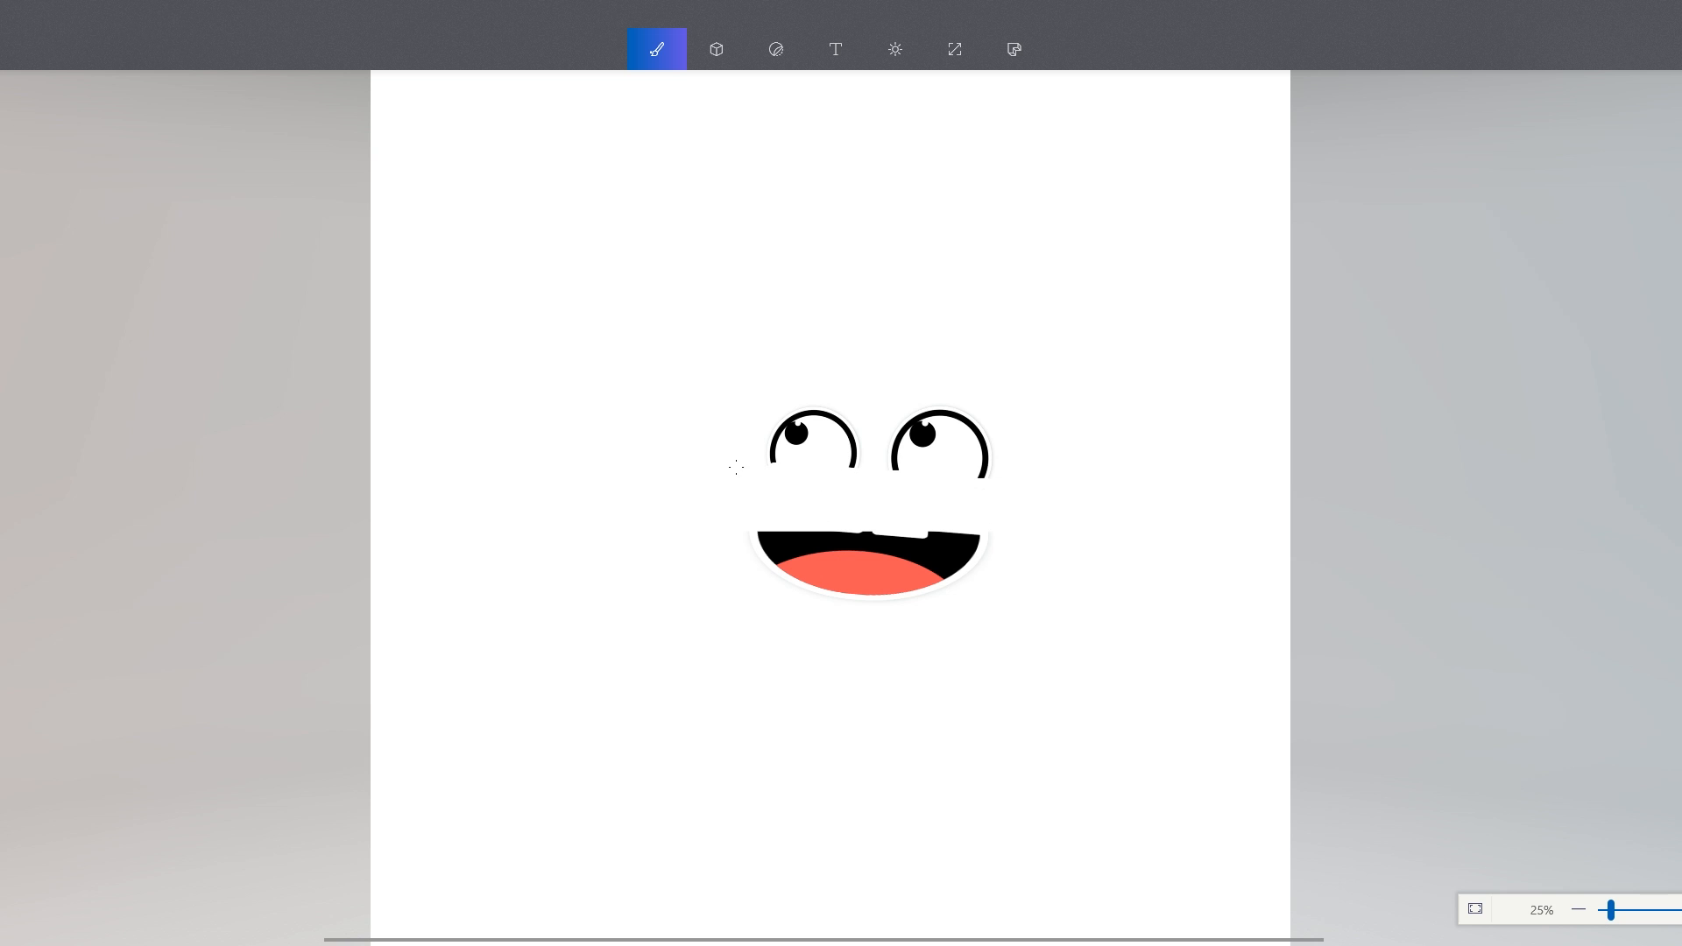
mouse_move(1474, 384)
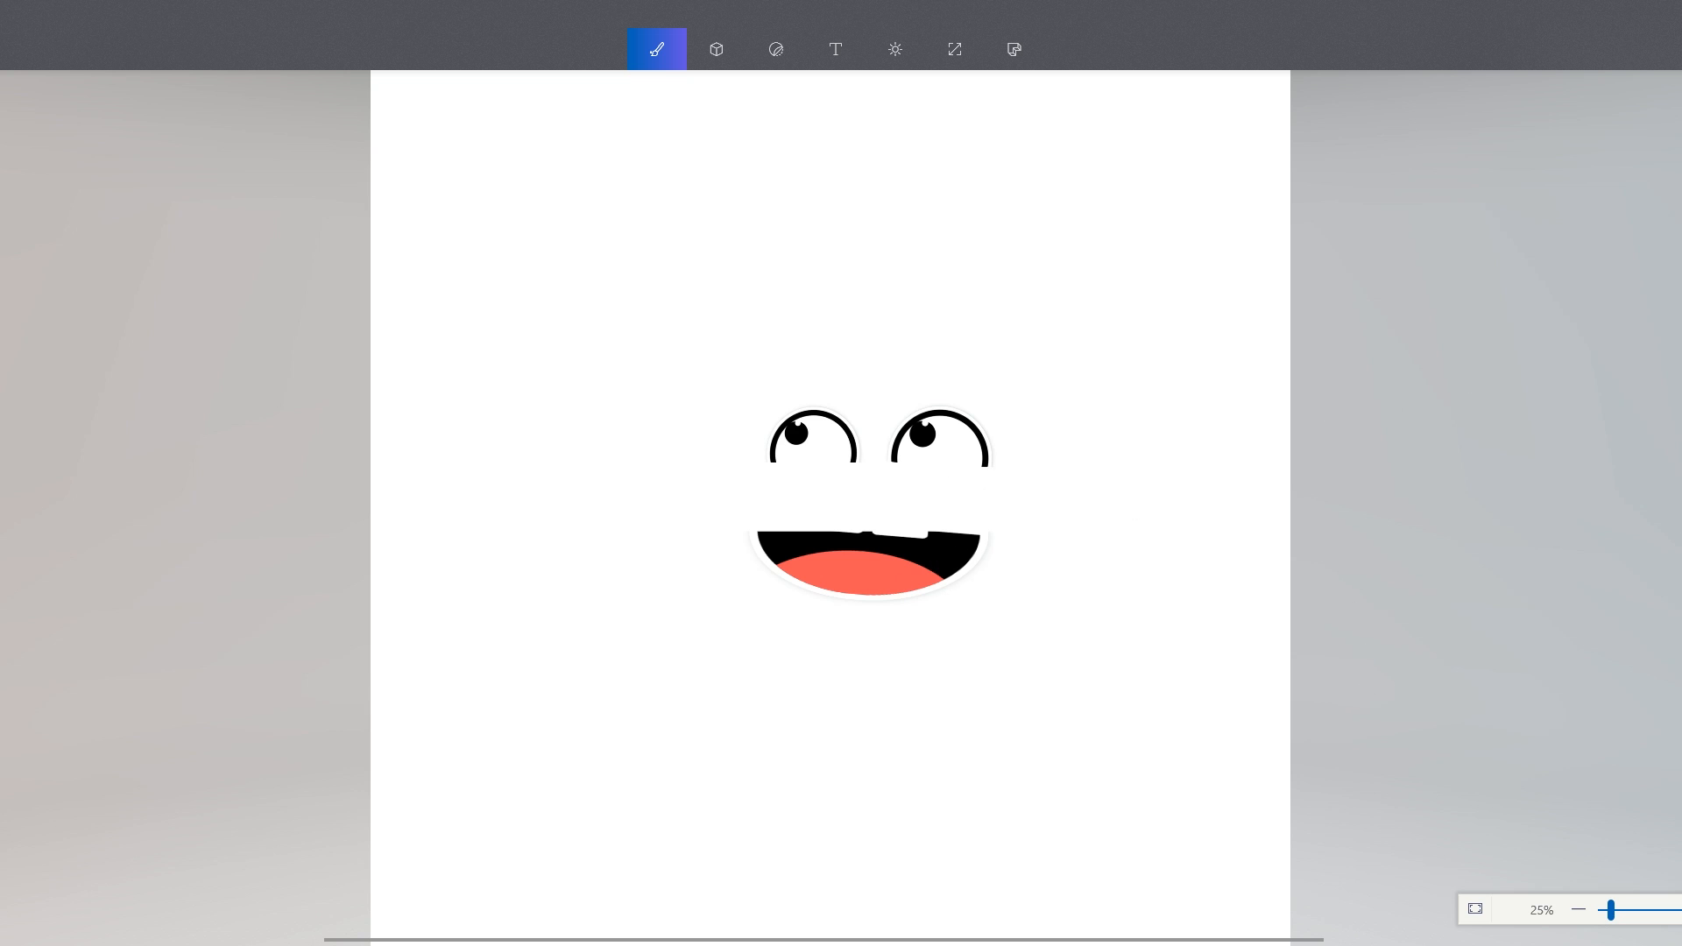
mouse_move(1025, 580)
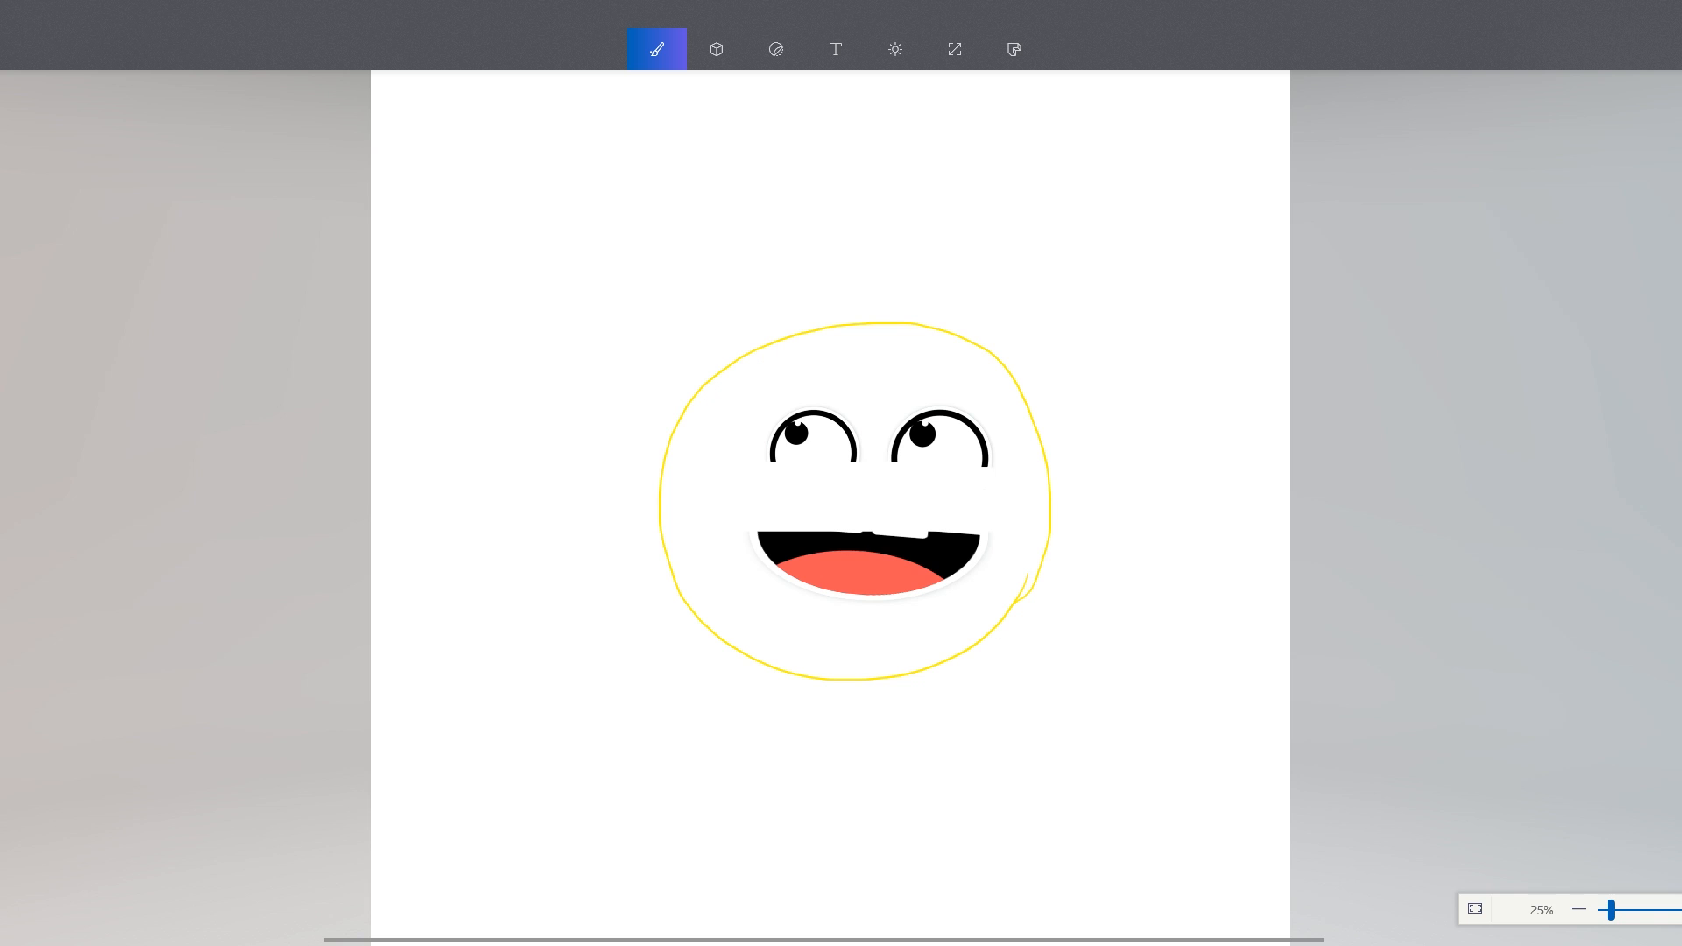
- Draw a yellow circle around the sticker eyes and mouth to outline the head
click(938, 440)
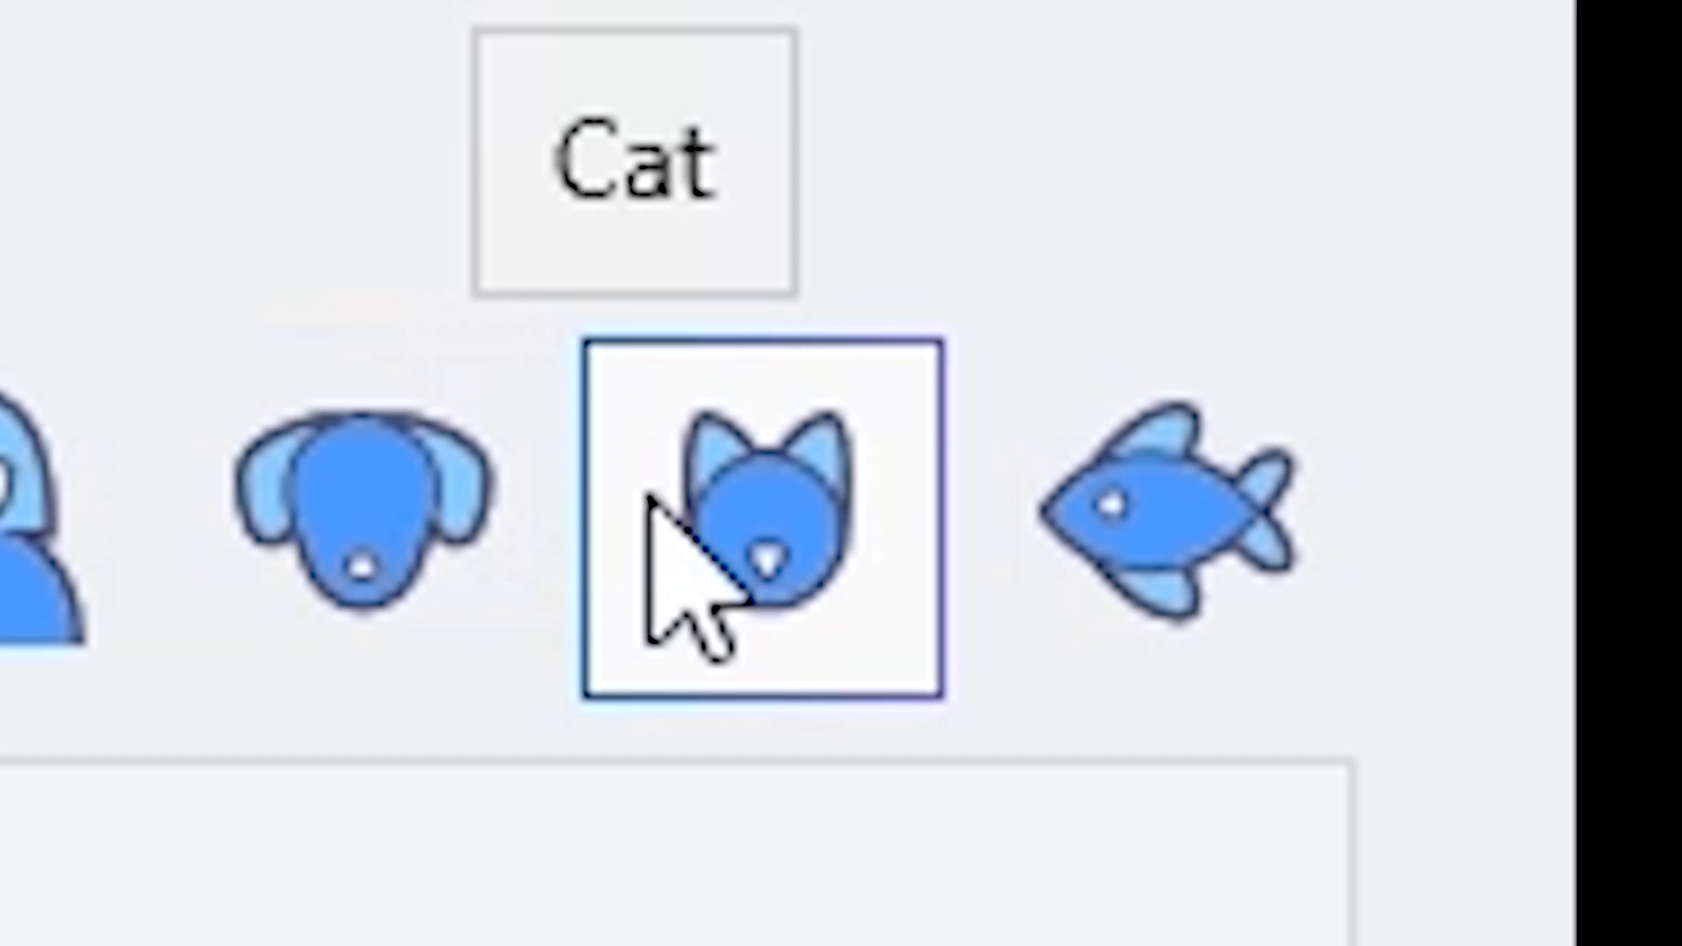
- Place the Fish 3D model on the face's mouth and add a 3D doodle squiggle and cube
click(1158, 505)
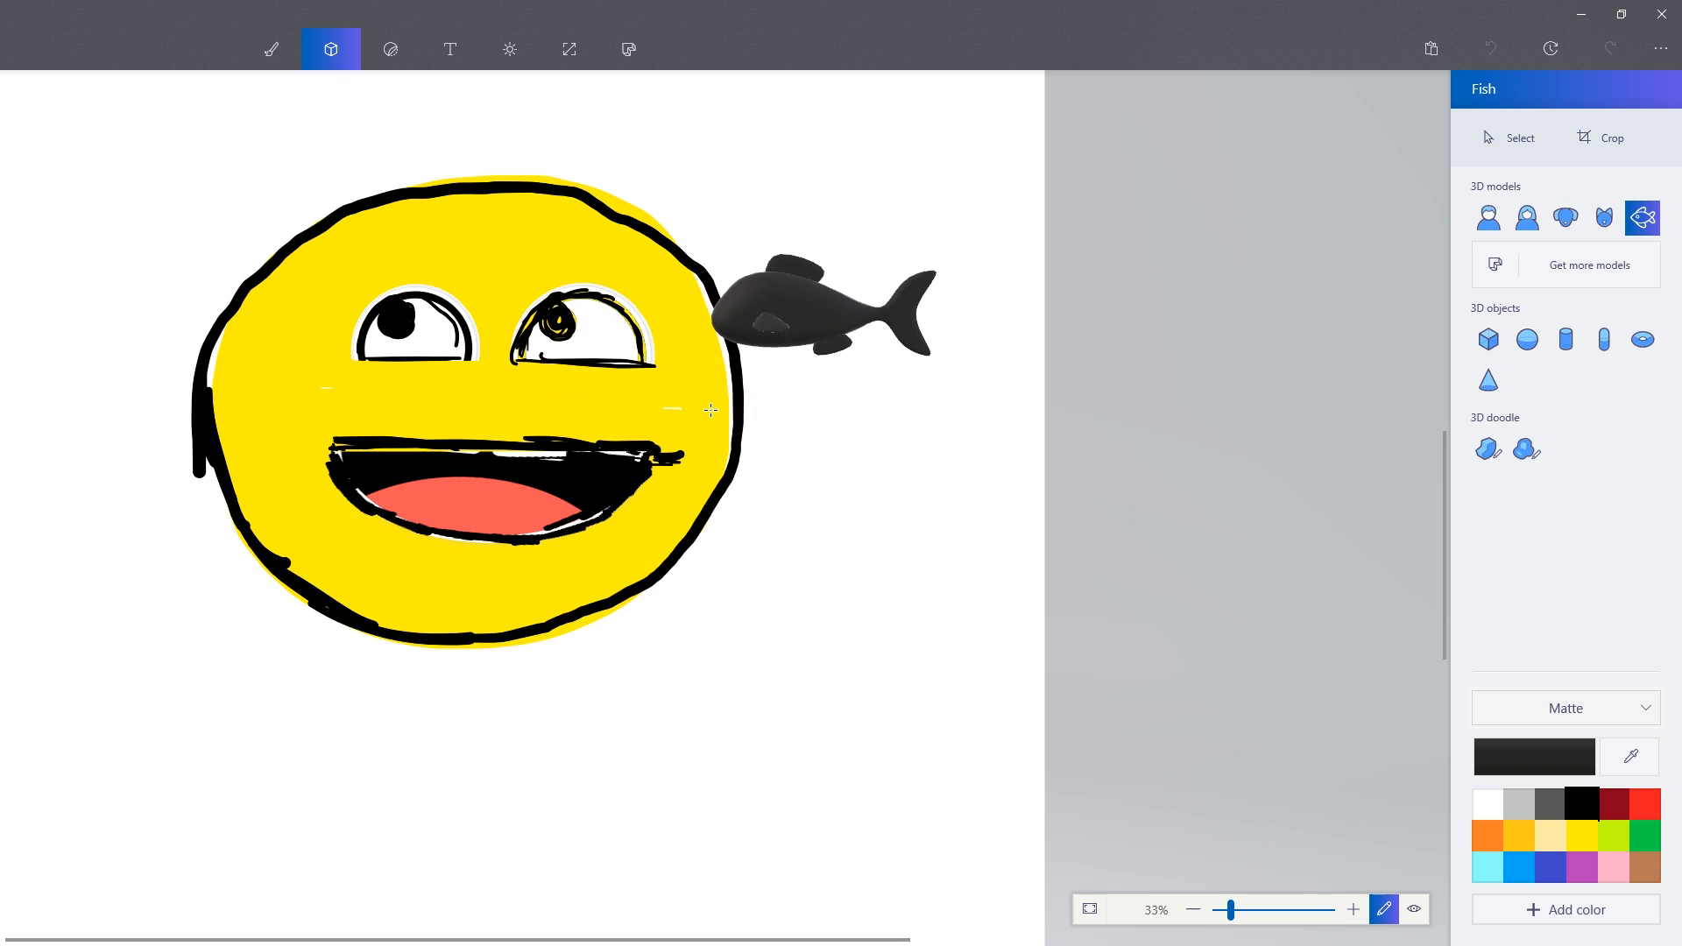
click(820, 305)
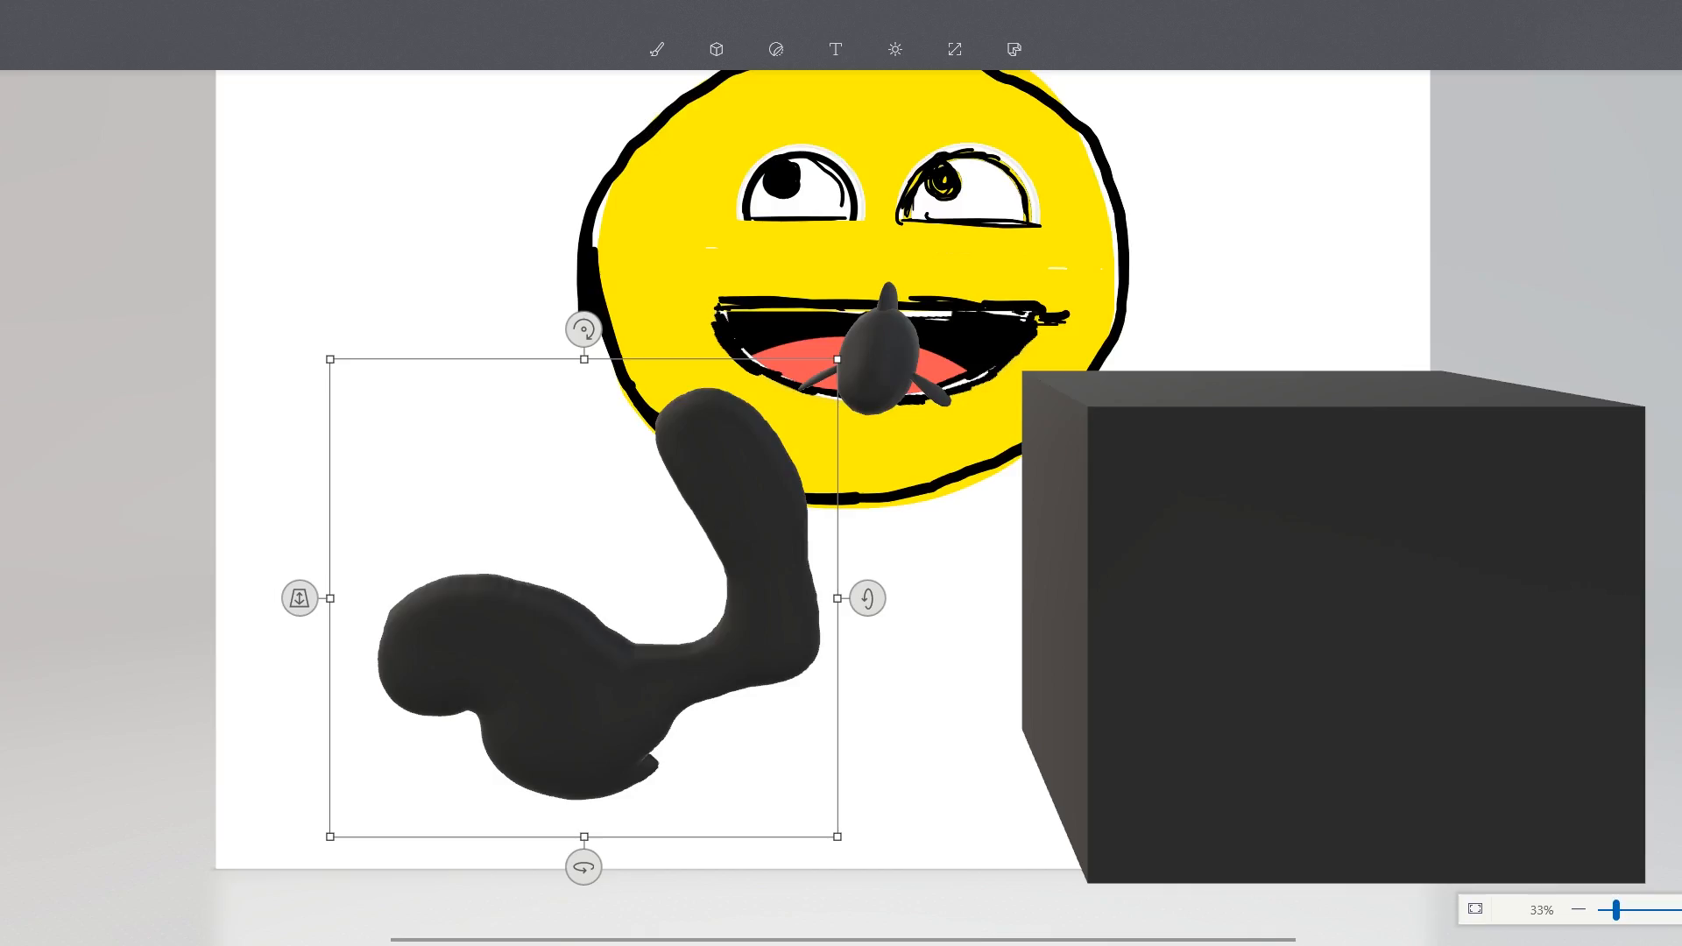
click(895, 49)
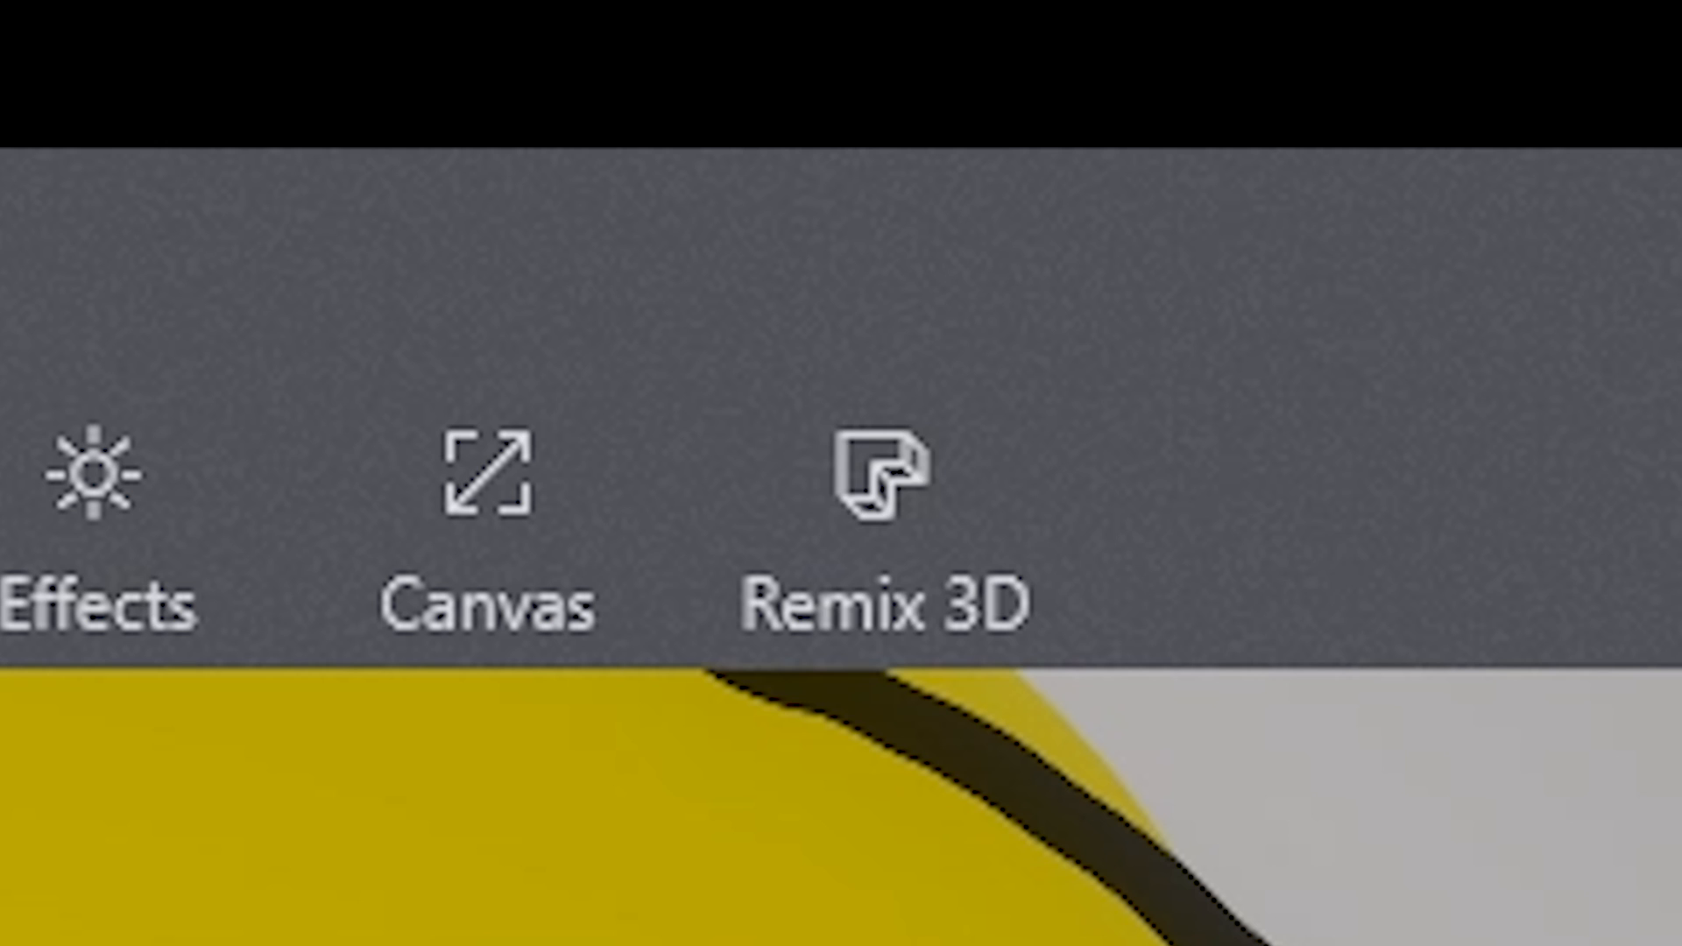
- Browse and close Remix 3D, then add the caption POSITIVE ENERGY beside the face
click(869, 494)
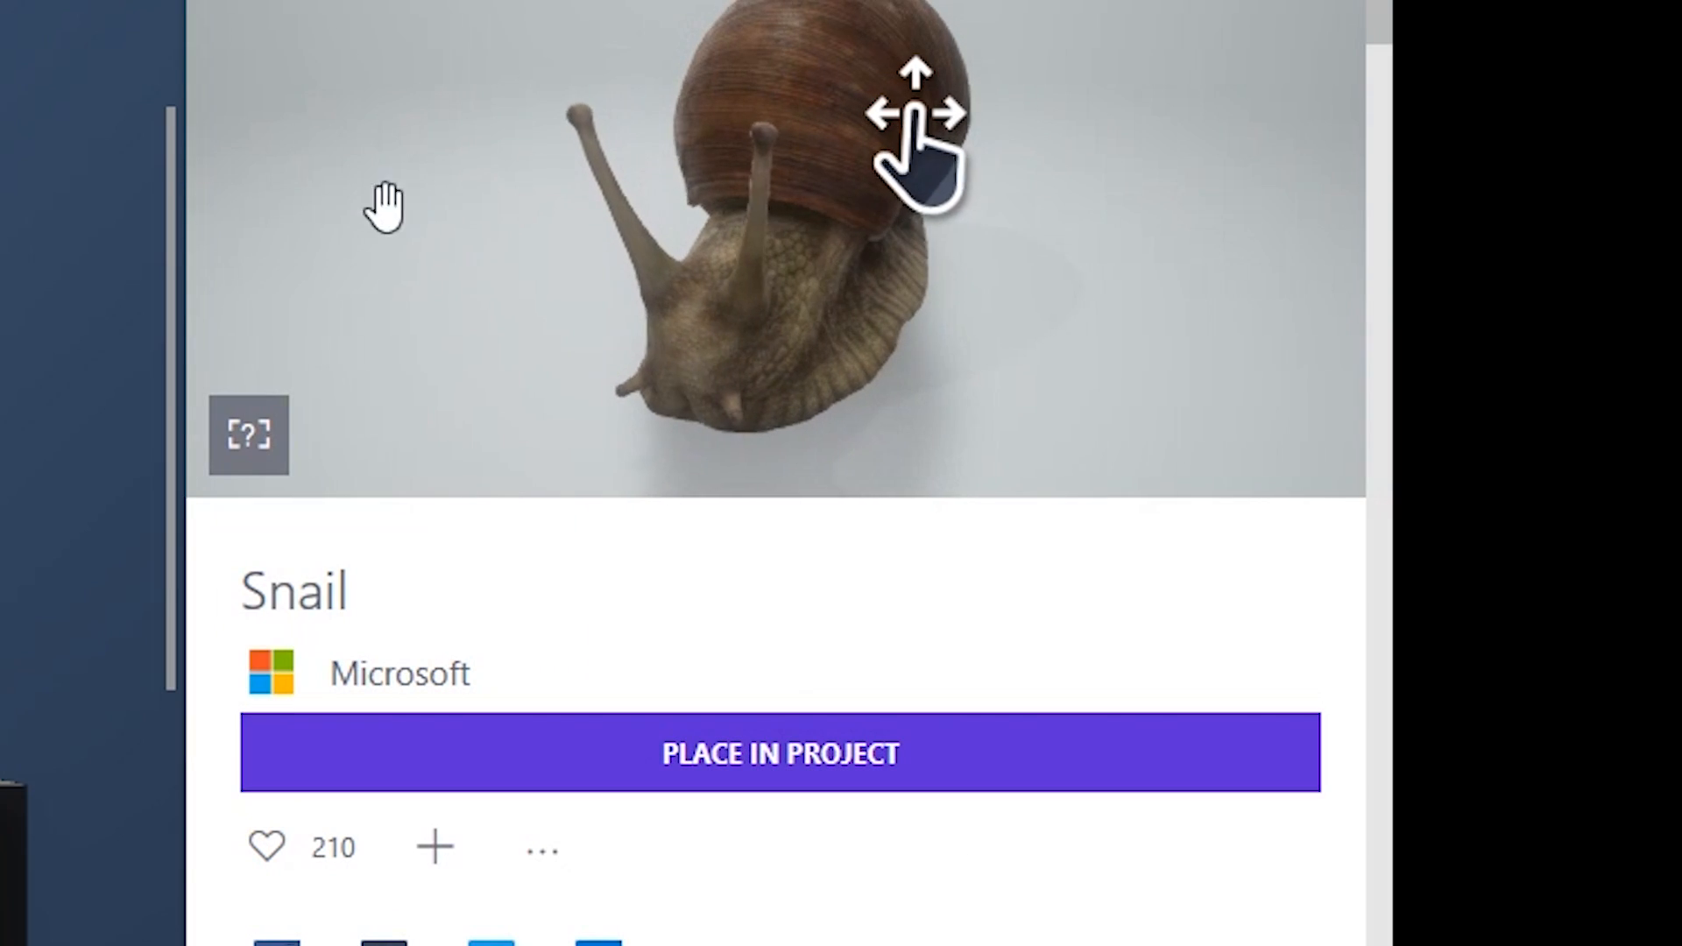
click(389, 51)
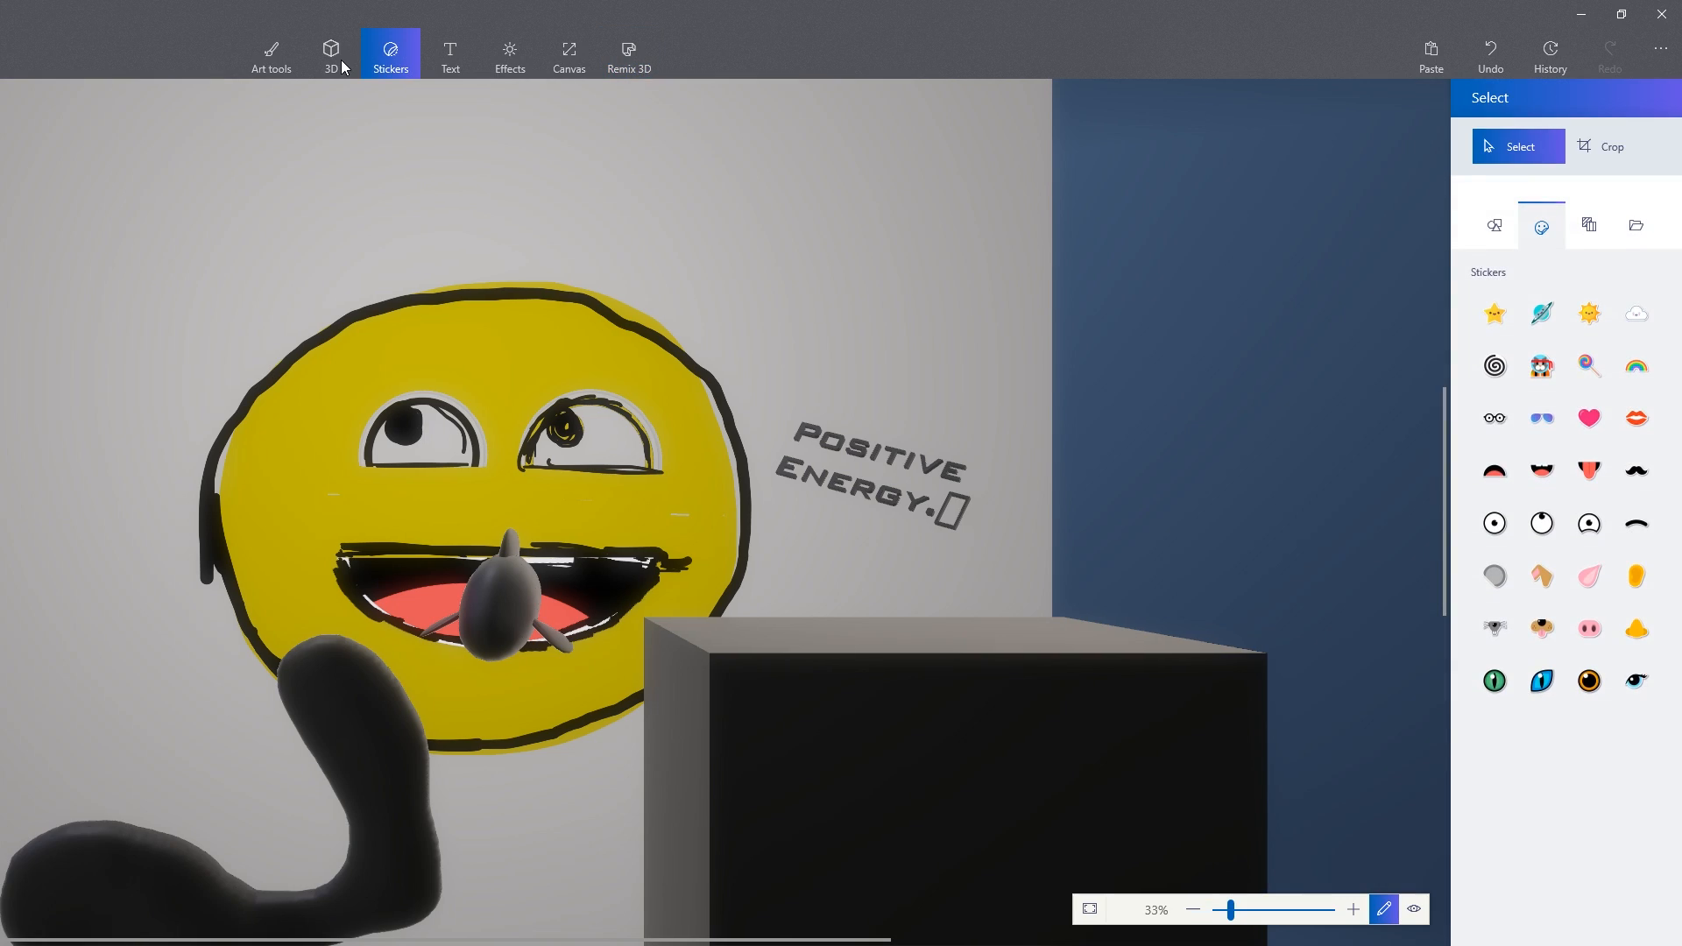
- Make POSITIVE ENERGY 3D lettering and give the small red shape a polished metal finish
click(331, 54)
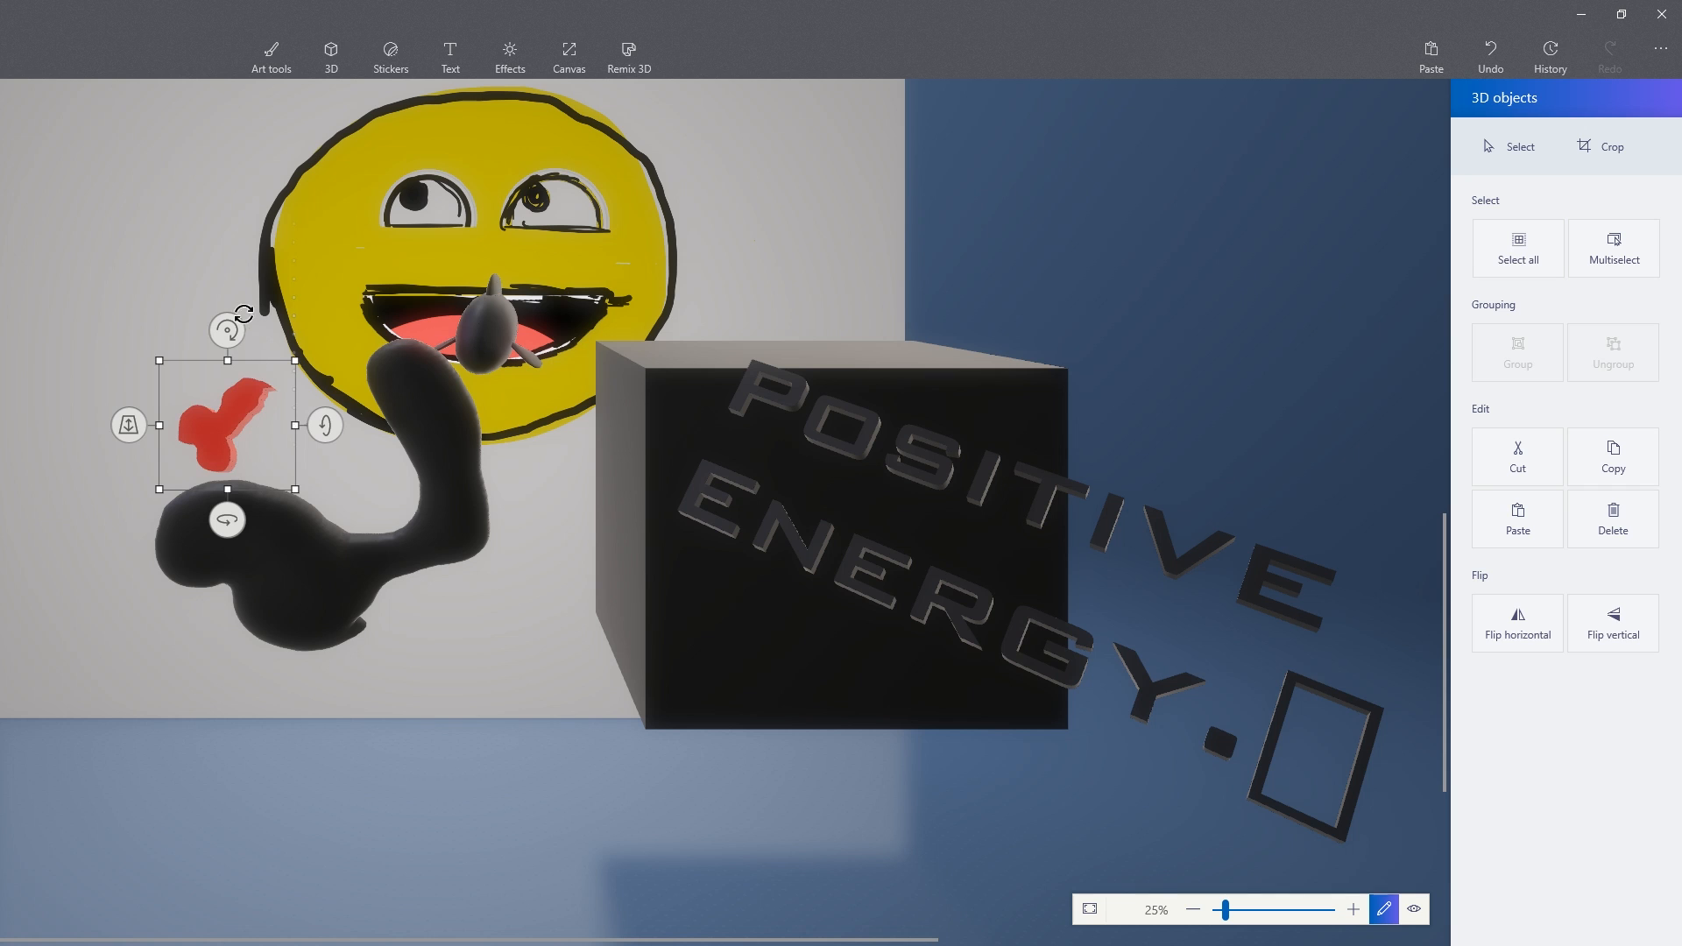
click(329, 54)
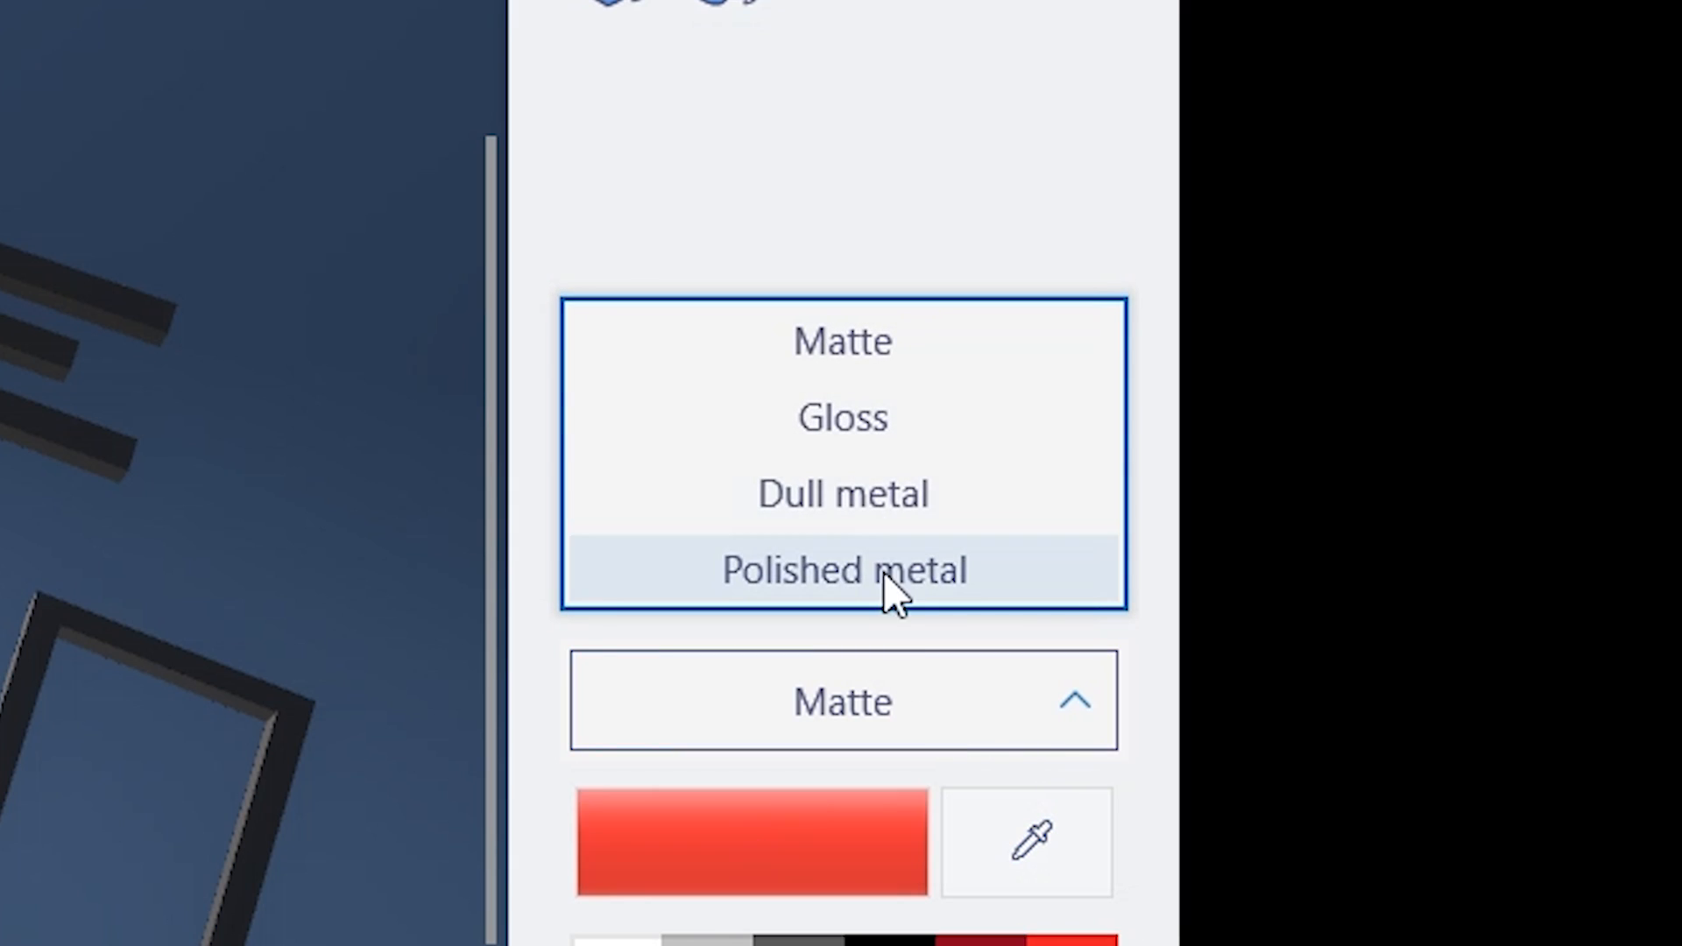
click(843, 569)
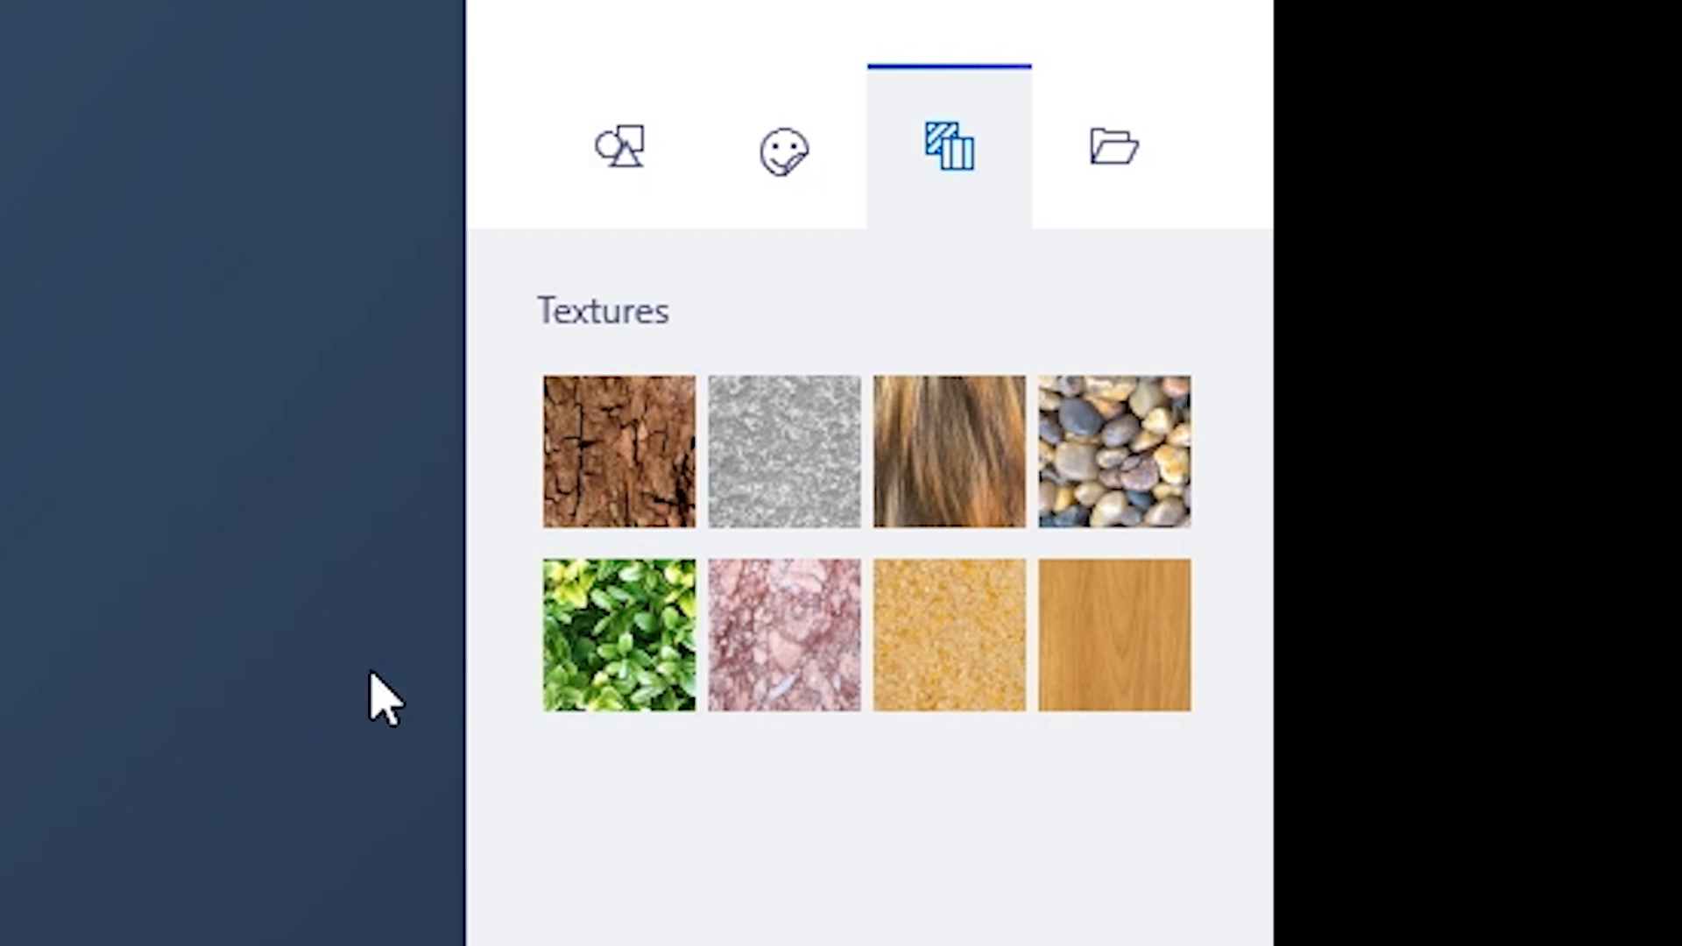
- Pattern the squiggle, put bark texture on the cube, add a green capsule, then begin a new project
click(619, 450)
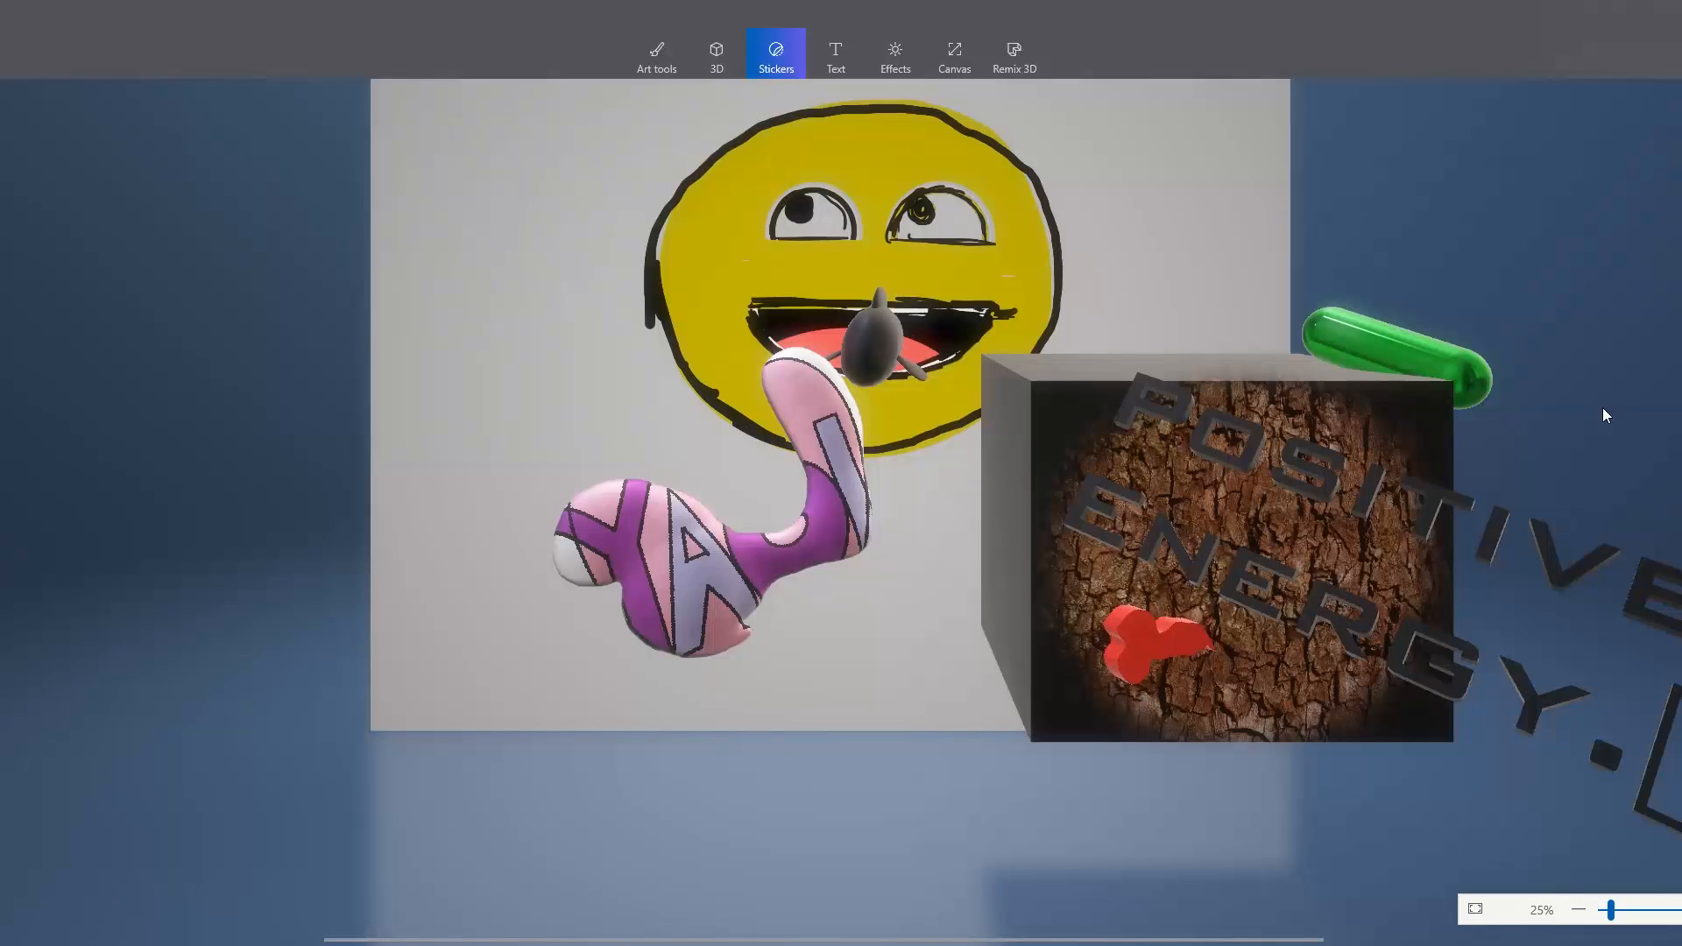
click(656, 54)
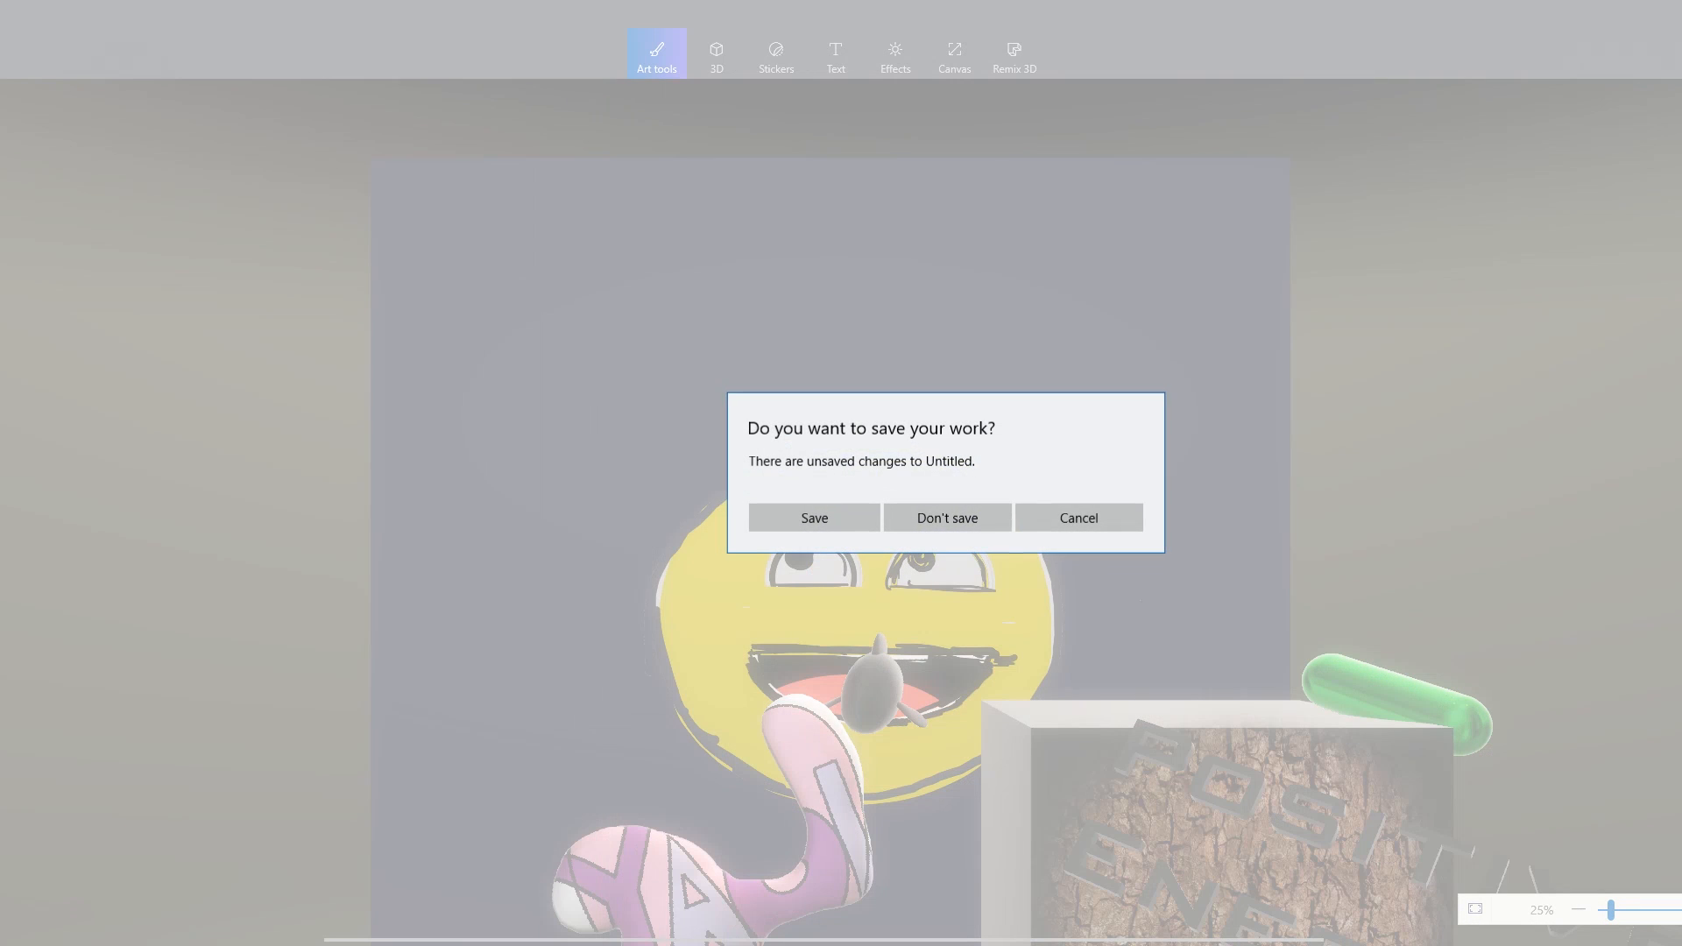
- Discard the unsaved scene and doodle a dark blue 3D F, a blob and a tilted box
click(946, 517)
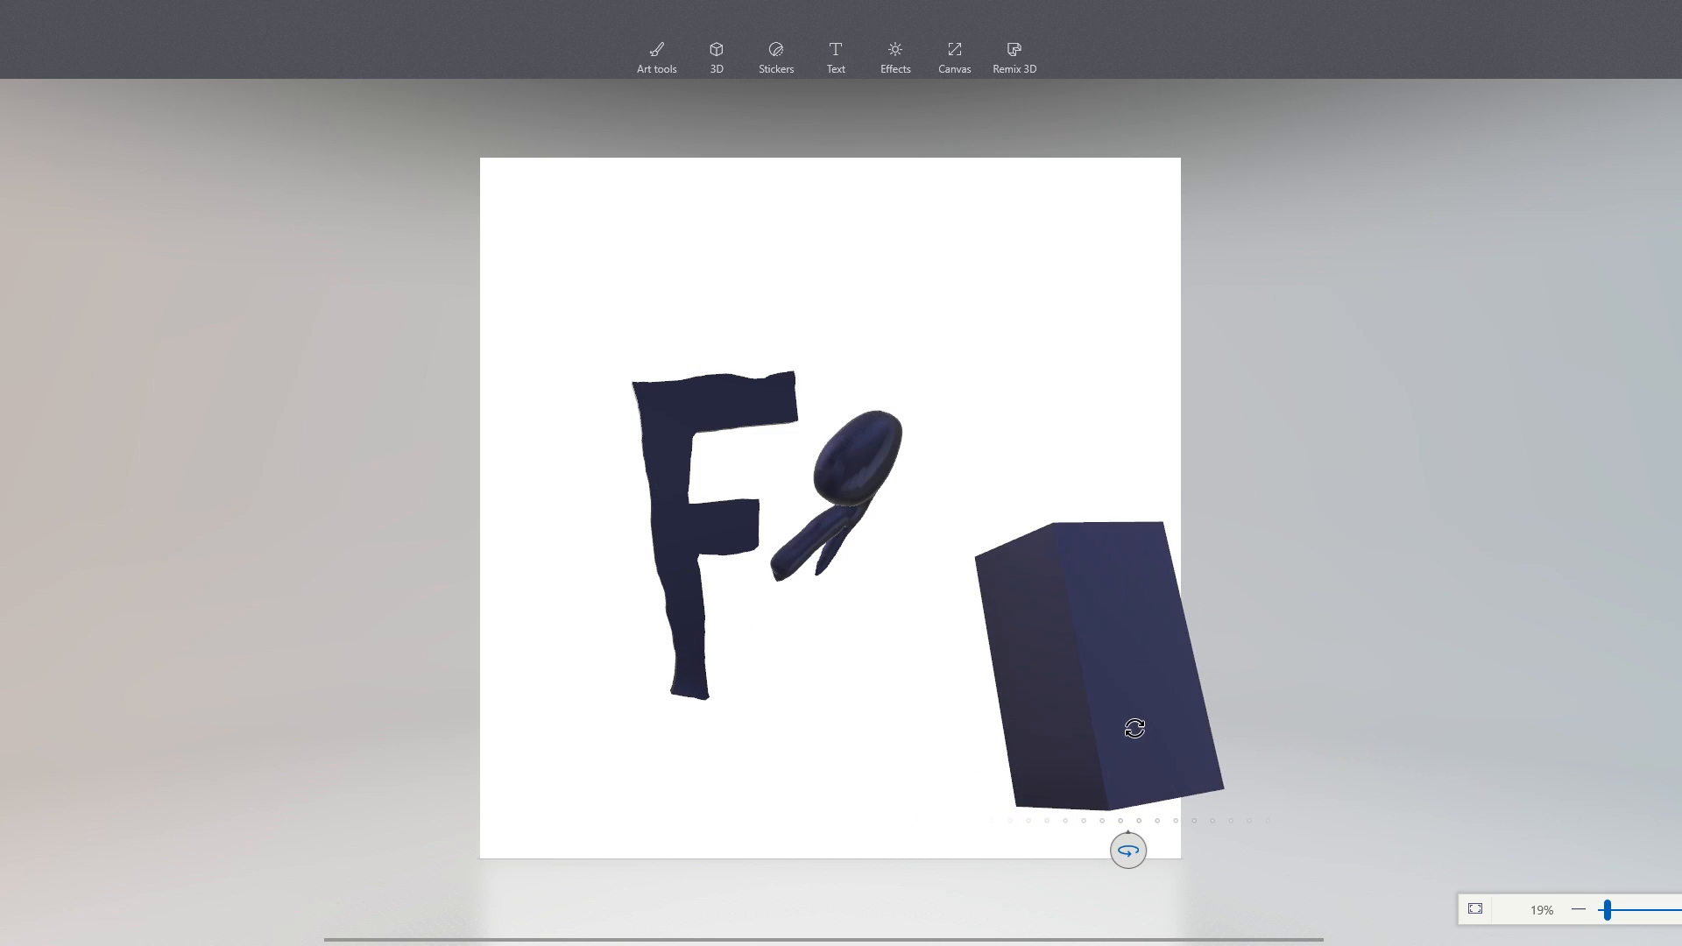
- Replace the blue shapes with grey c0c0c0 boxes: a tall box and a small block
click(715, 52)
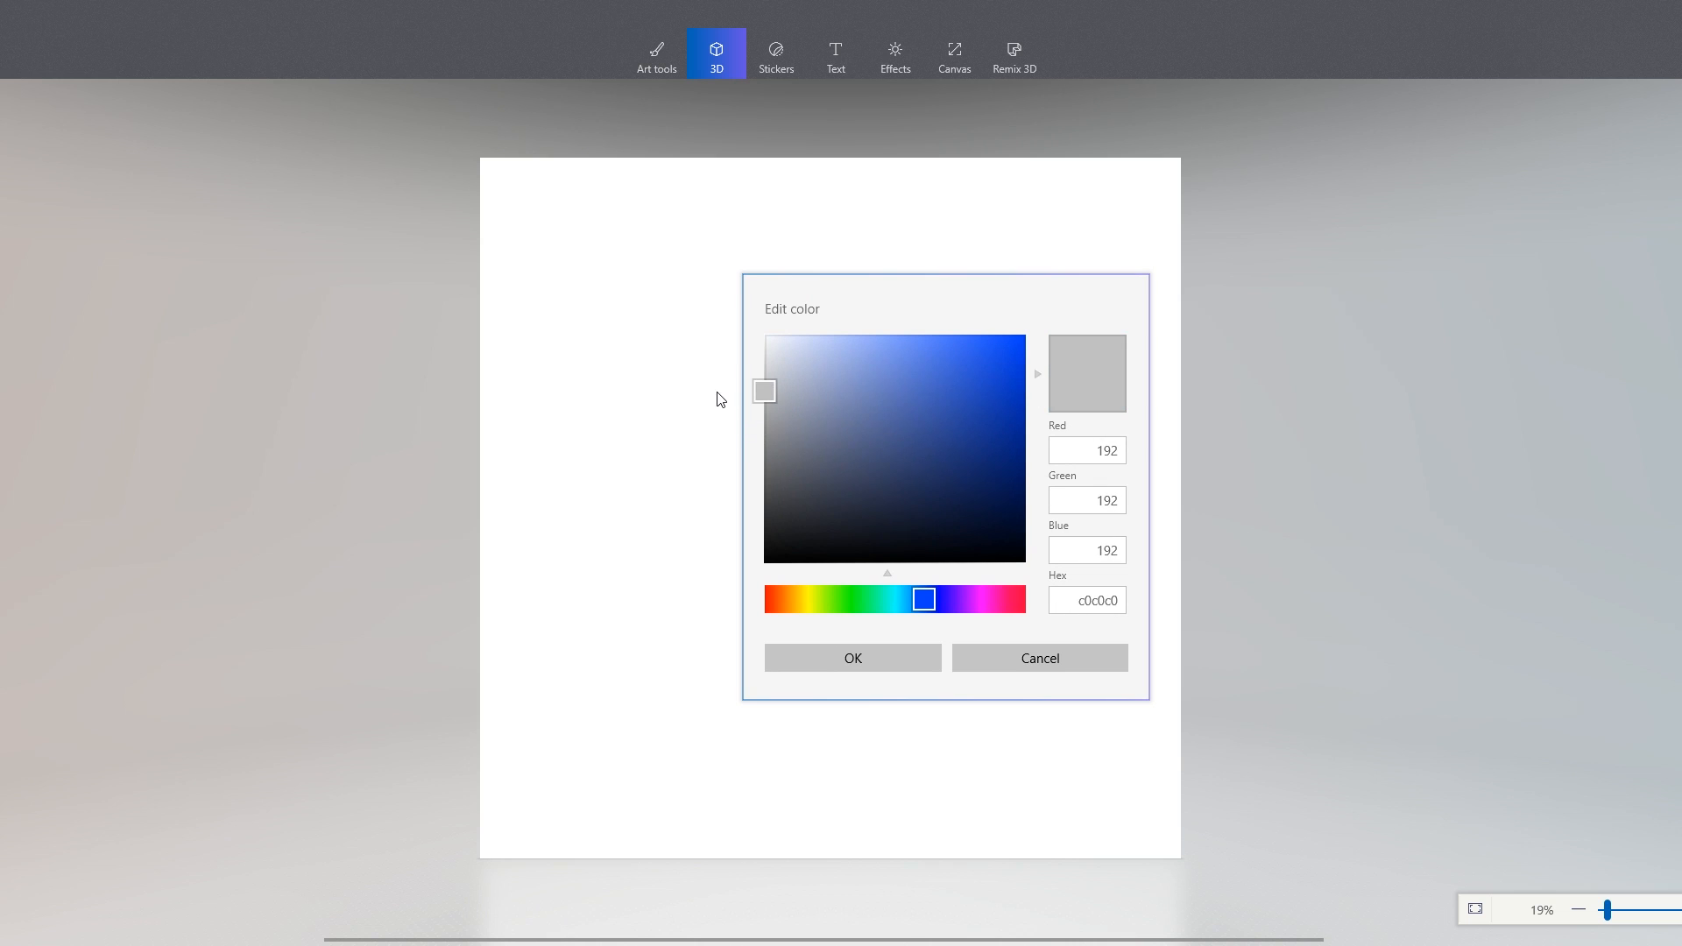
click(854, 658)
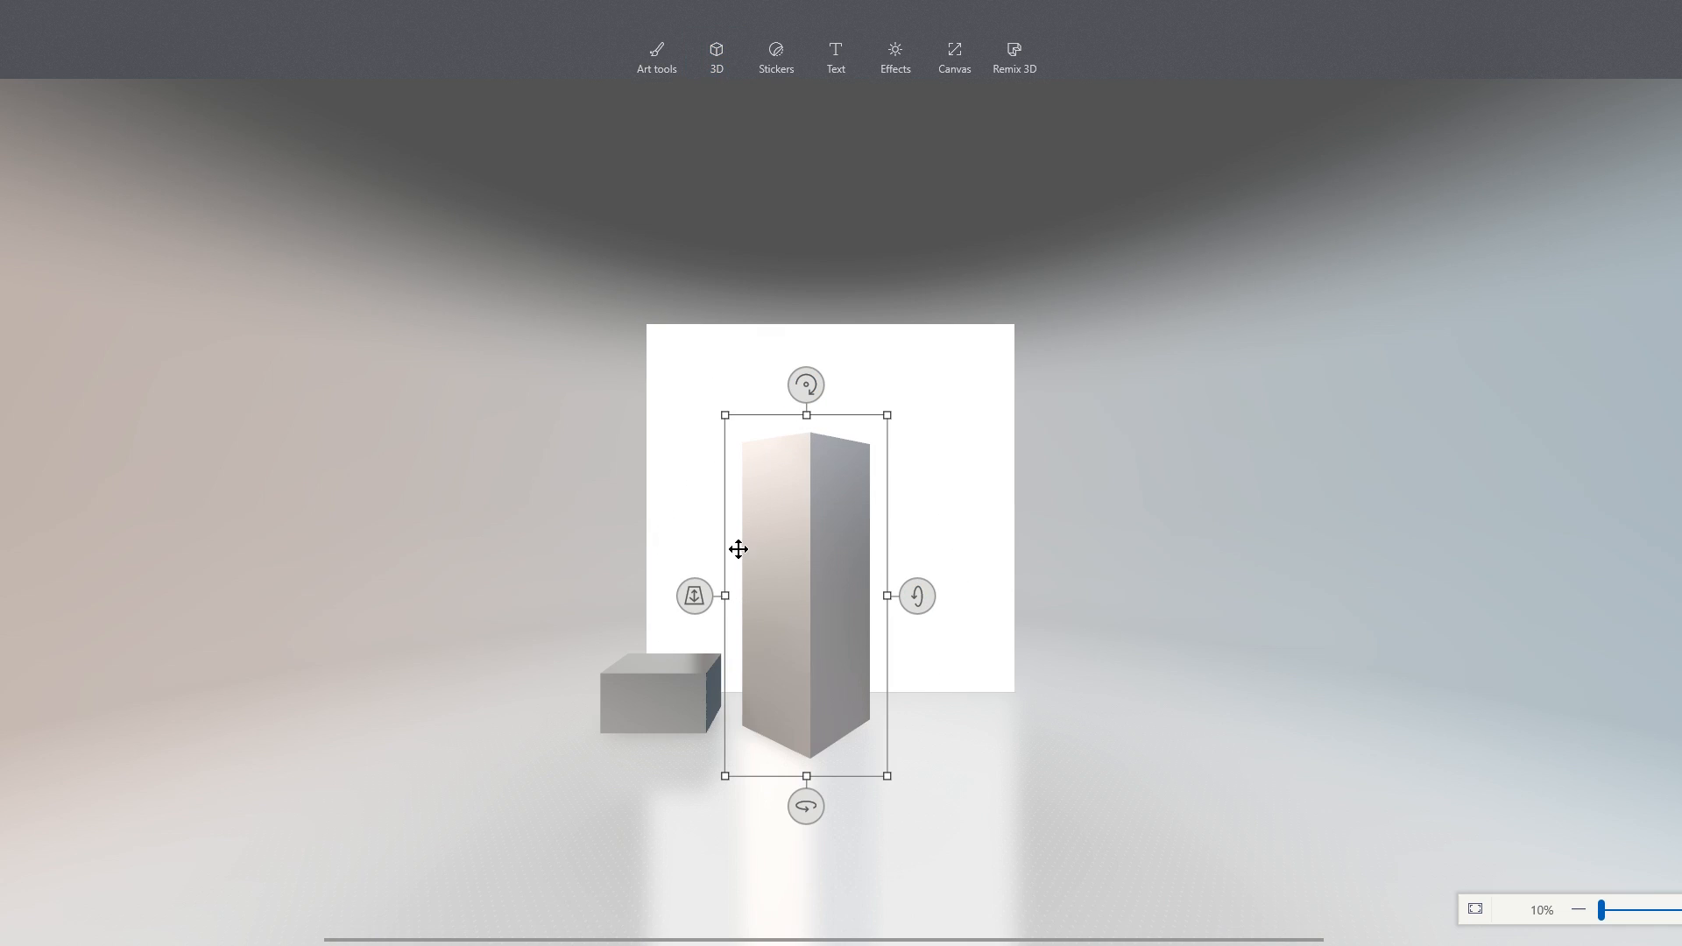
click(715, 51)
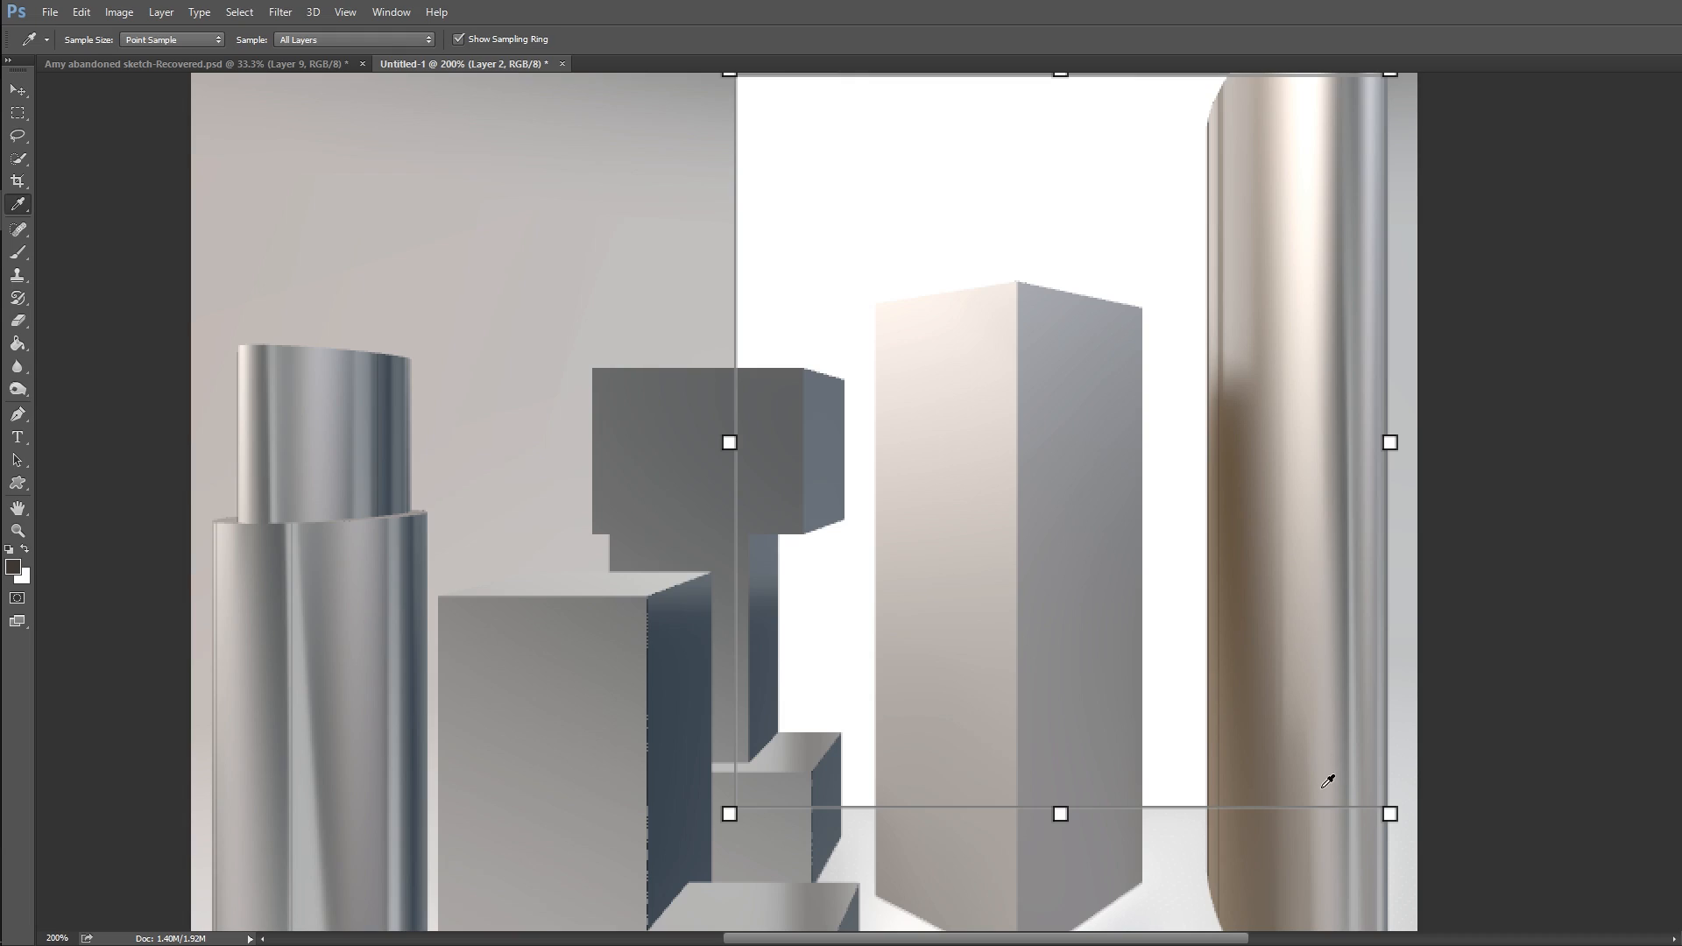
mouse_move(1402, 614)
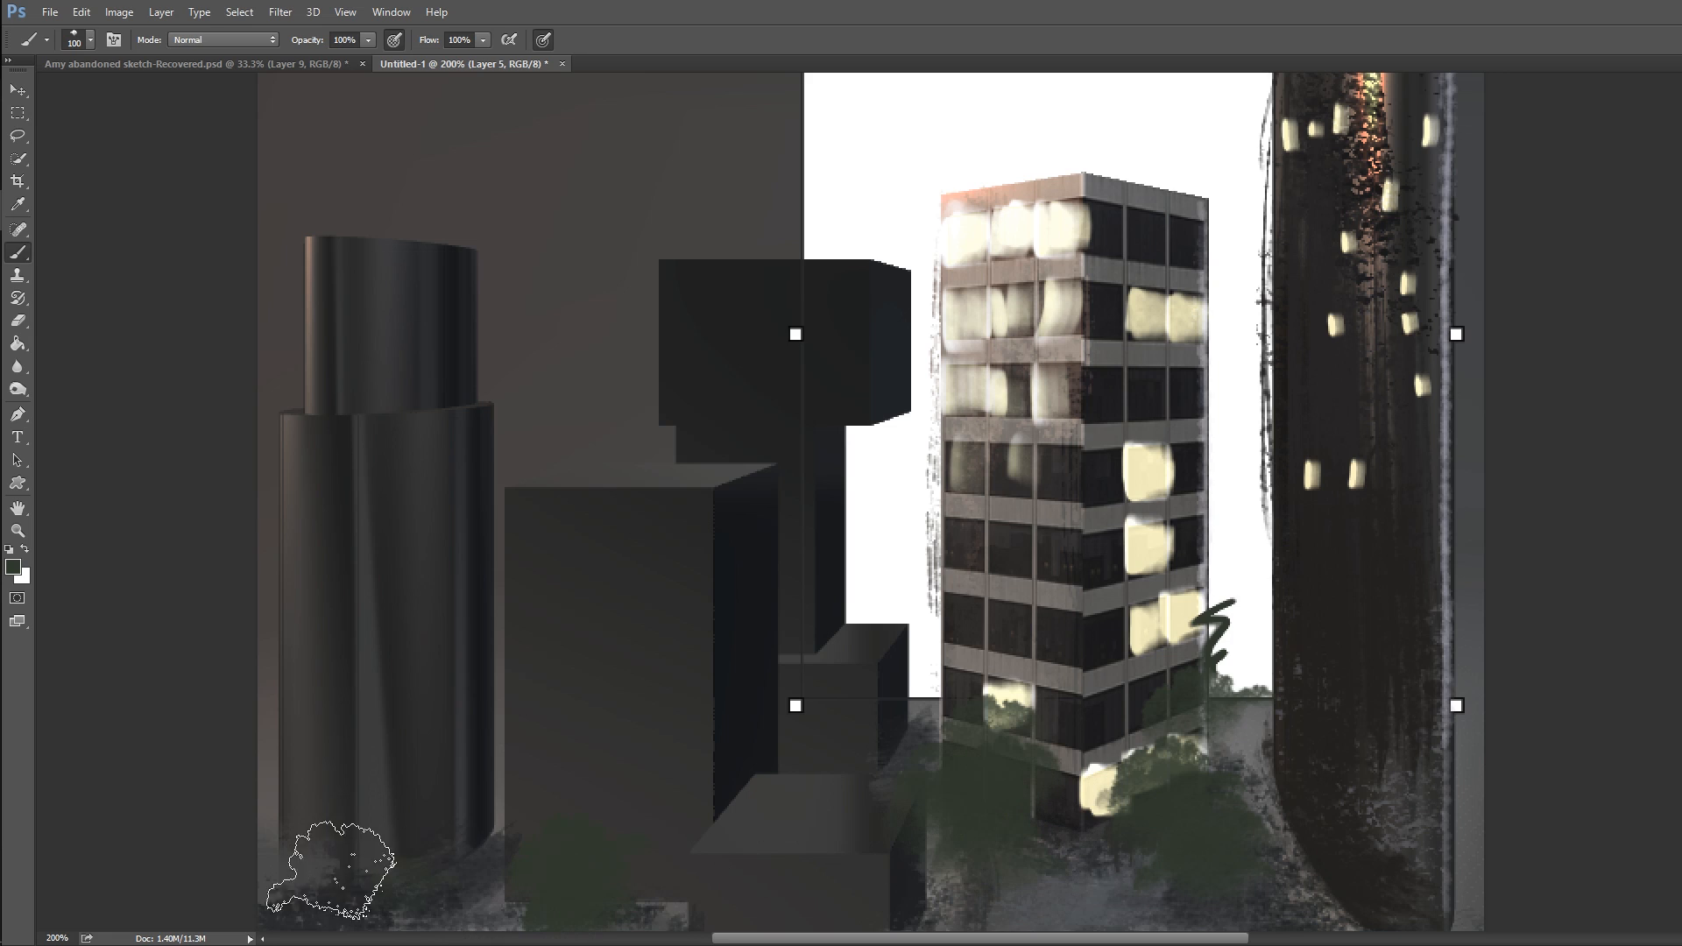
- Finish the Photoshop paint-over of the city render and switch windows with Alt+Tab
click(18, 531)
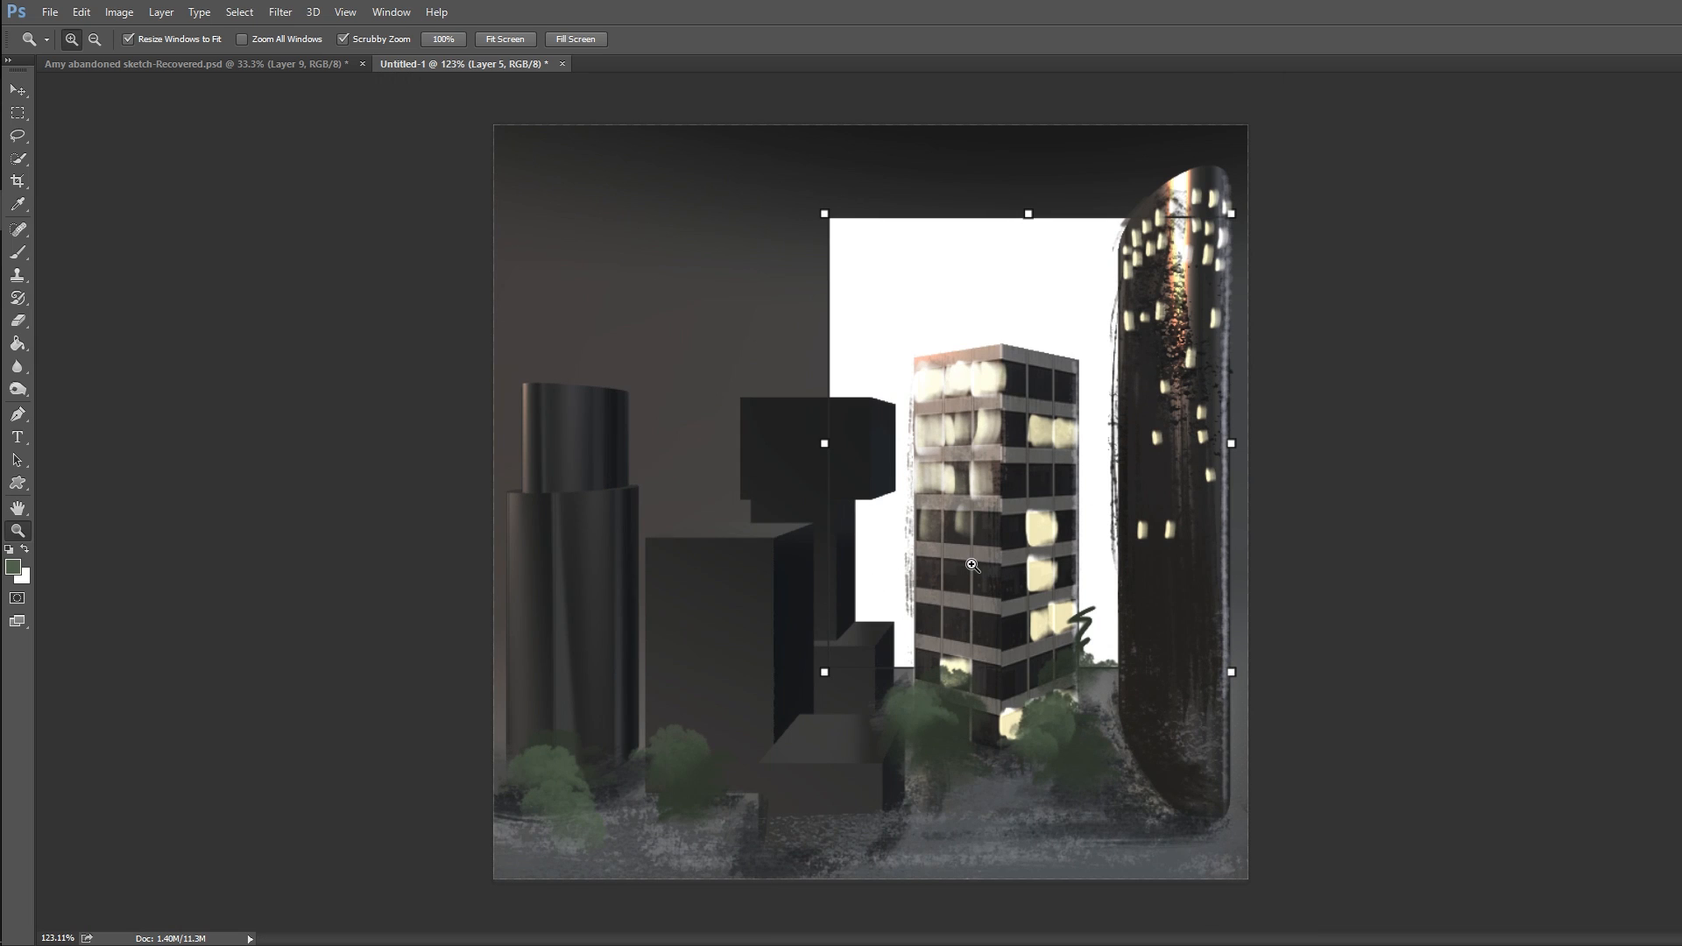
key(alt+tab)
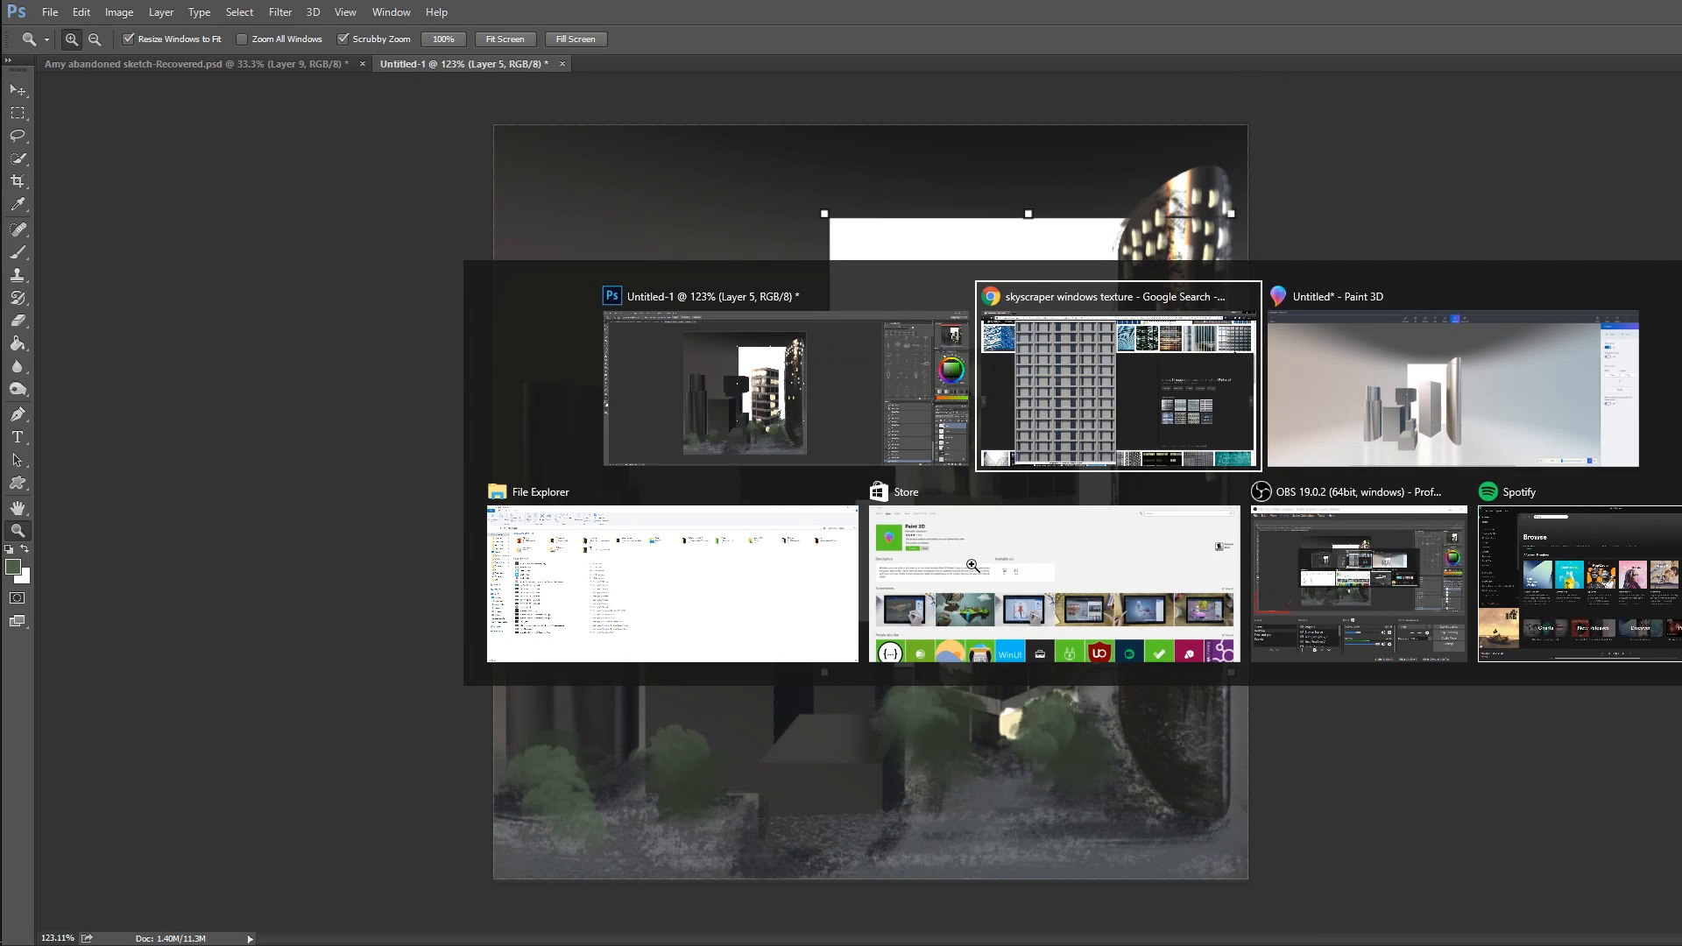
- Return to Paint 3D and start a new blank project from the menu
click(1451, 385)
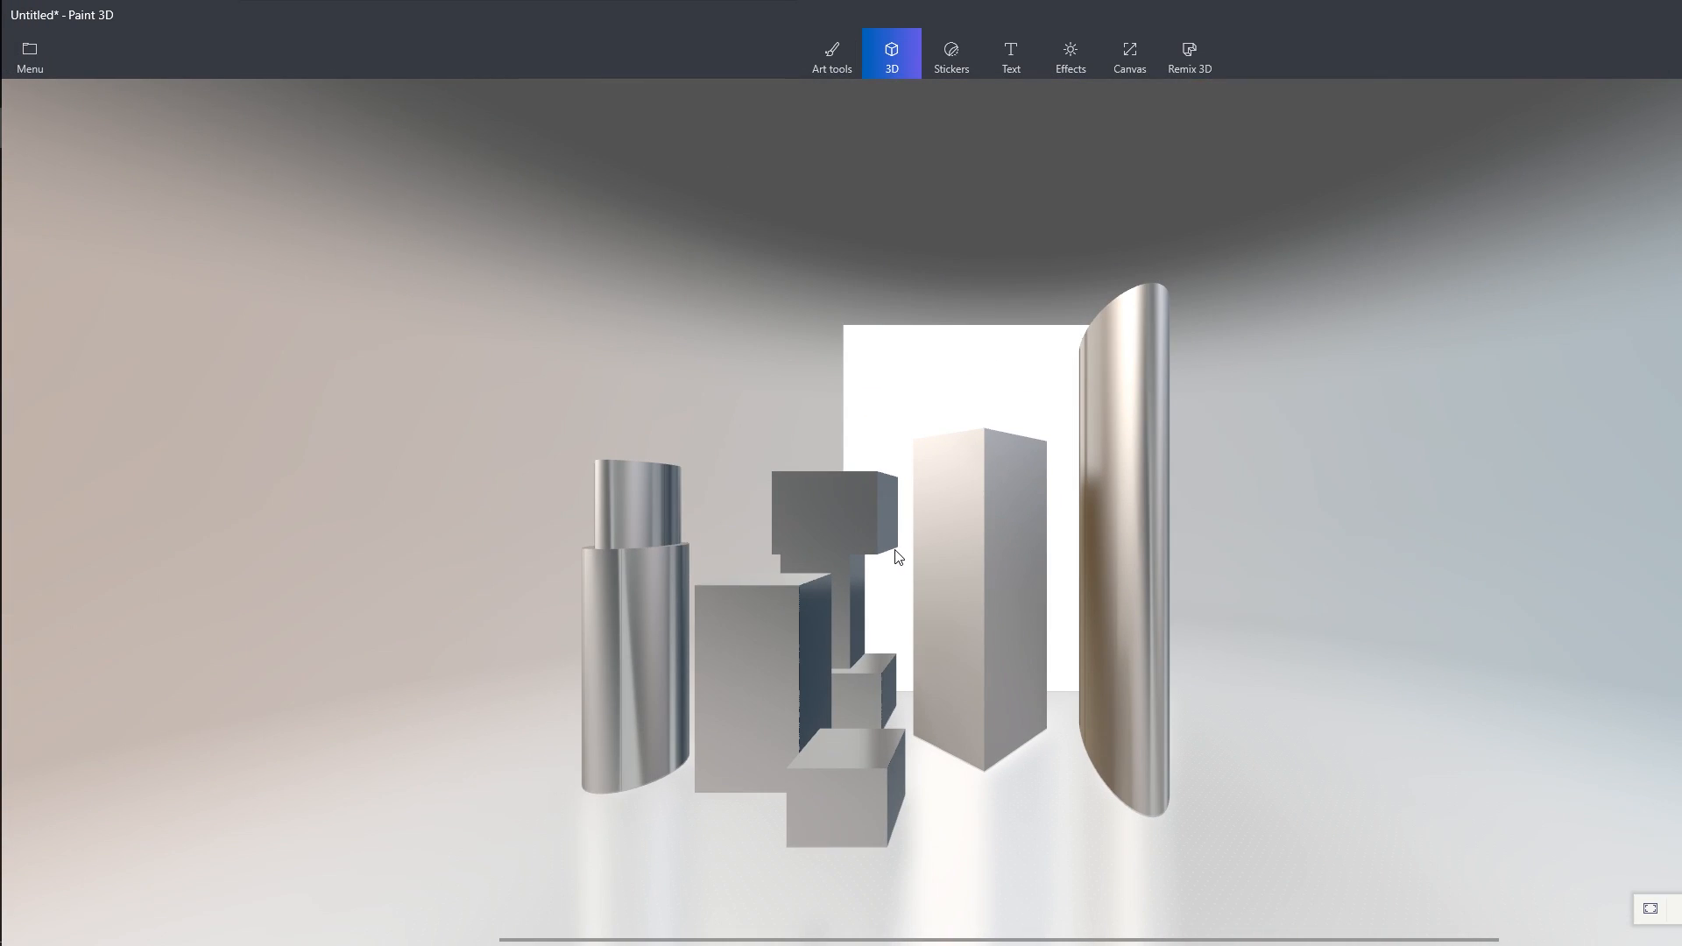
click(30, 54)
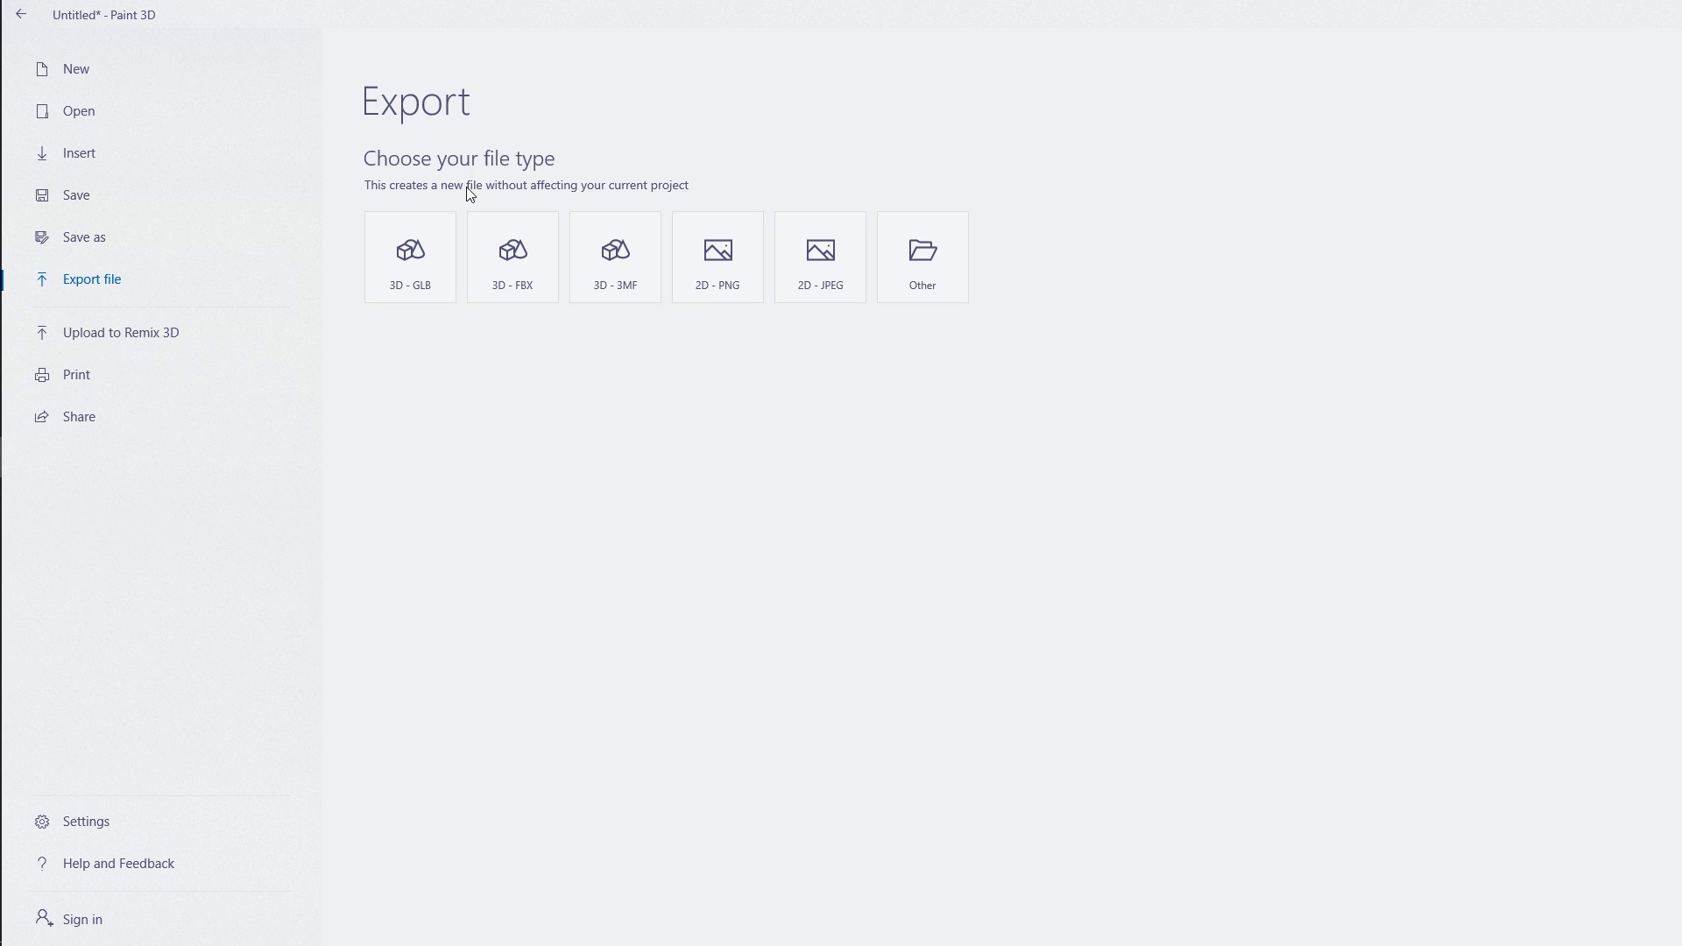
click(19, 14)
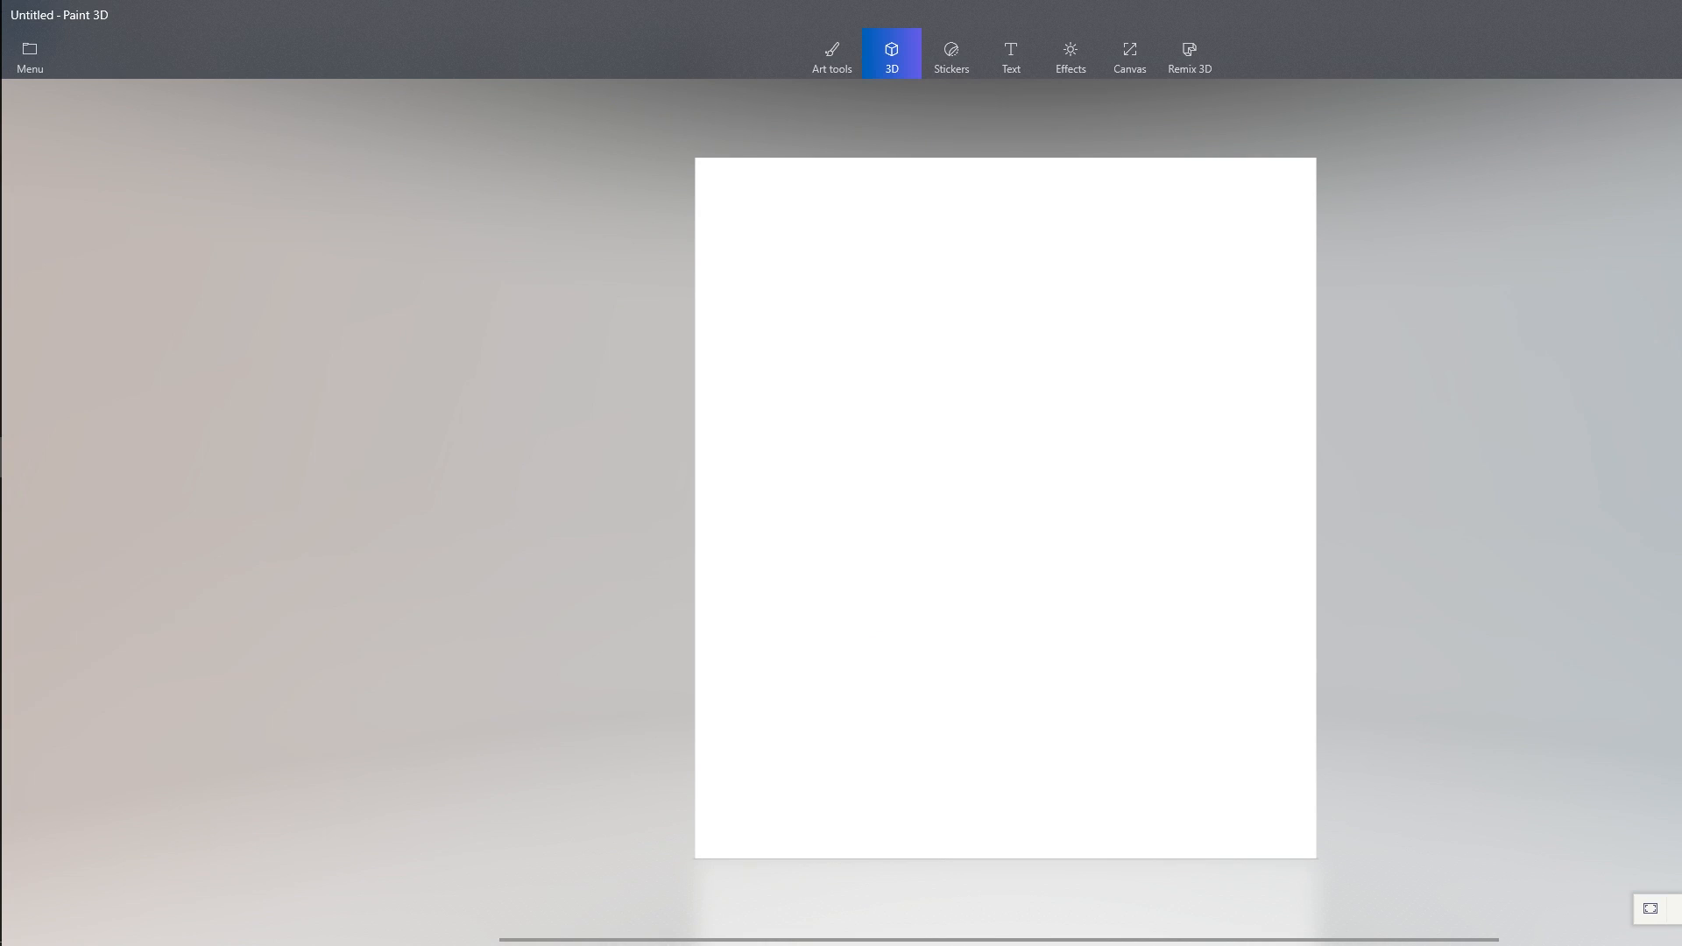
- Add the Woman model from the 3D models panel and confirm its placement
click(892, 54)
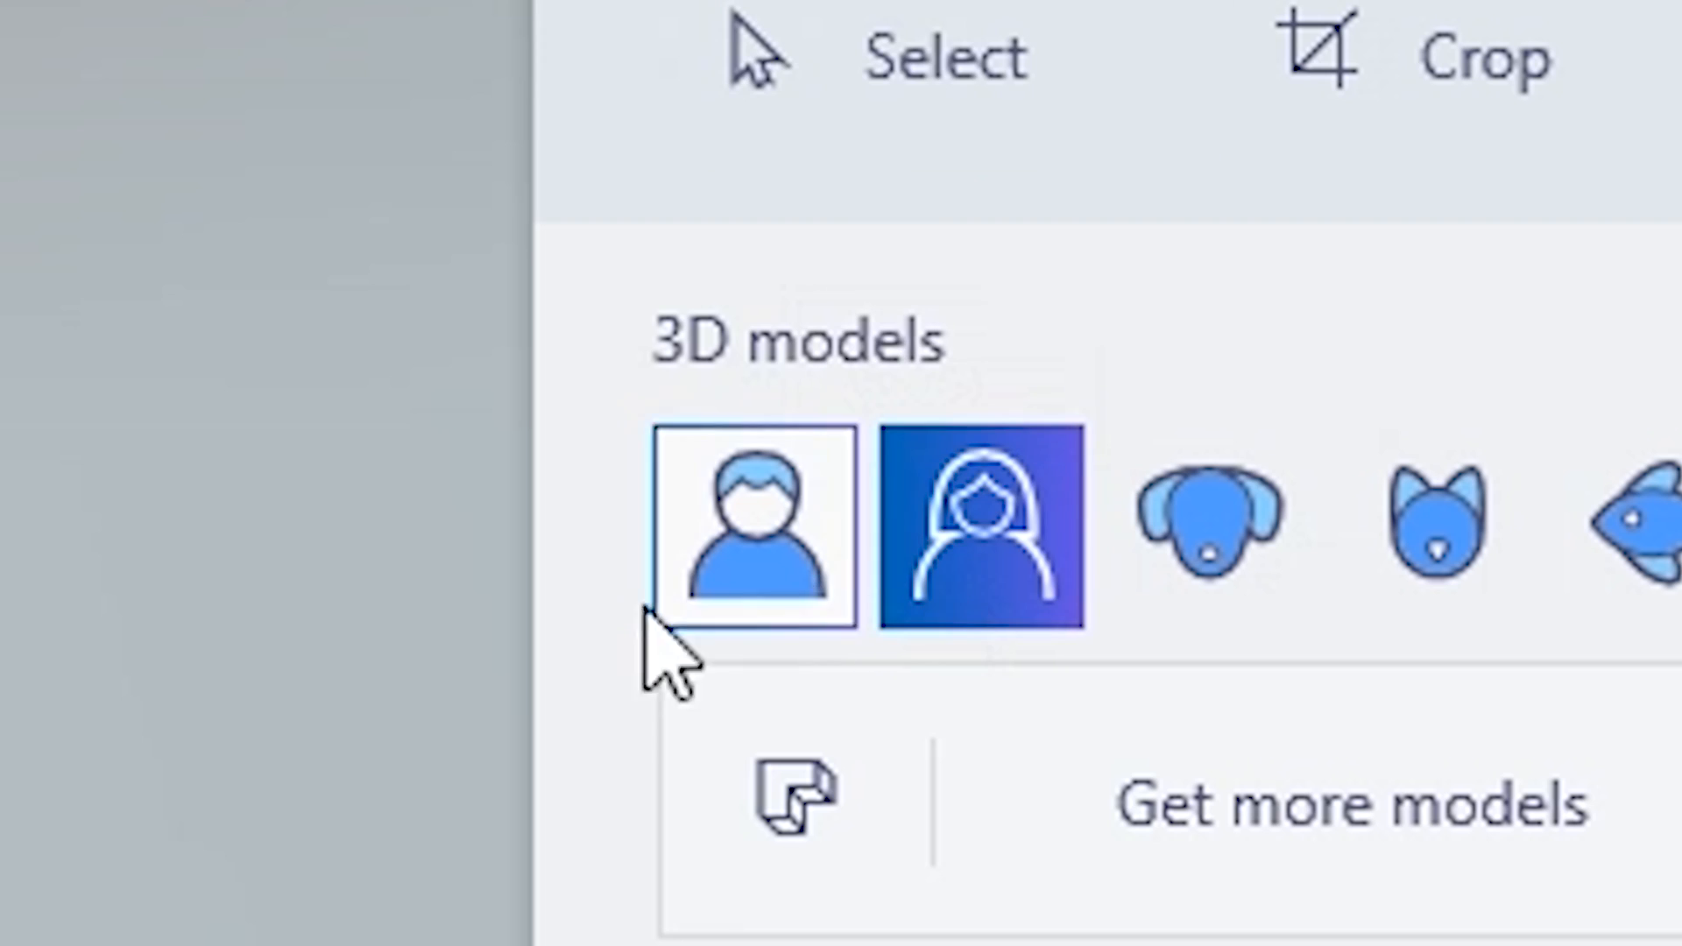
click(983, 524)
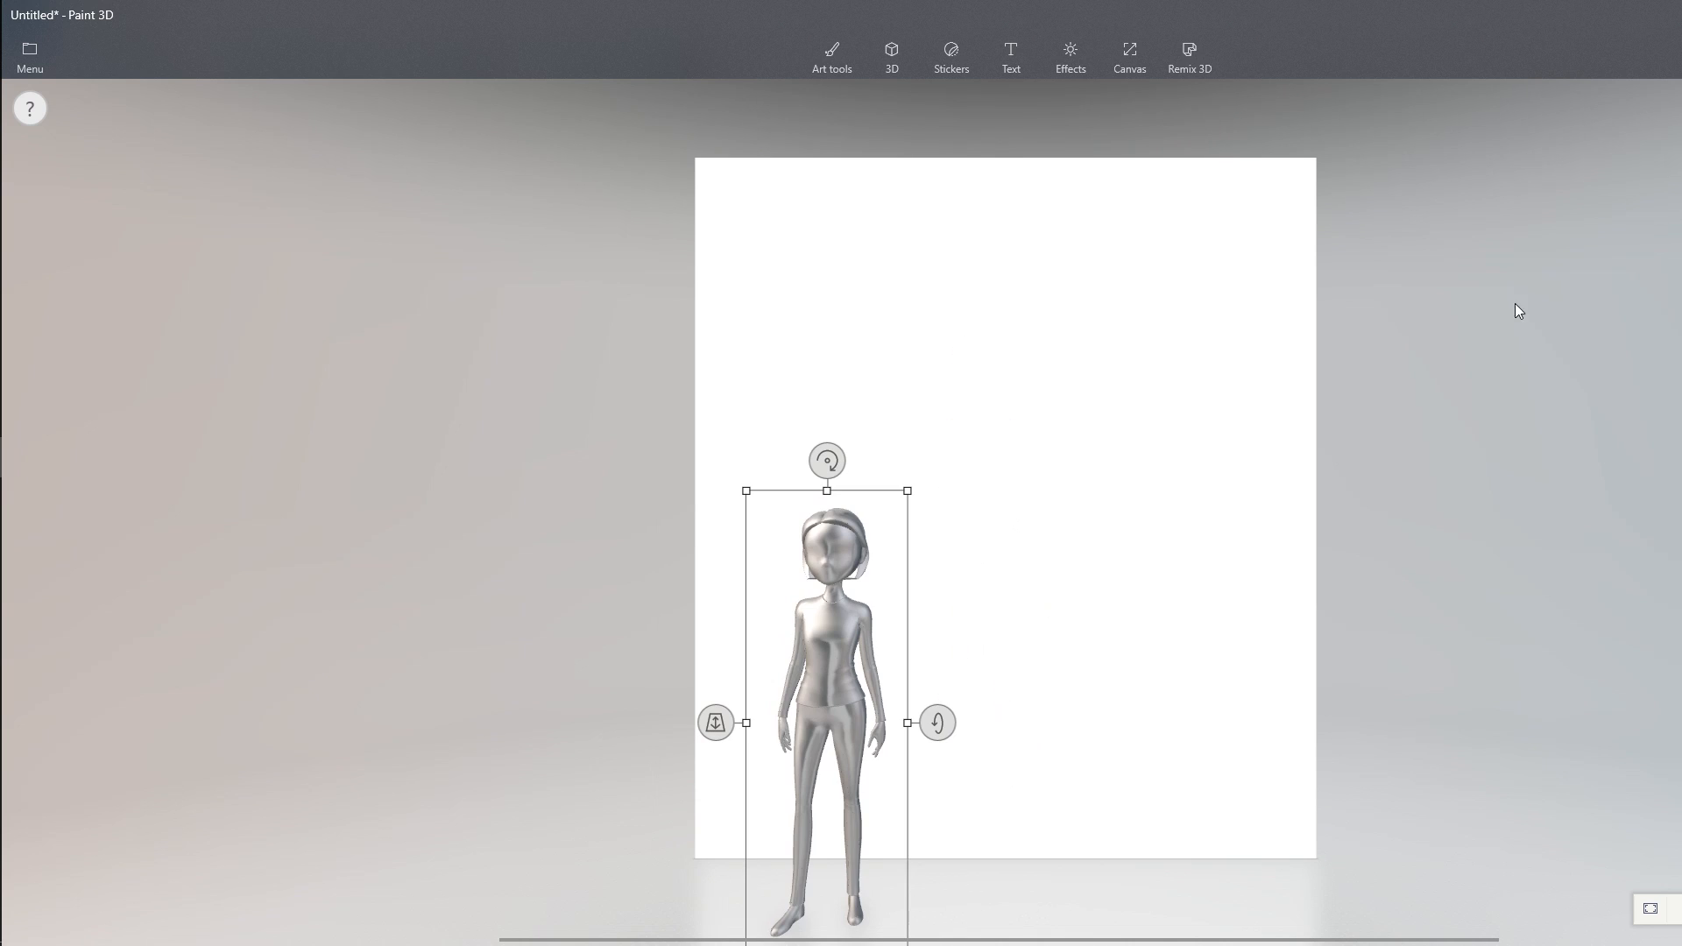
click(831, 56)
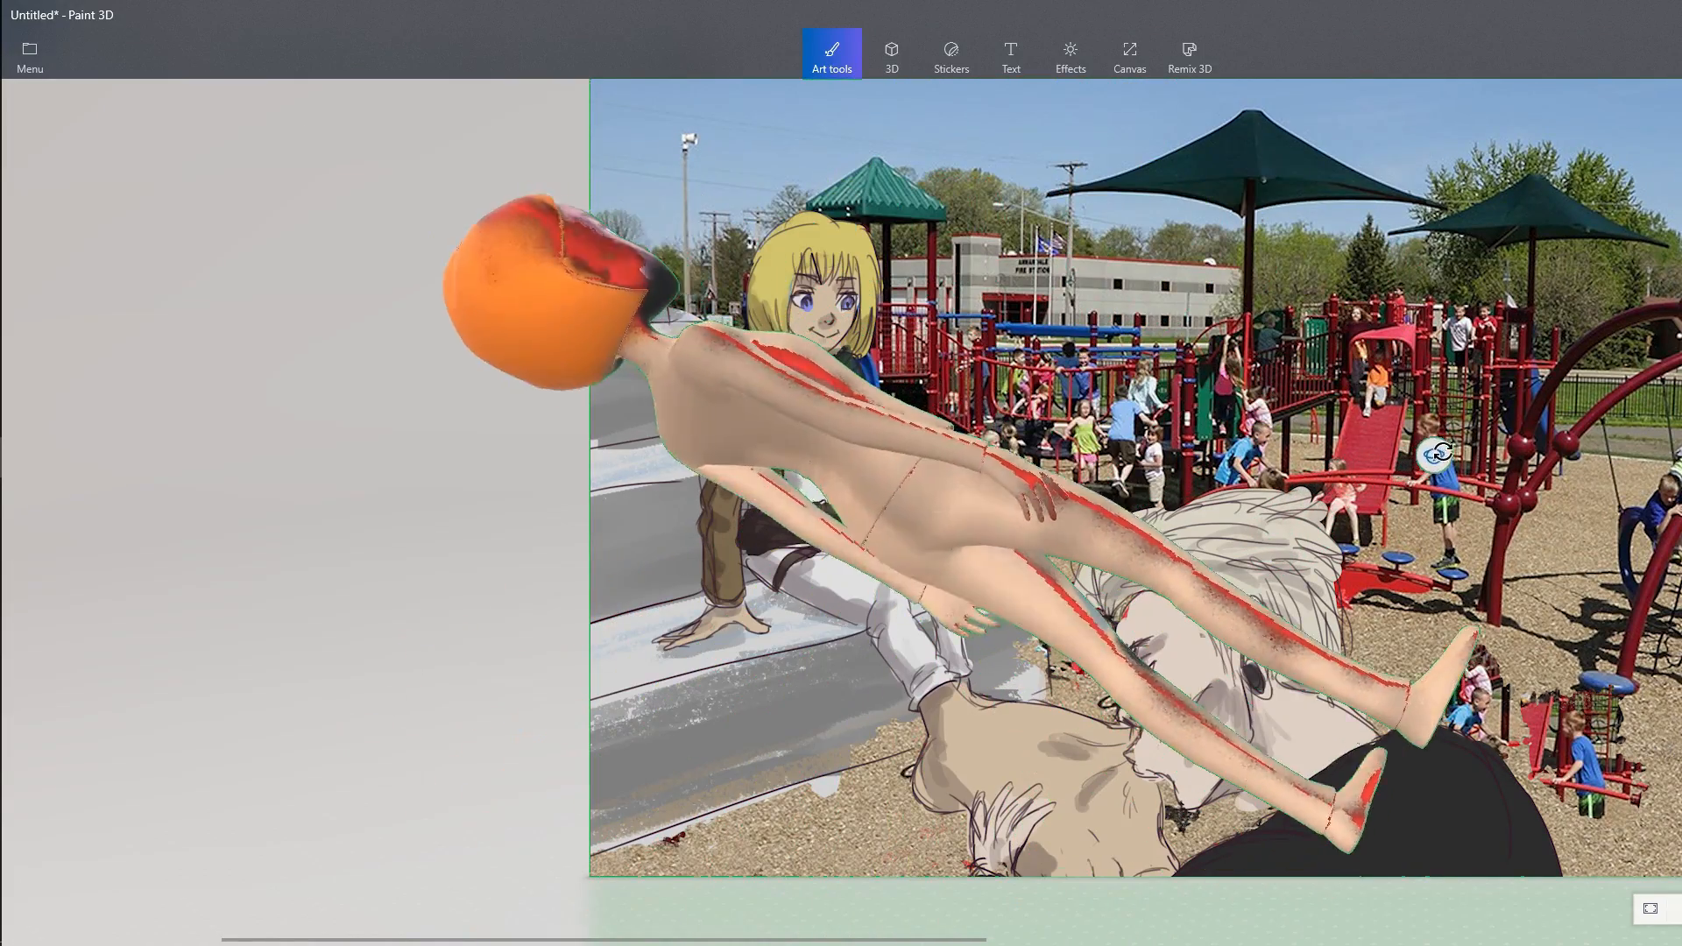
- Set up the green canvas with two grey wedges and bring up the 3D models panel
click(1010, 55)
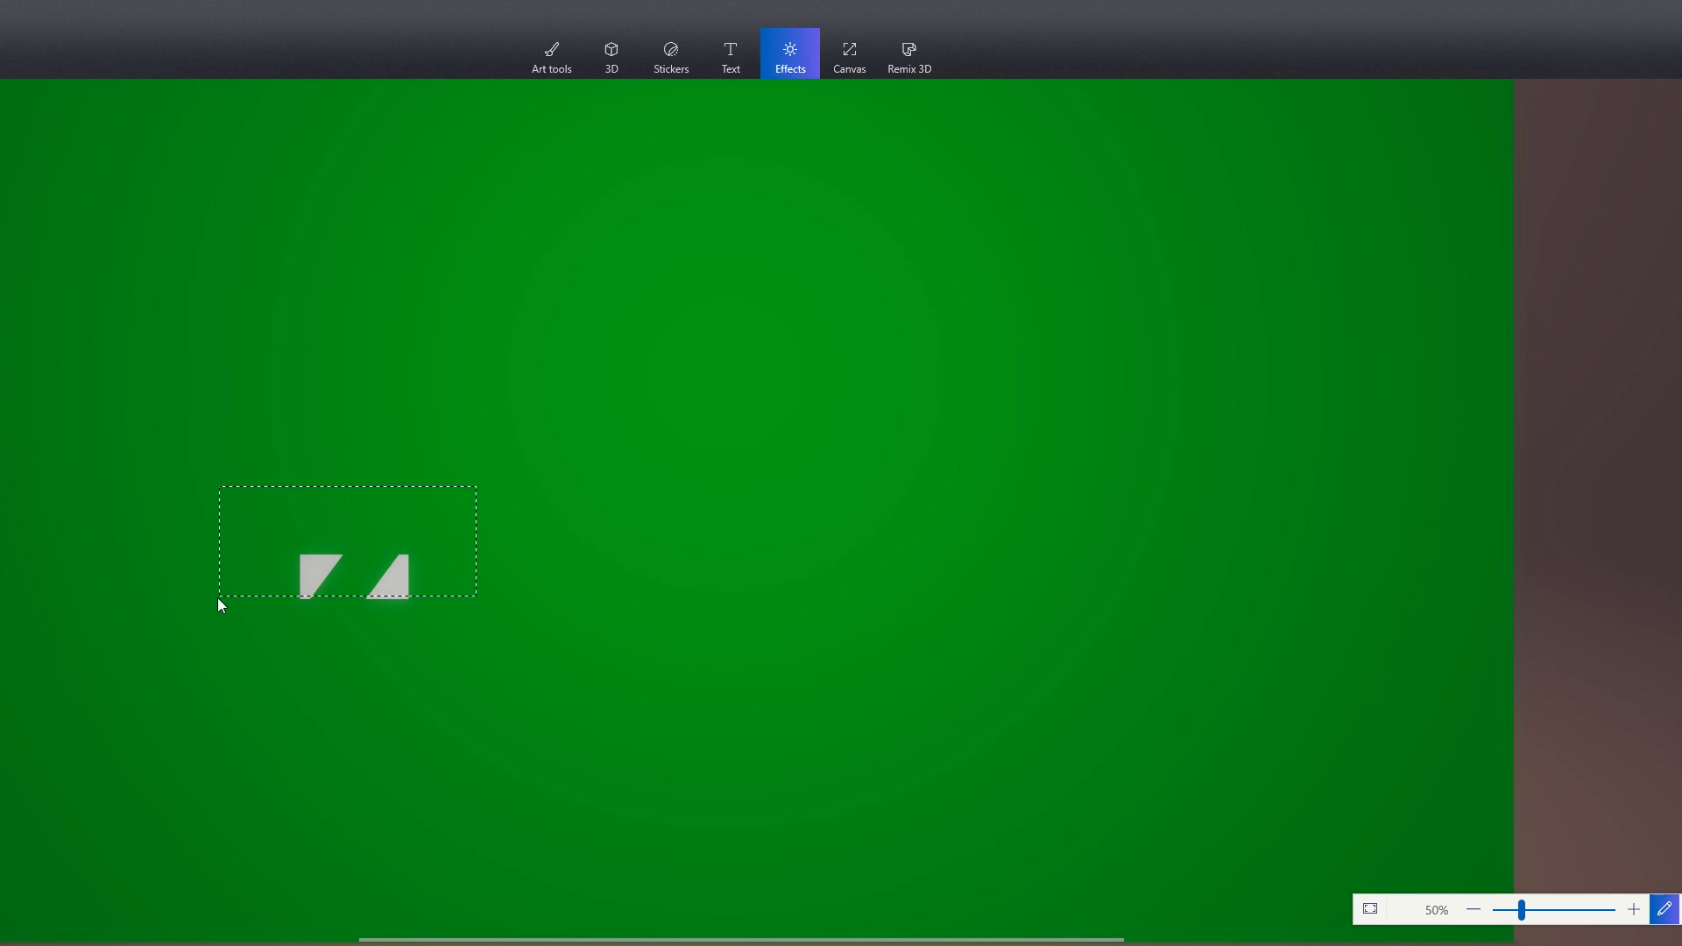
click(610, 54)
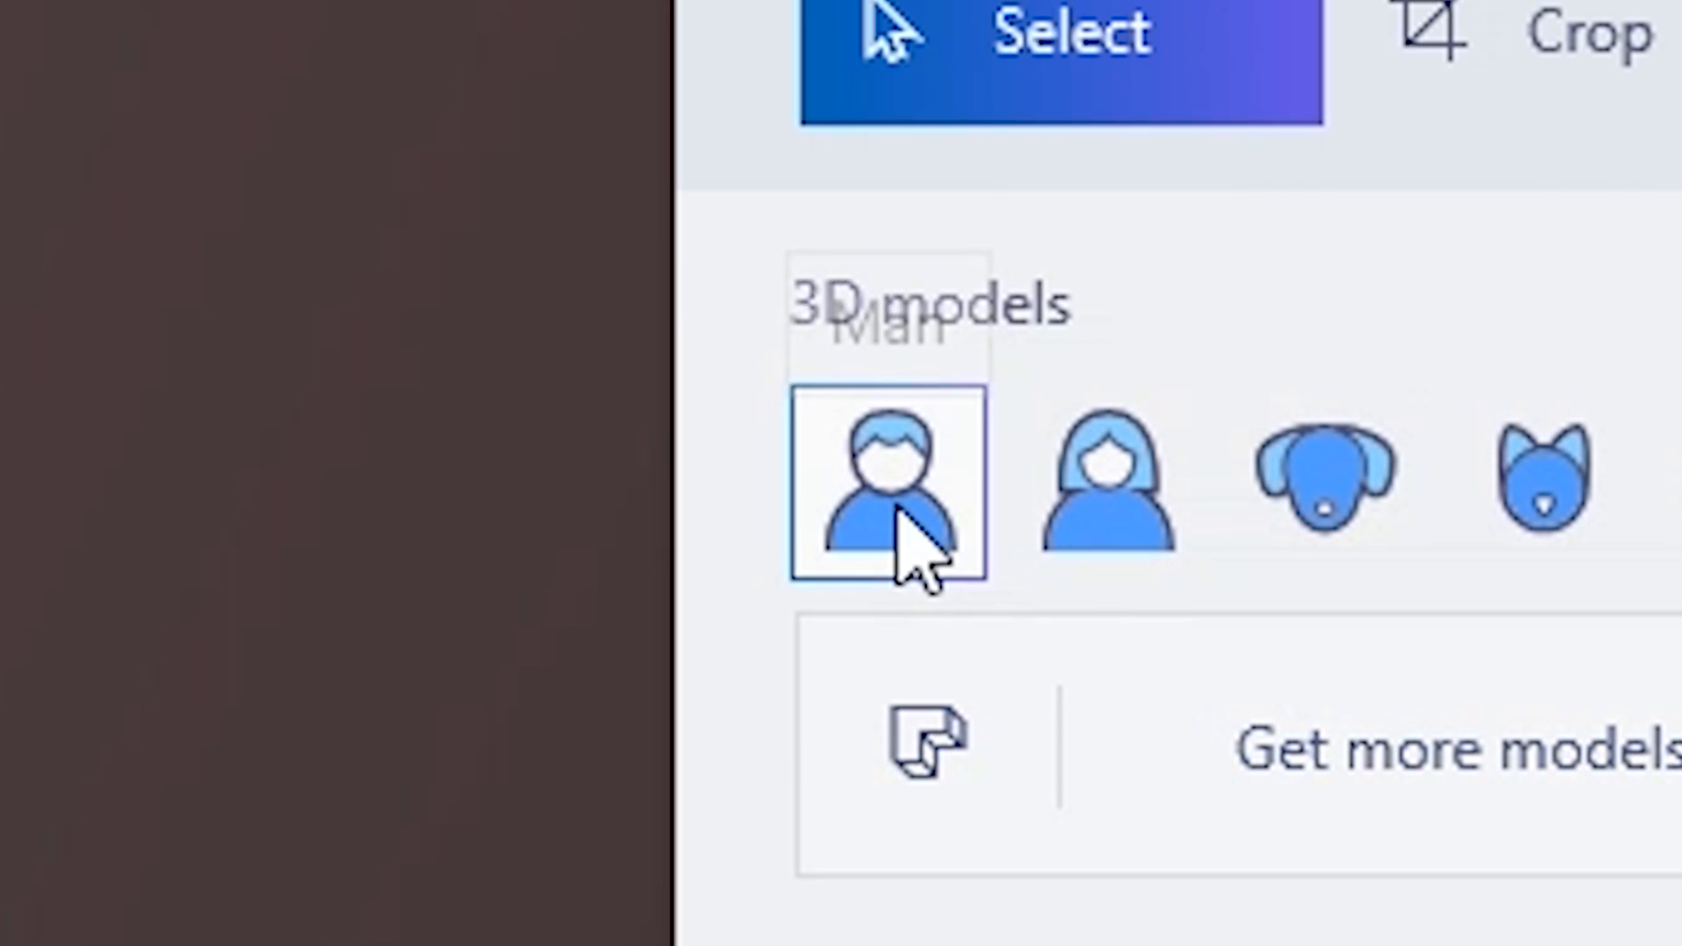
- Add the Man model, paint blue hair on his head and switch to the Watercolor brush
click(888, 488)
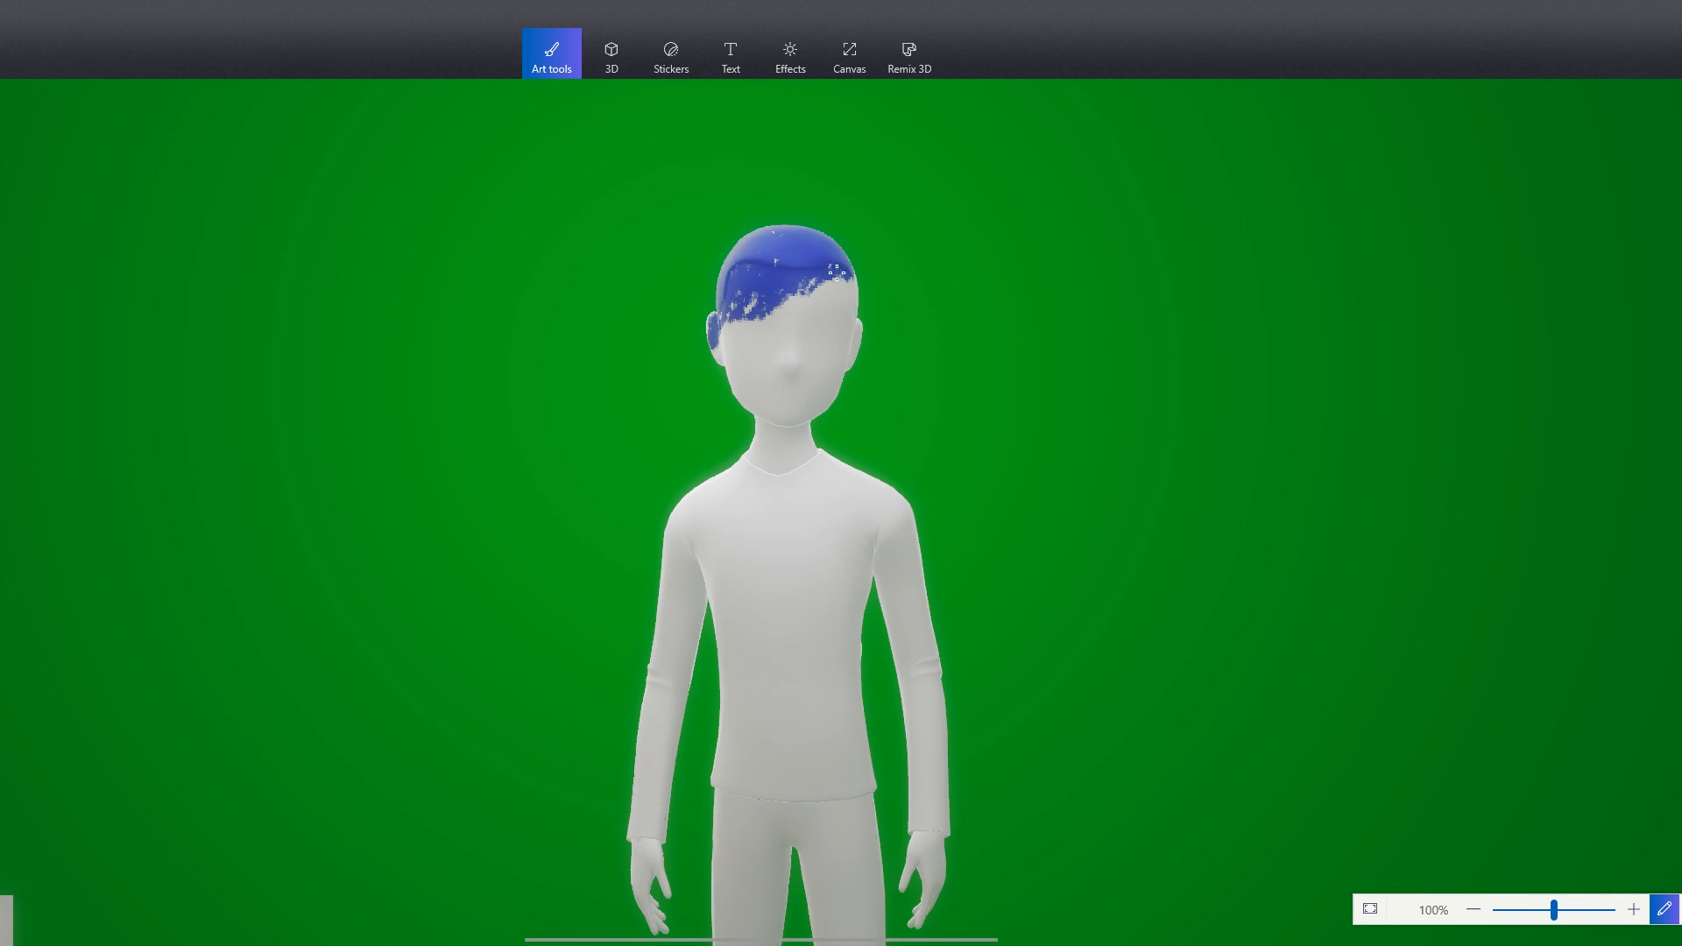
click(1474, 909)
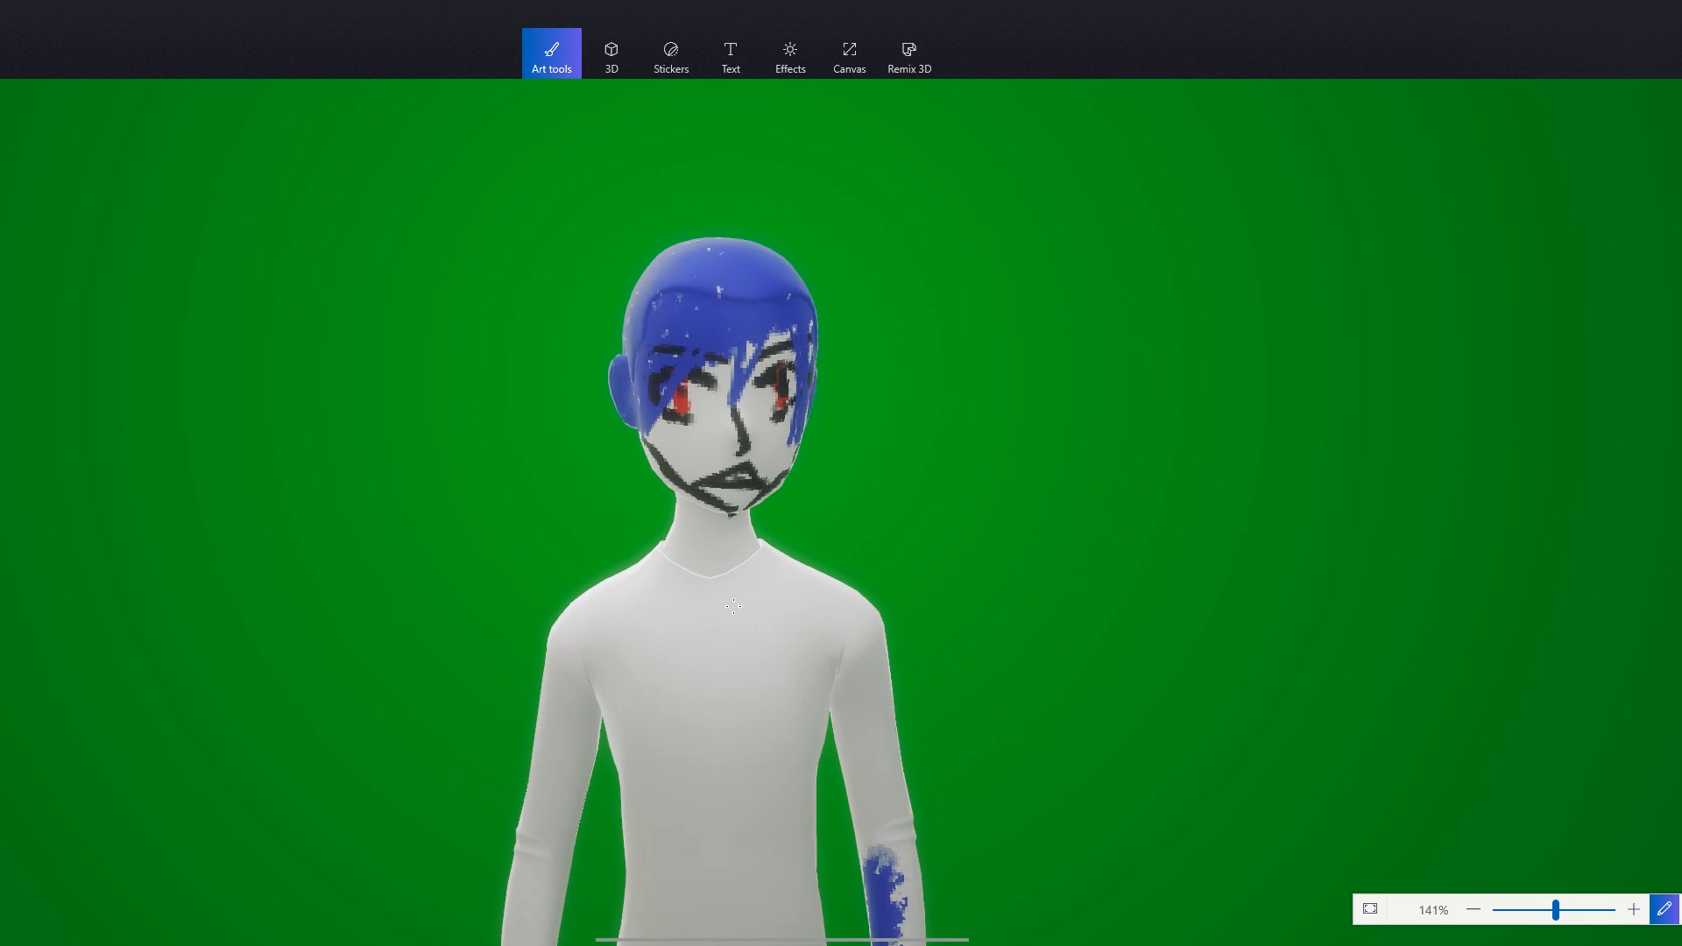
click(550, 51)
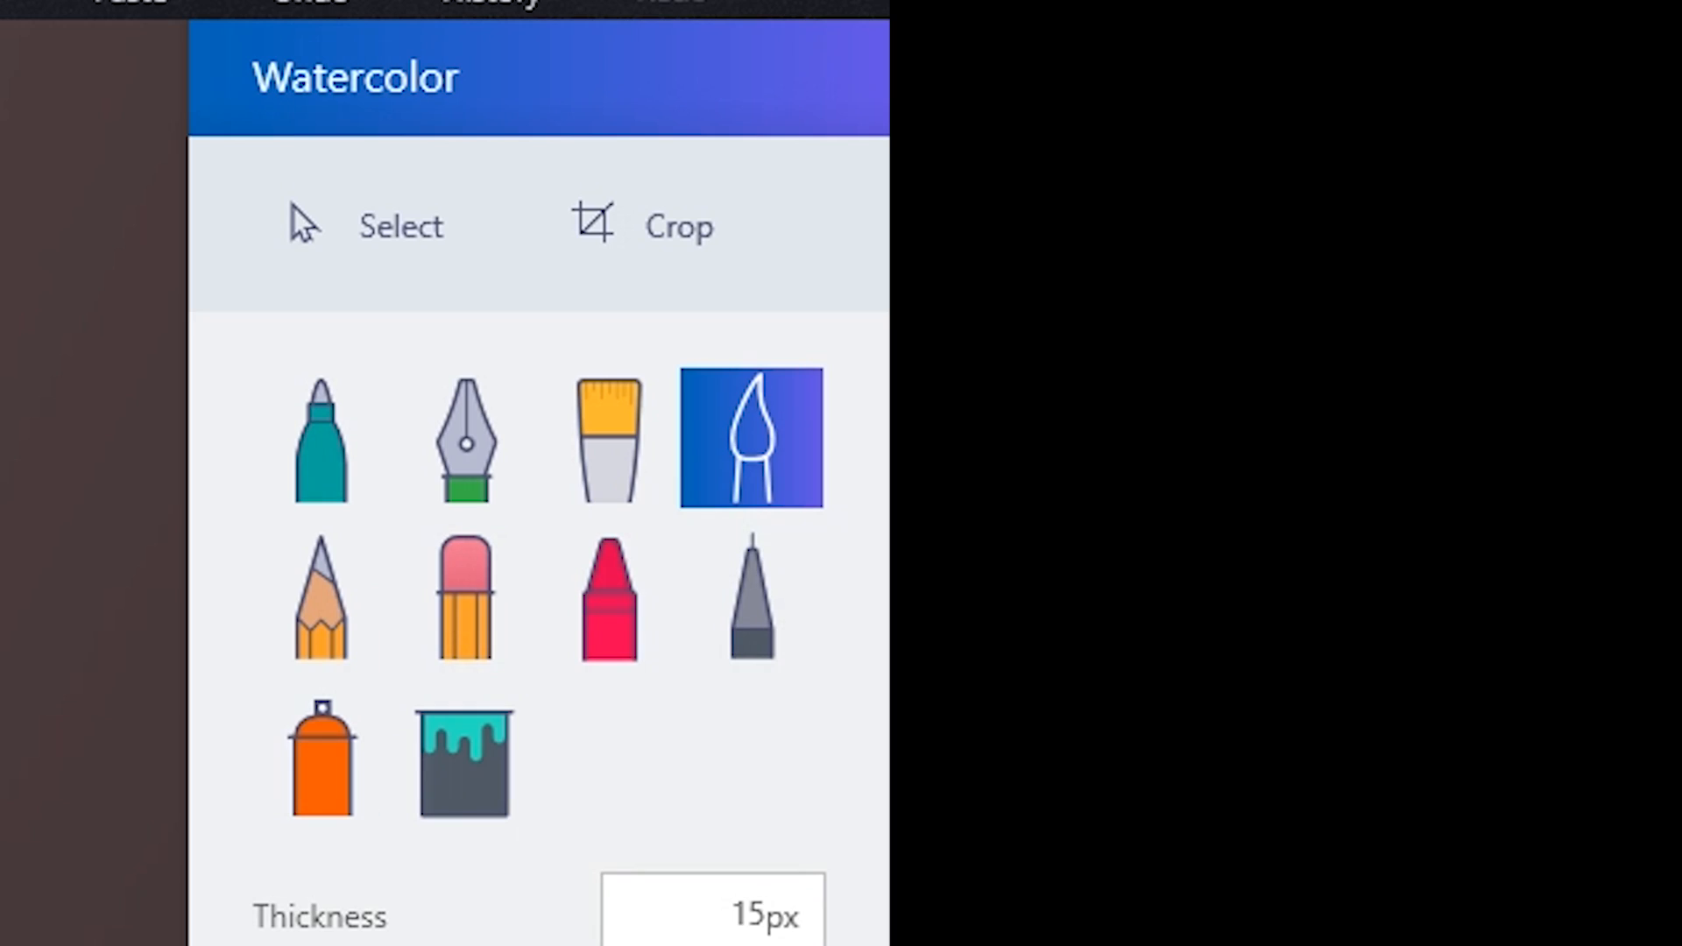
scroll(down, 3)
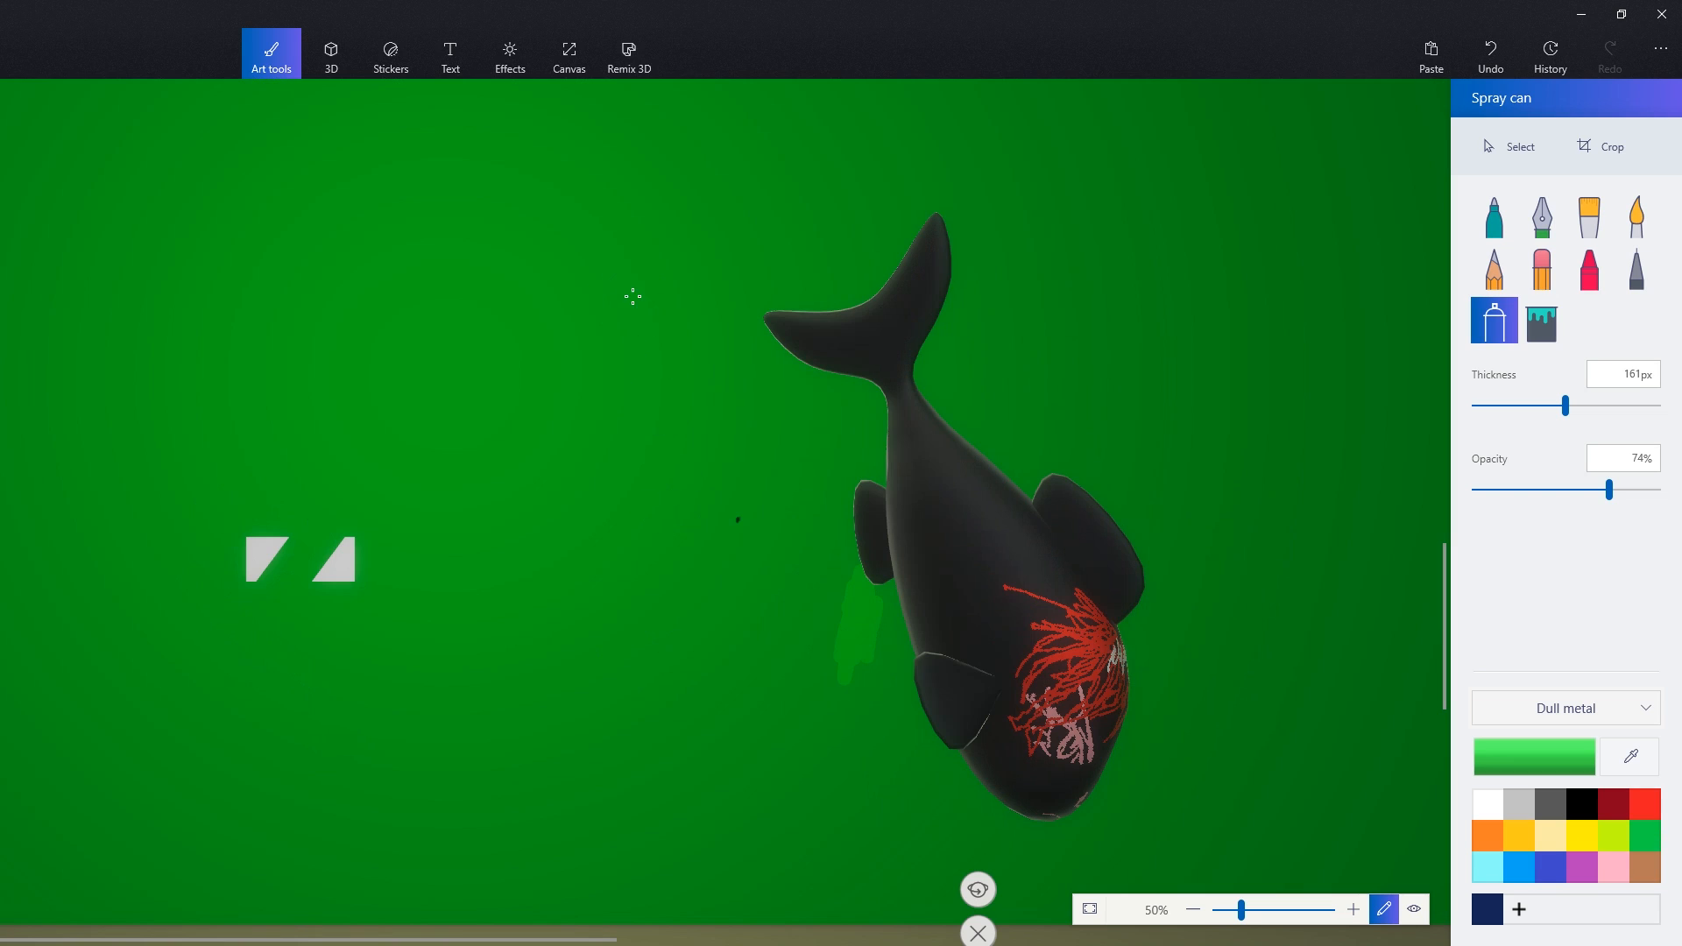
- Browse the Remix 3D community library down through the Staff picks
click(331, 55)
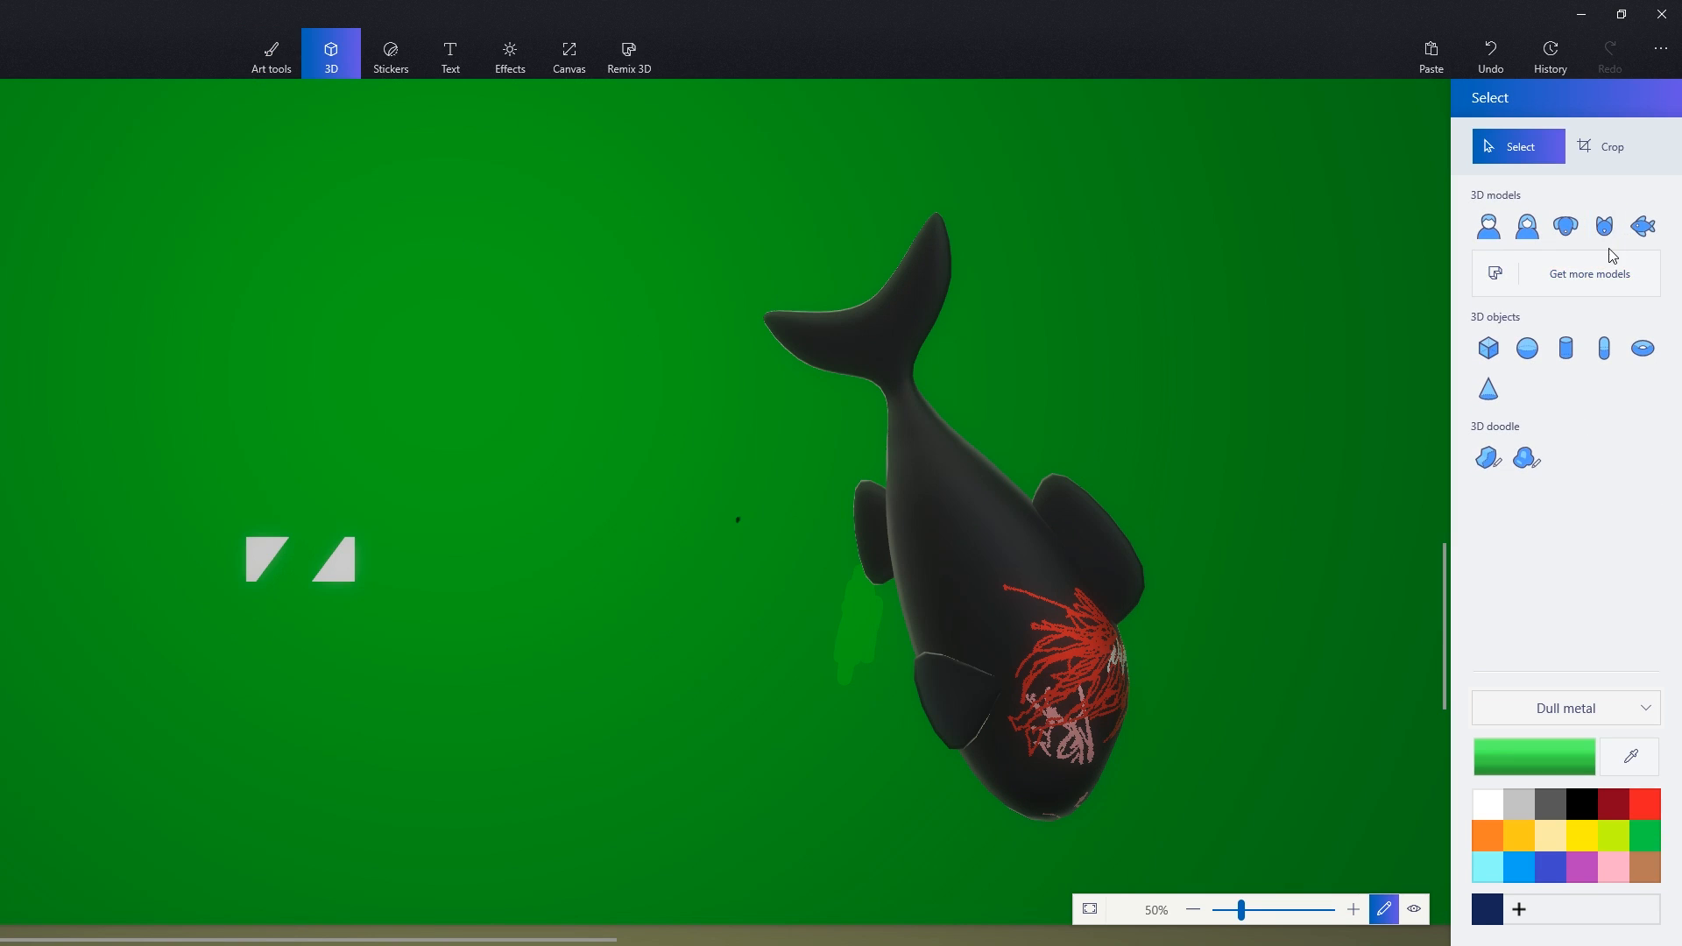
click(627, 54)
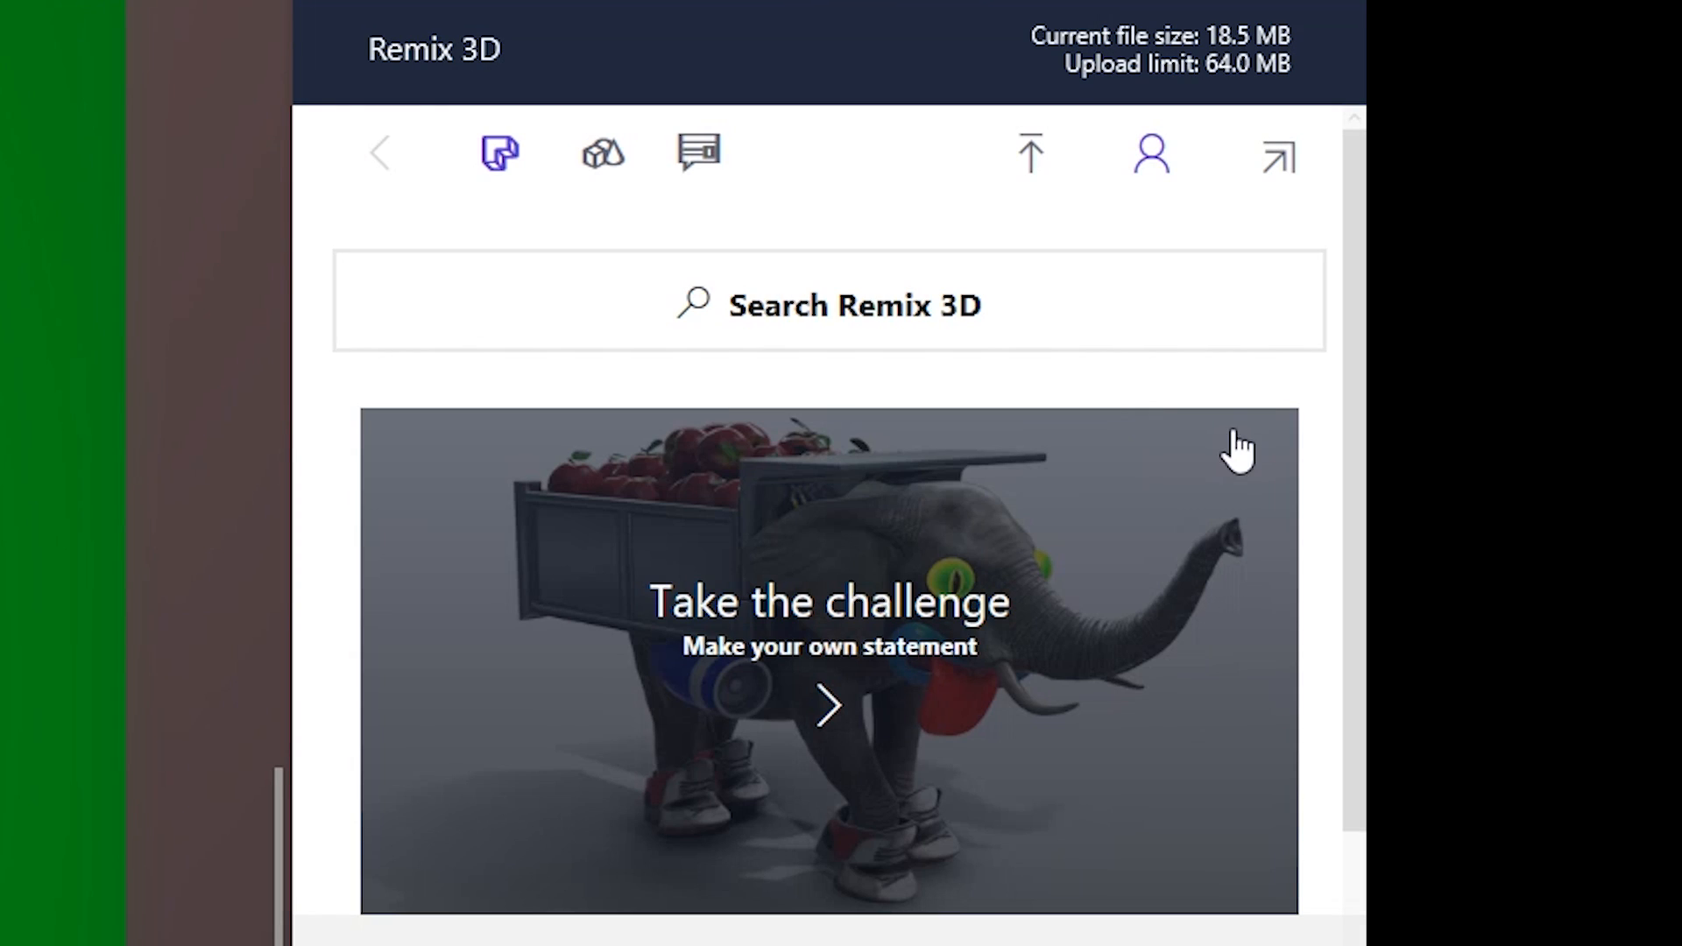
scroll(down, 3)
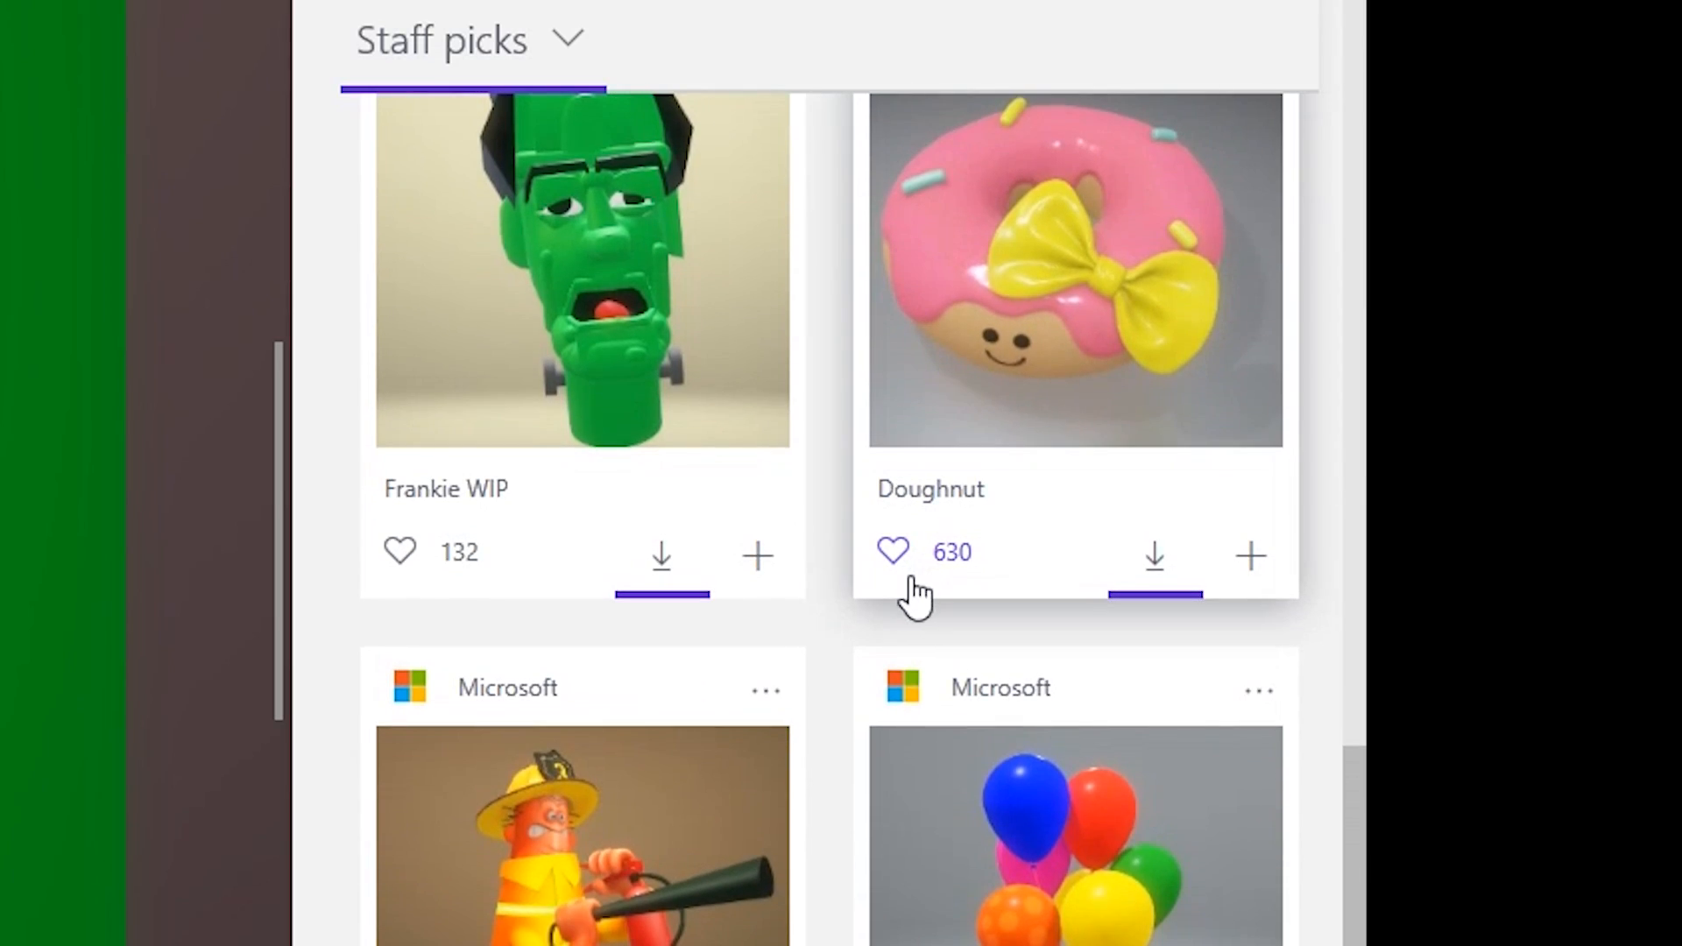
scroll(down, 3)
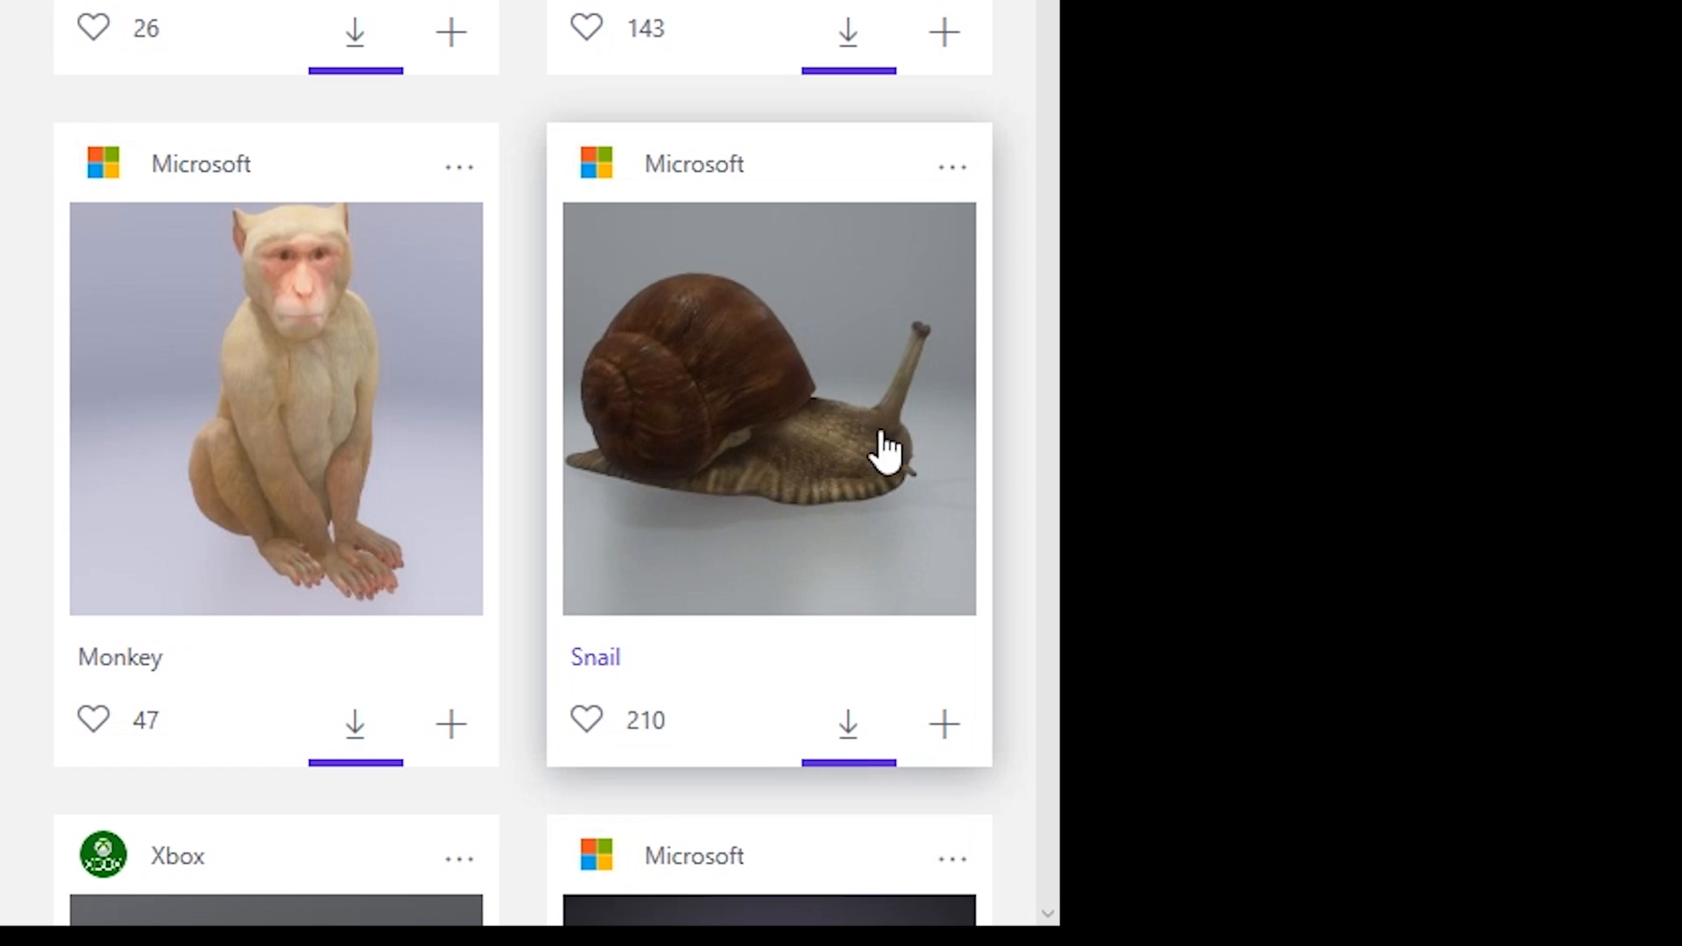
mouse_move(778, 536)
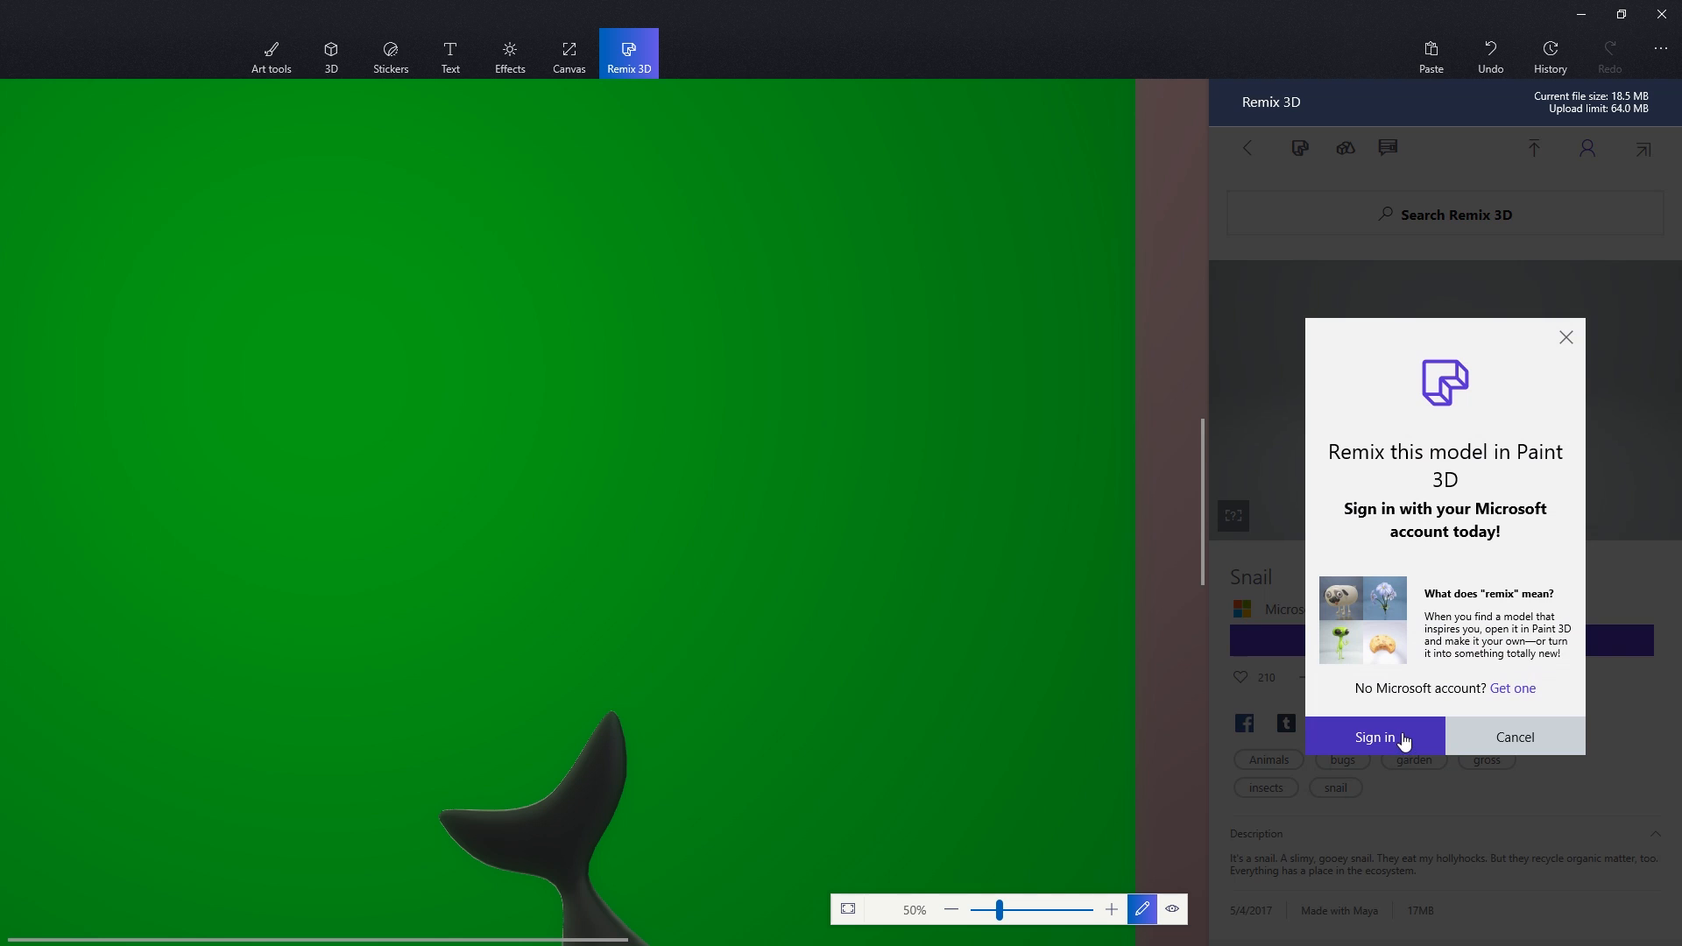
- Attempt sign-in for the Snail model and read the FAQ listing countries where Remix 3D is supported
click(1374, 738)
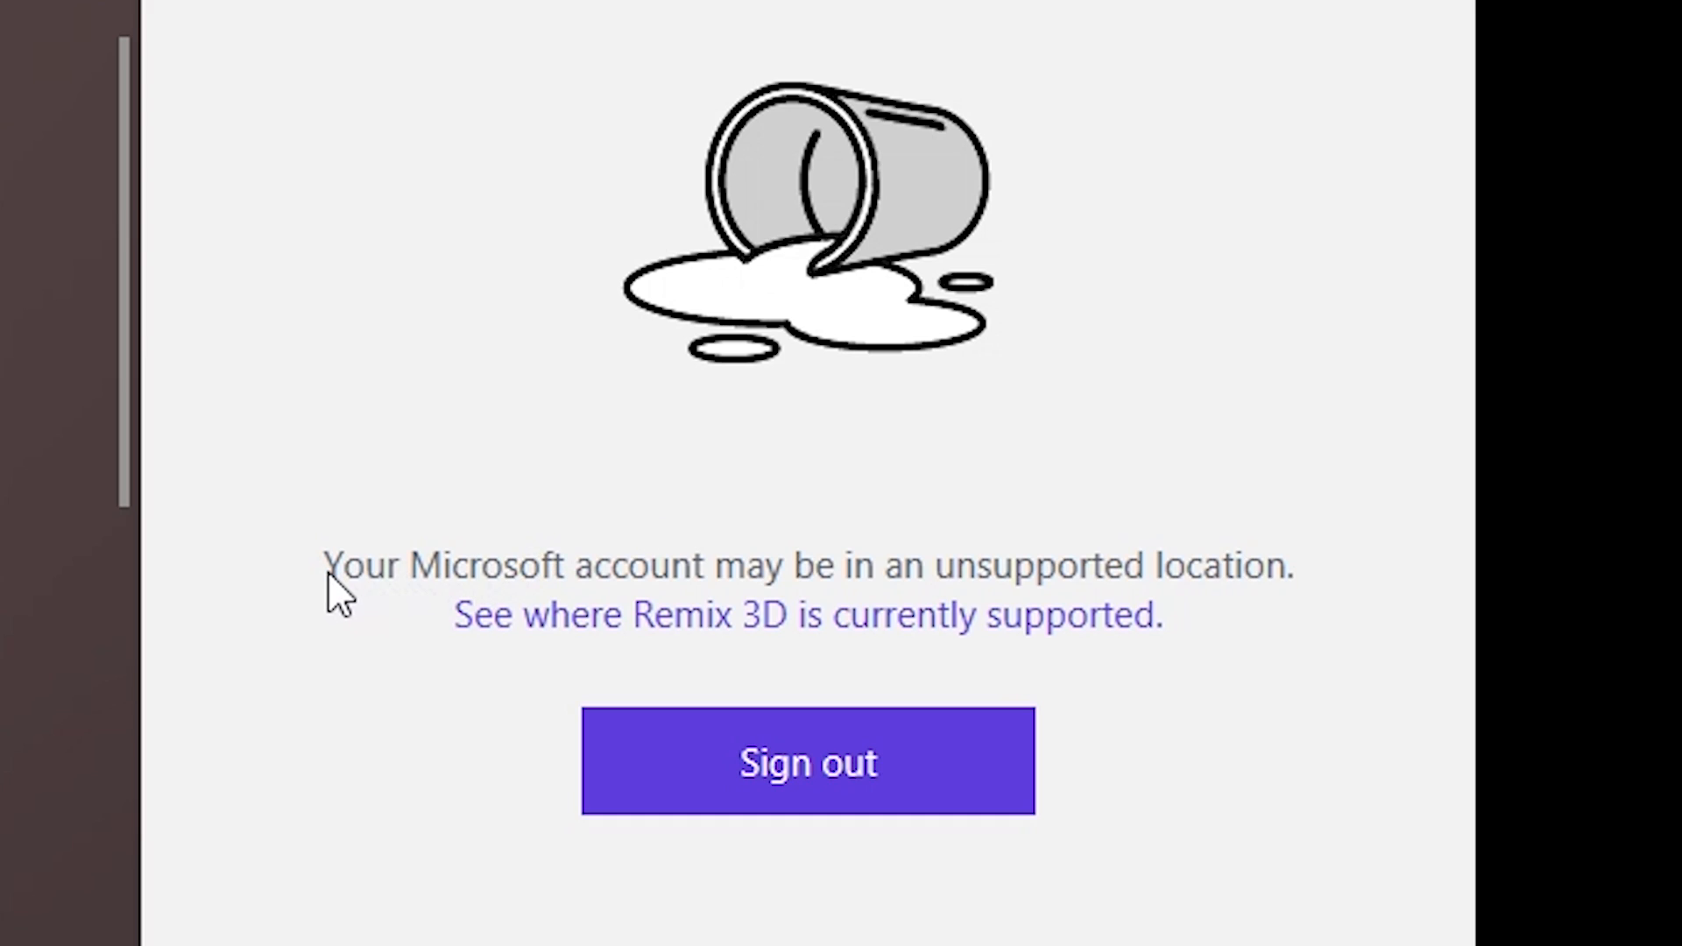
click(810, 615)
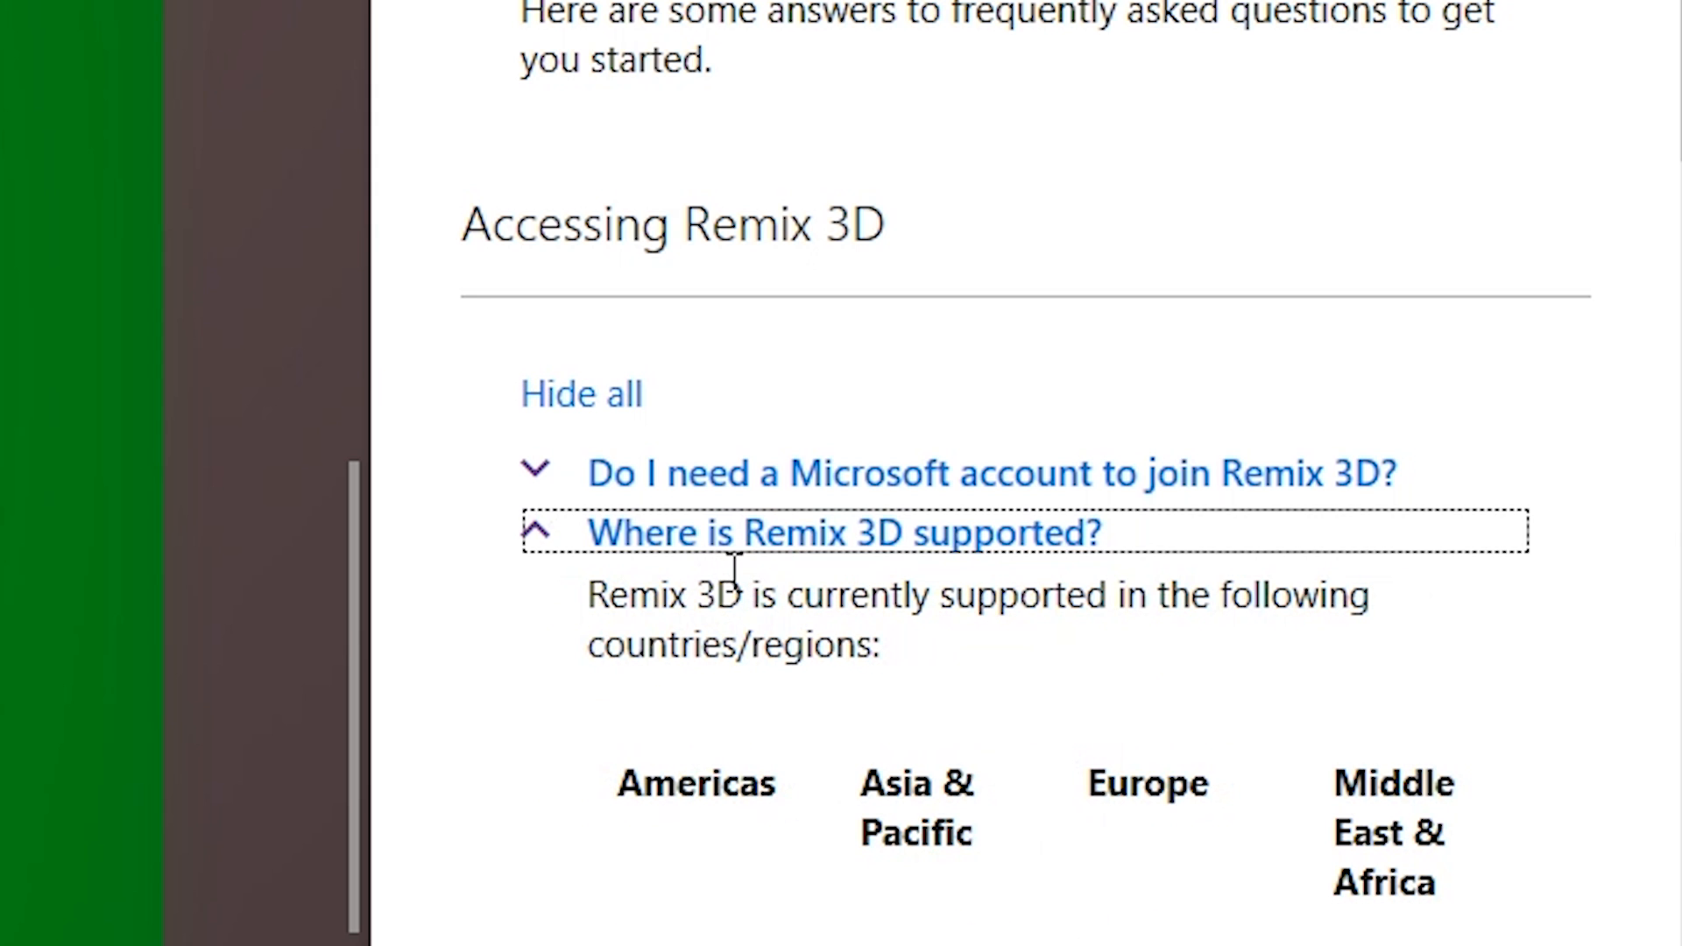
scroll(down, 3)
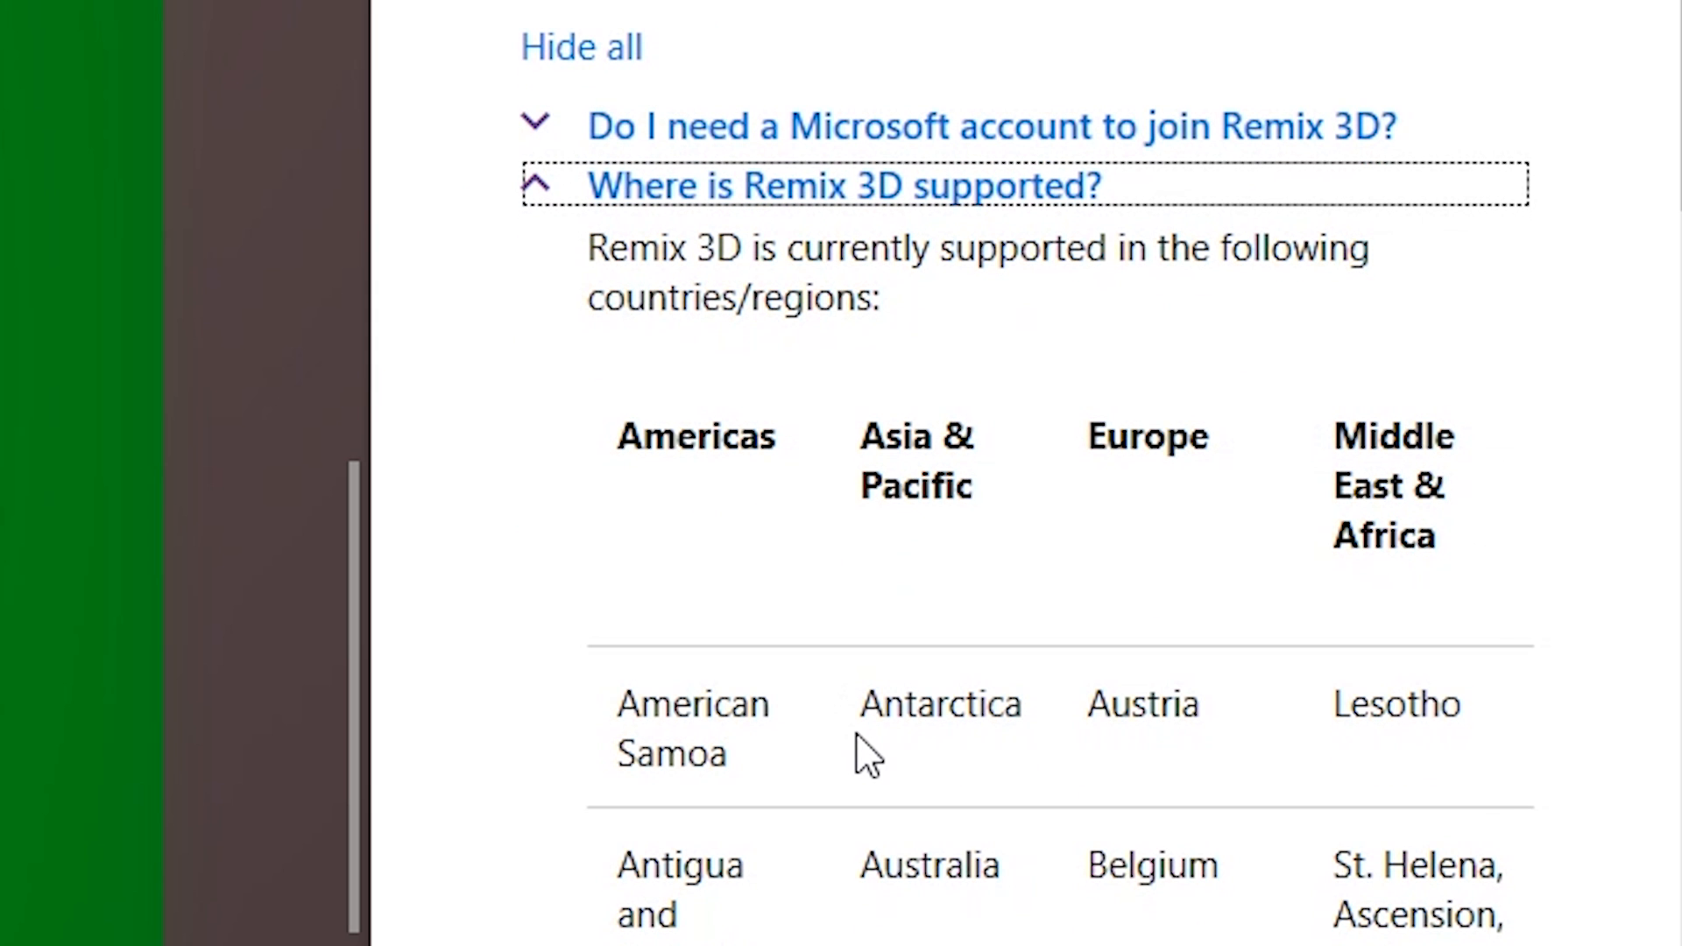
scroll(down, 3)
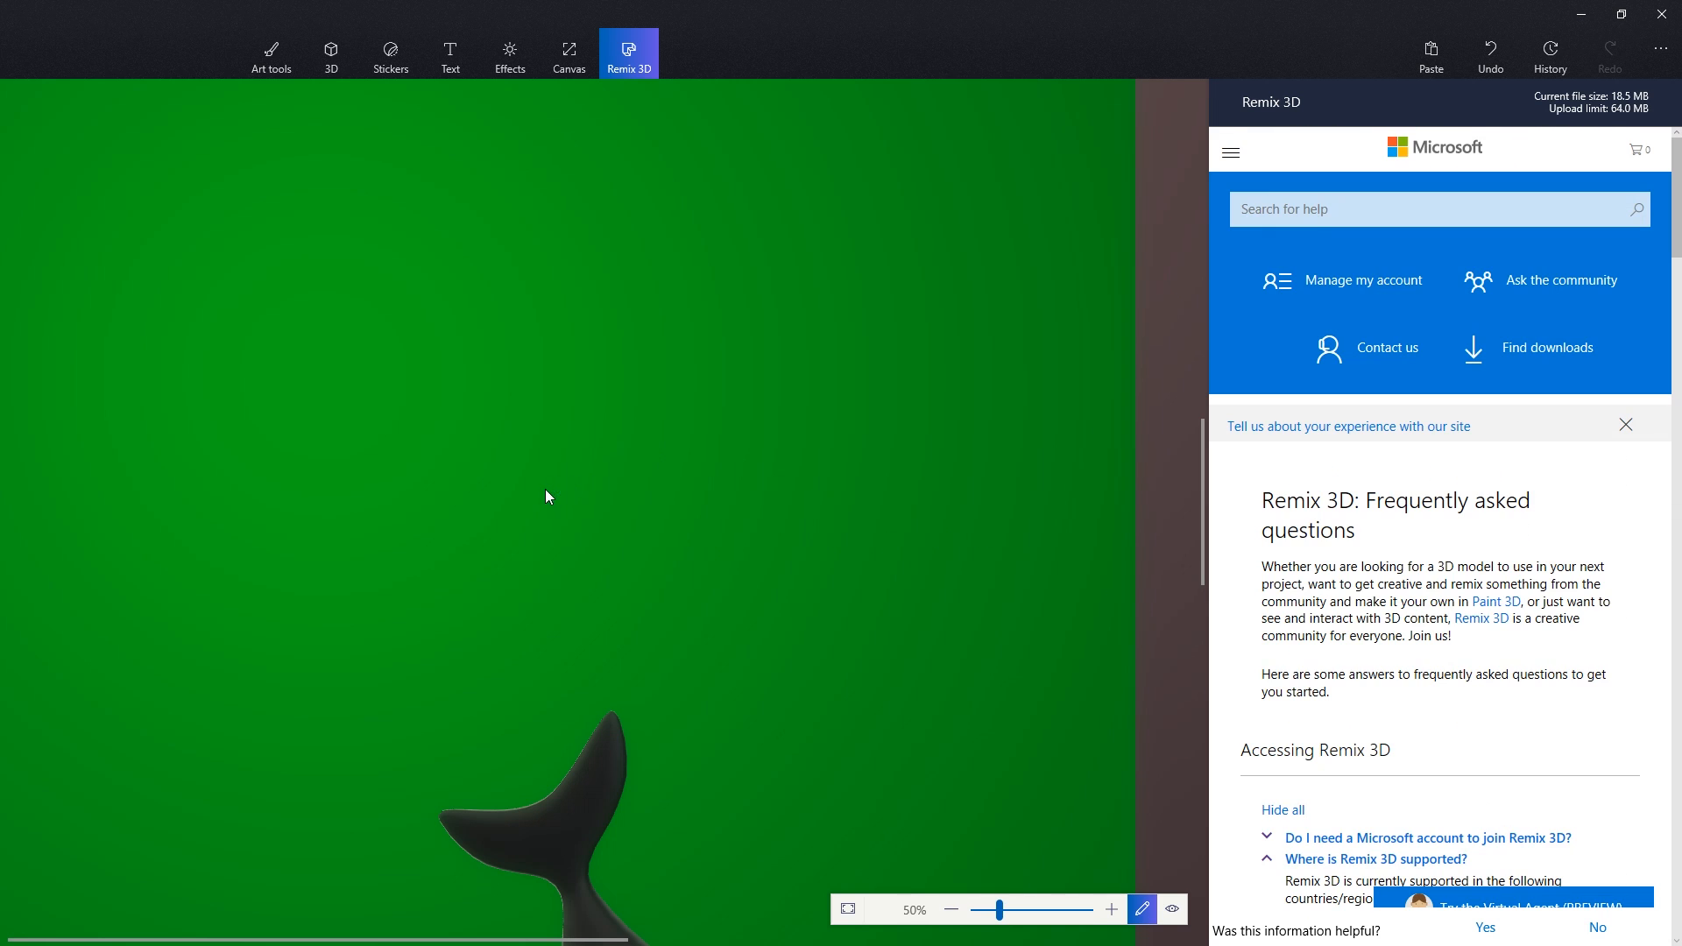
mouse_move(542, 480)
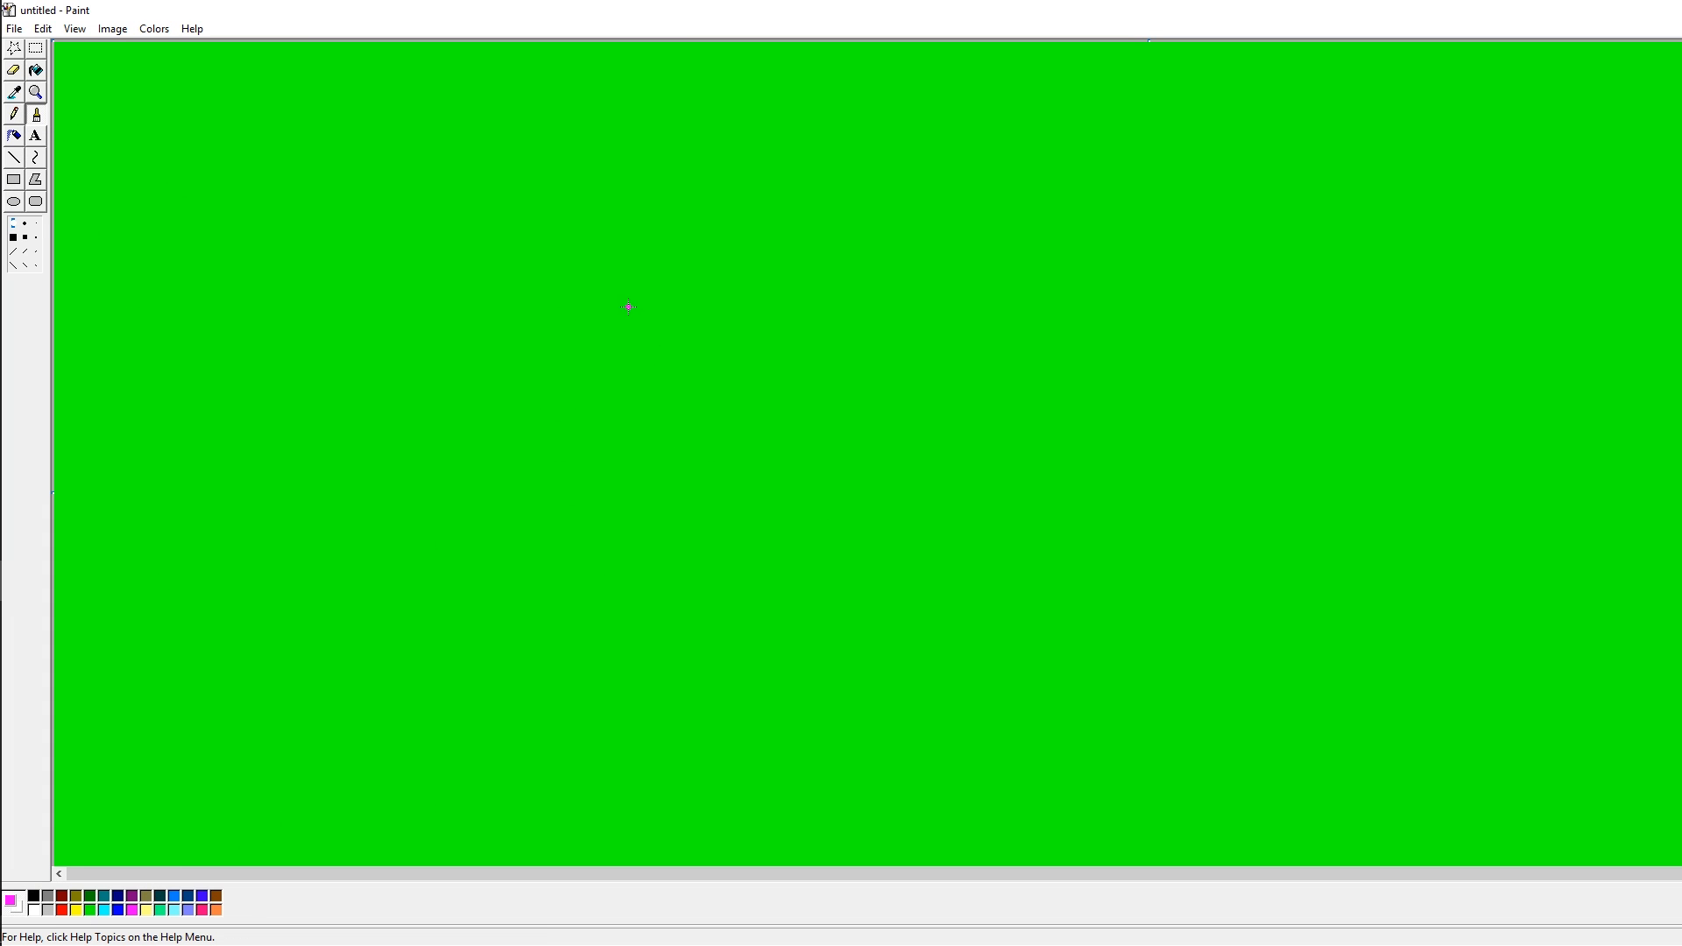
mouse_move(639, 447)
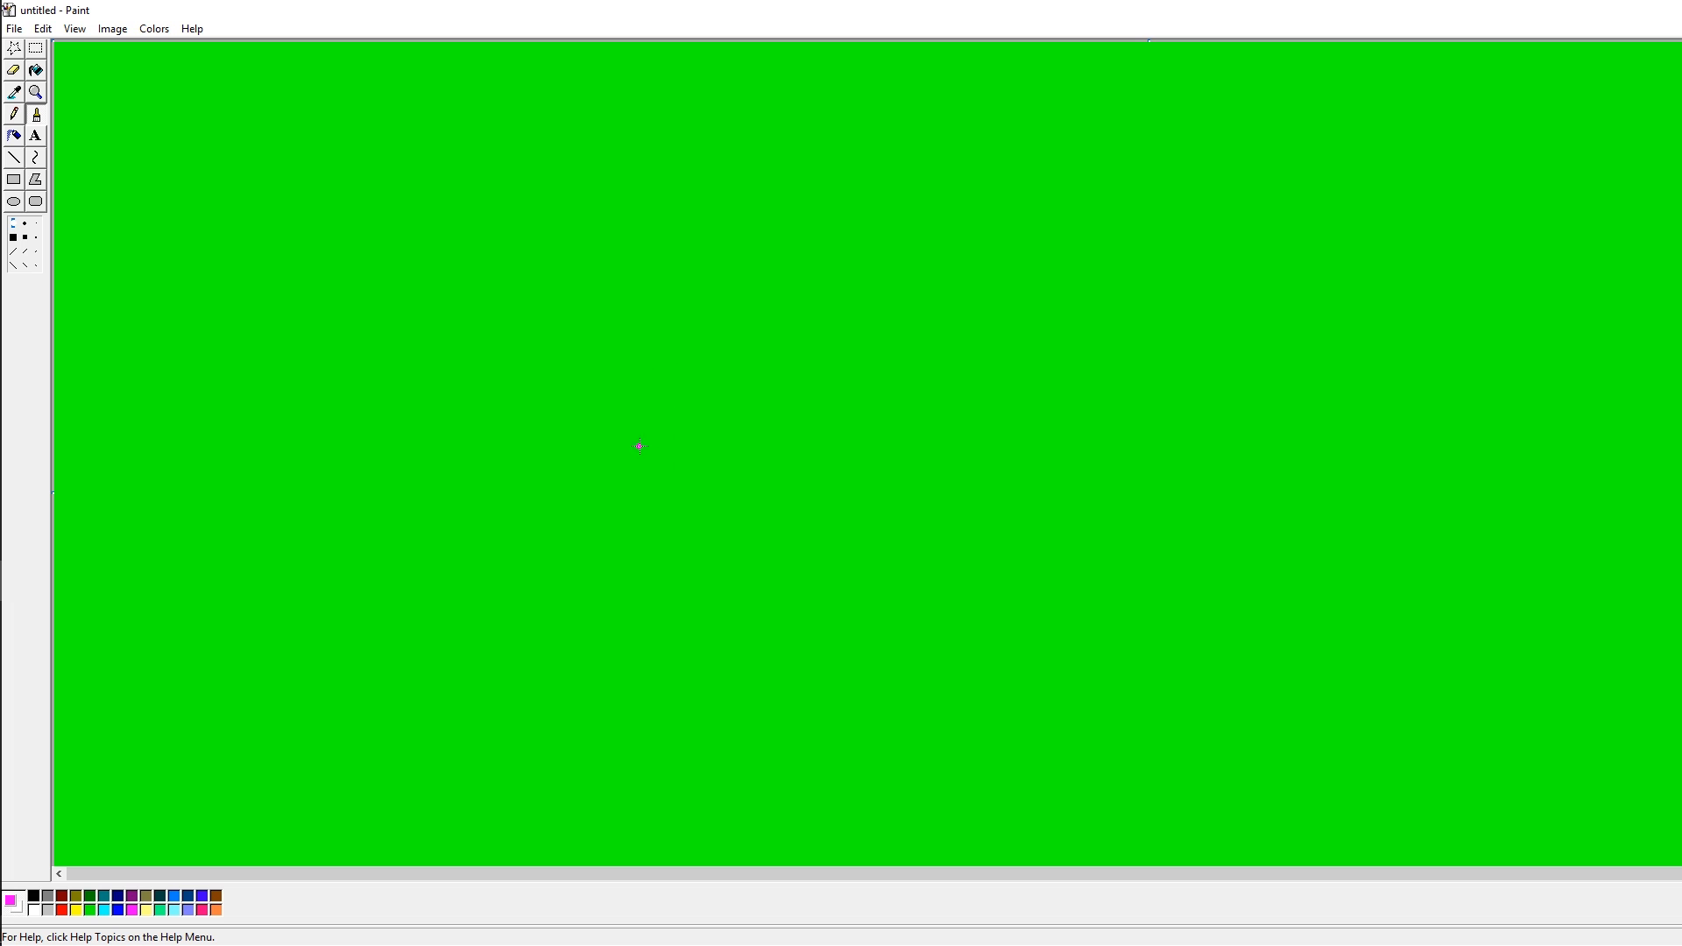
mouse_move(790, 293)
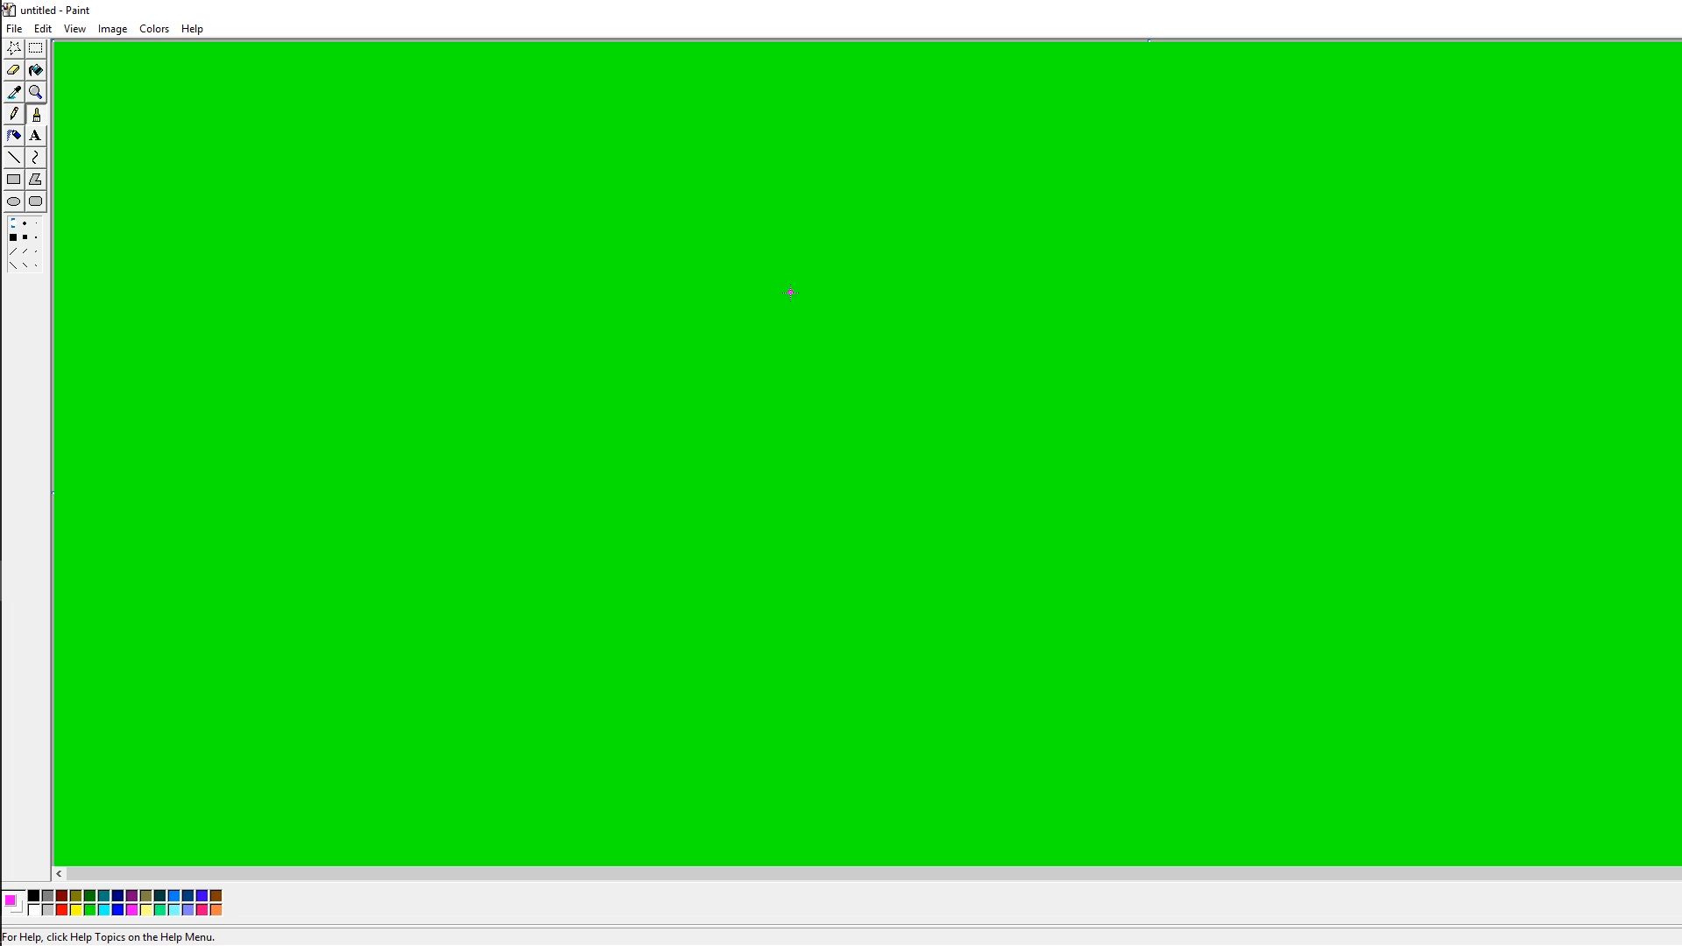
mouse_move(814, 314)
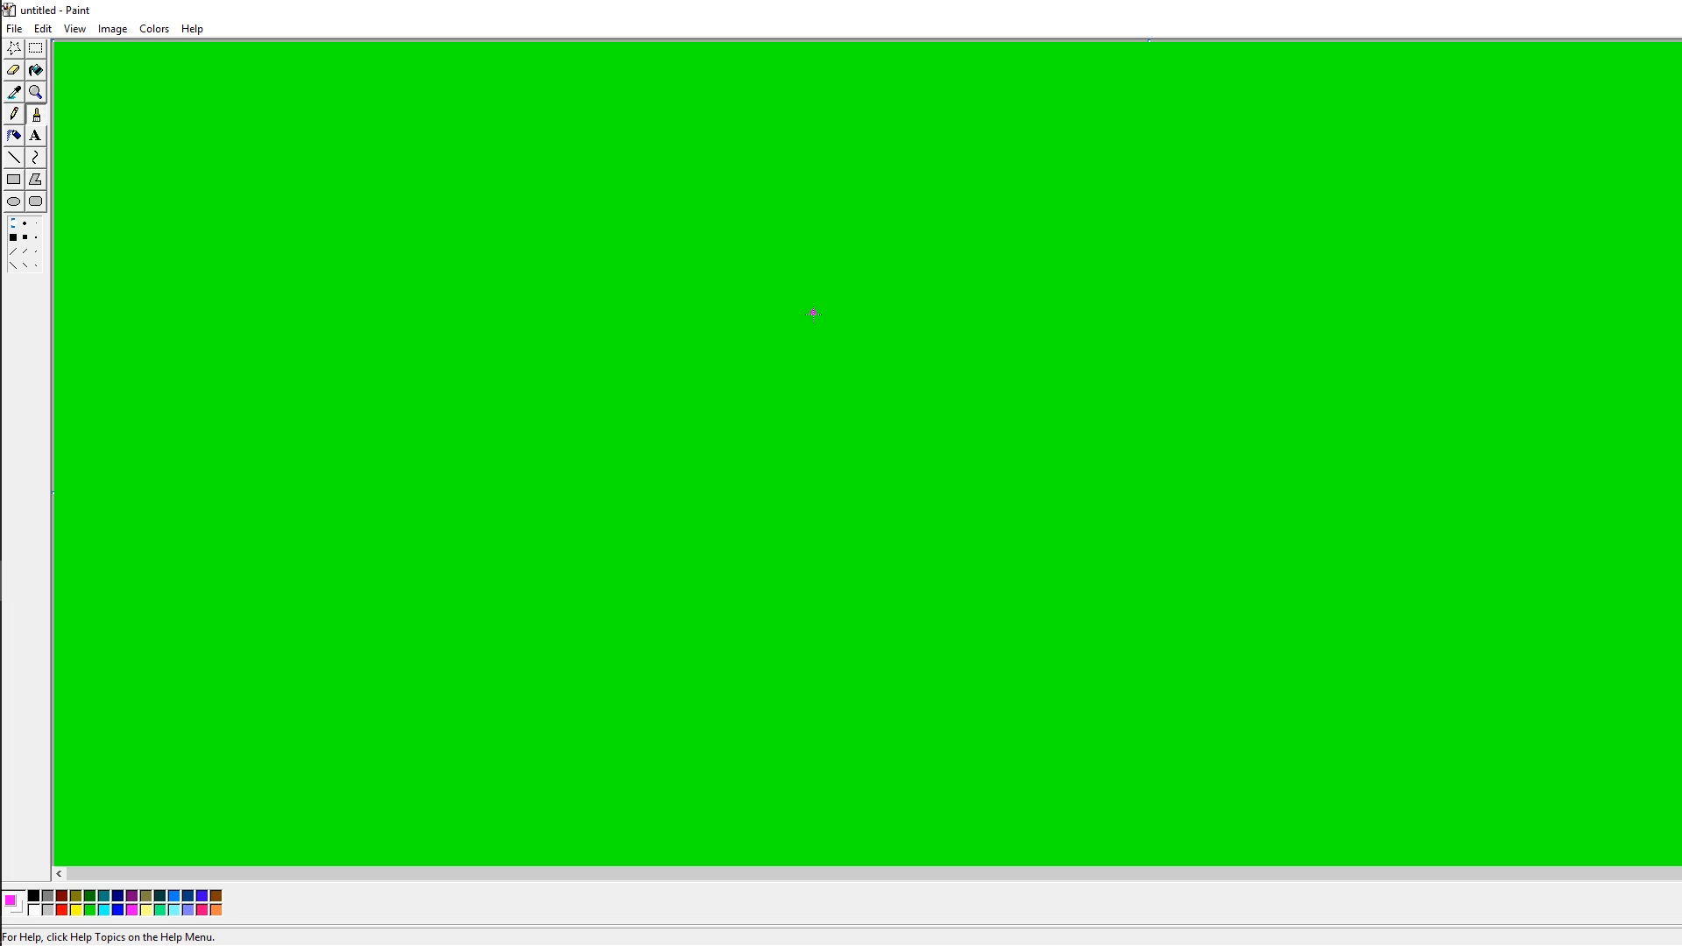
mouse_move(777, 228)
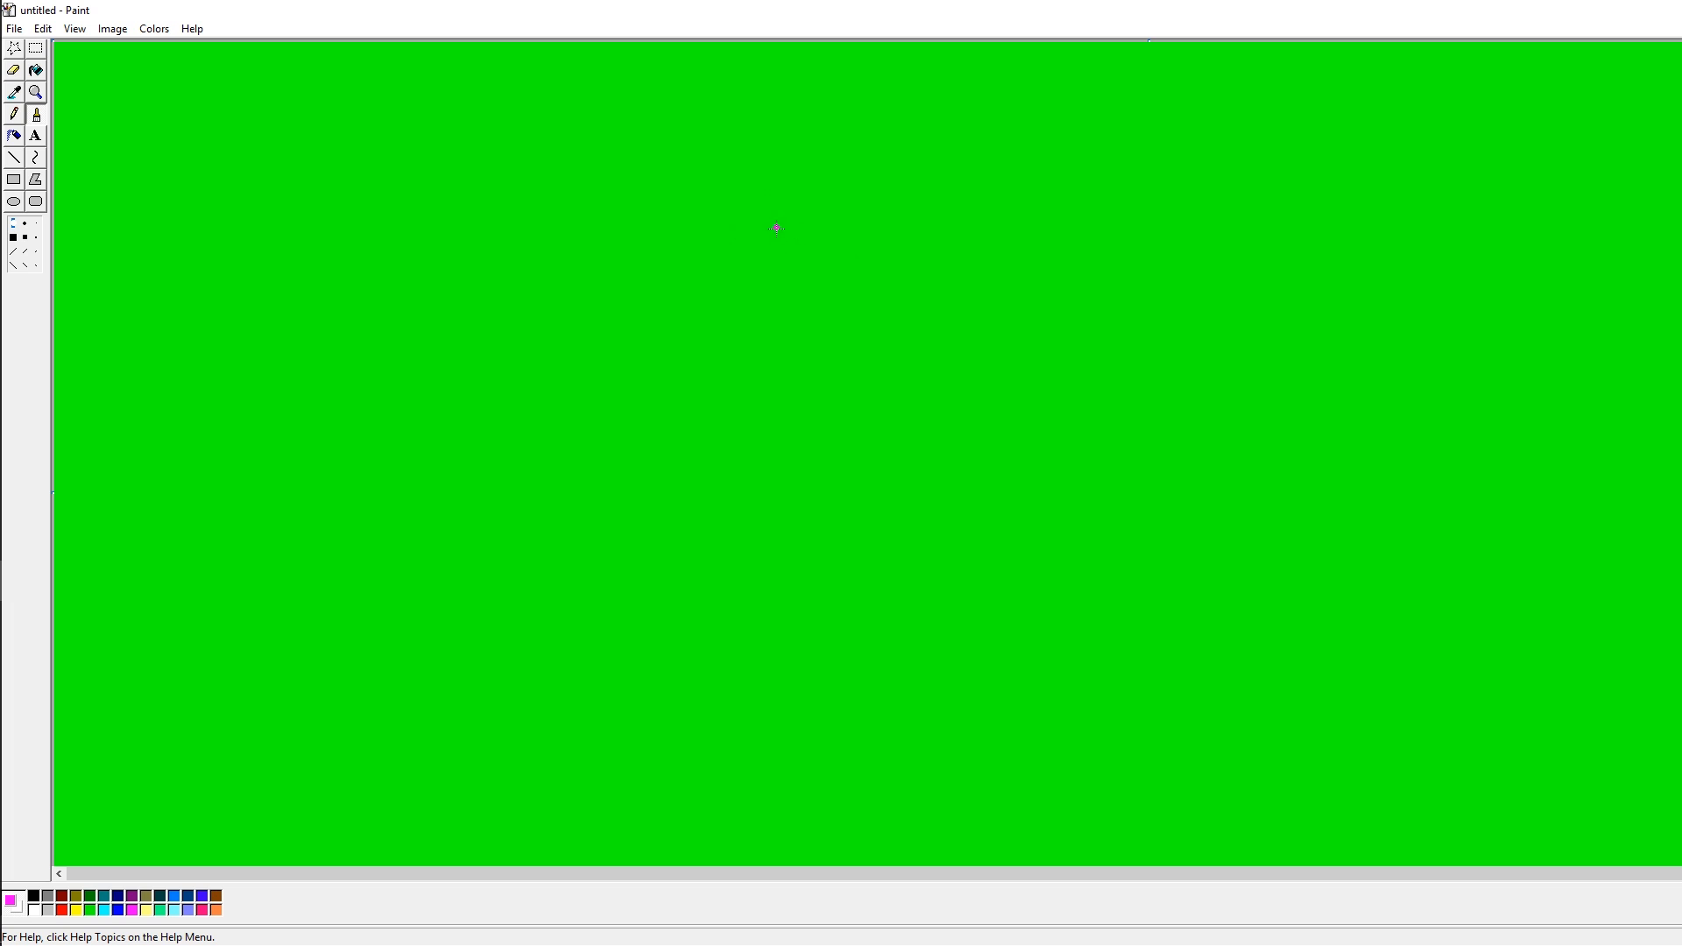